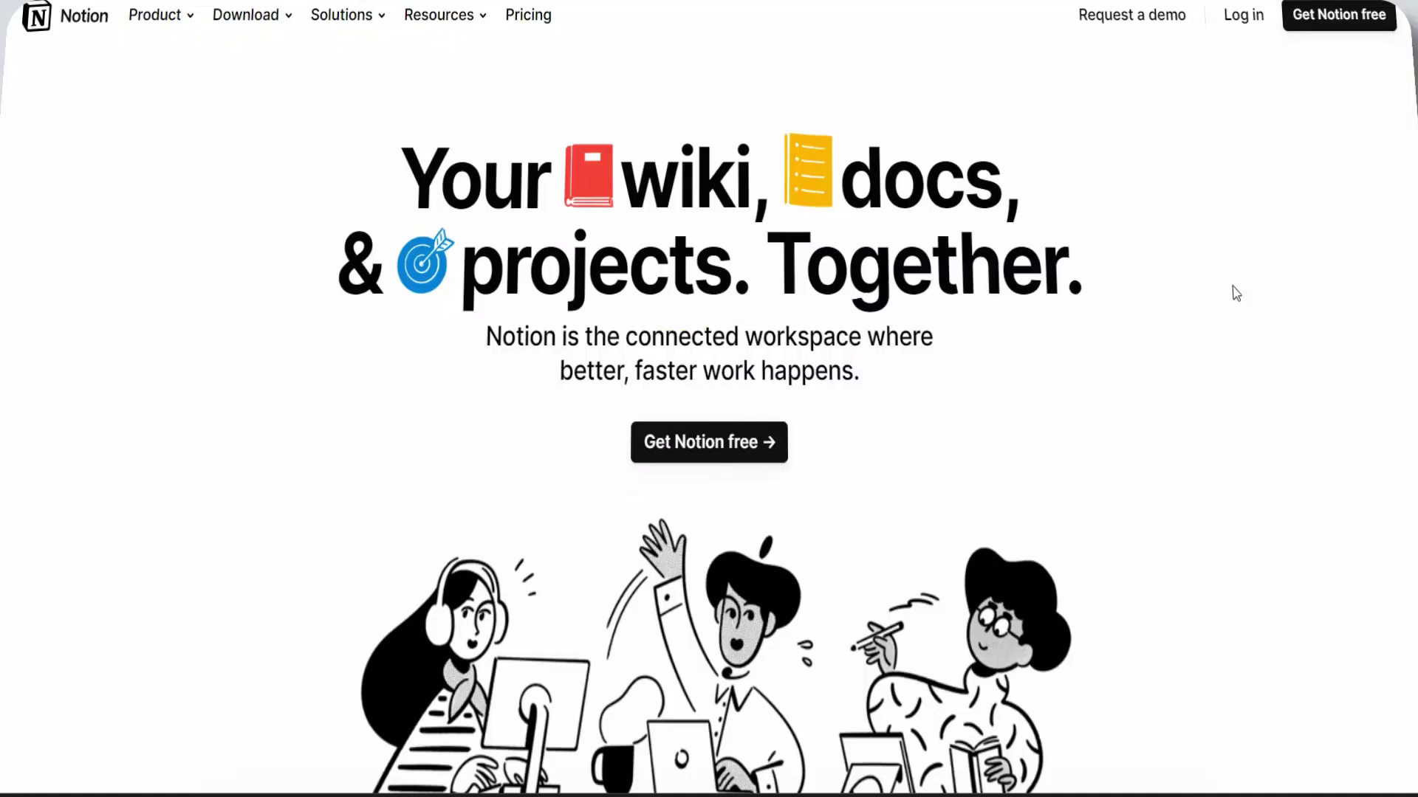
pyautogui.moveTo(1403, 148)
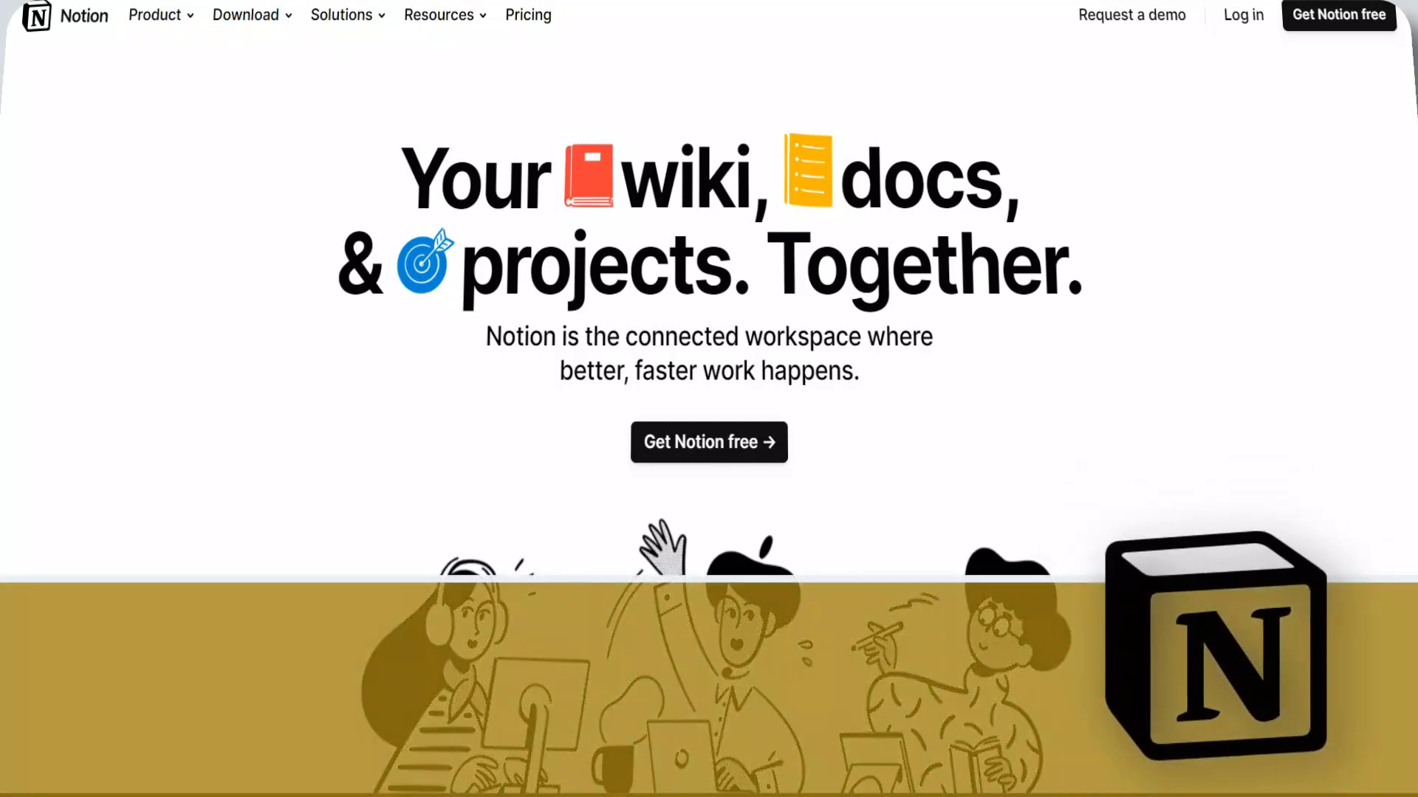
# Step: Scroll the homepage past the product roadmap preview to the customer logos and 'all your work in one place' section
pyautogui.scroll(-3)
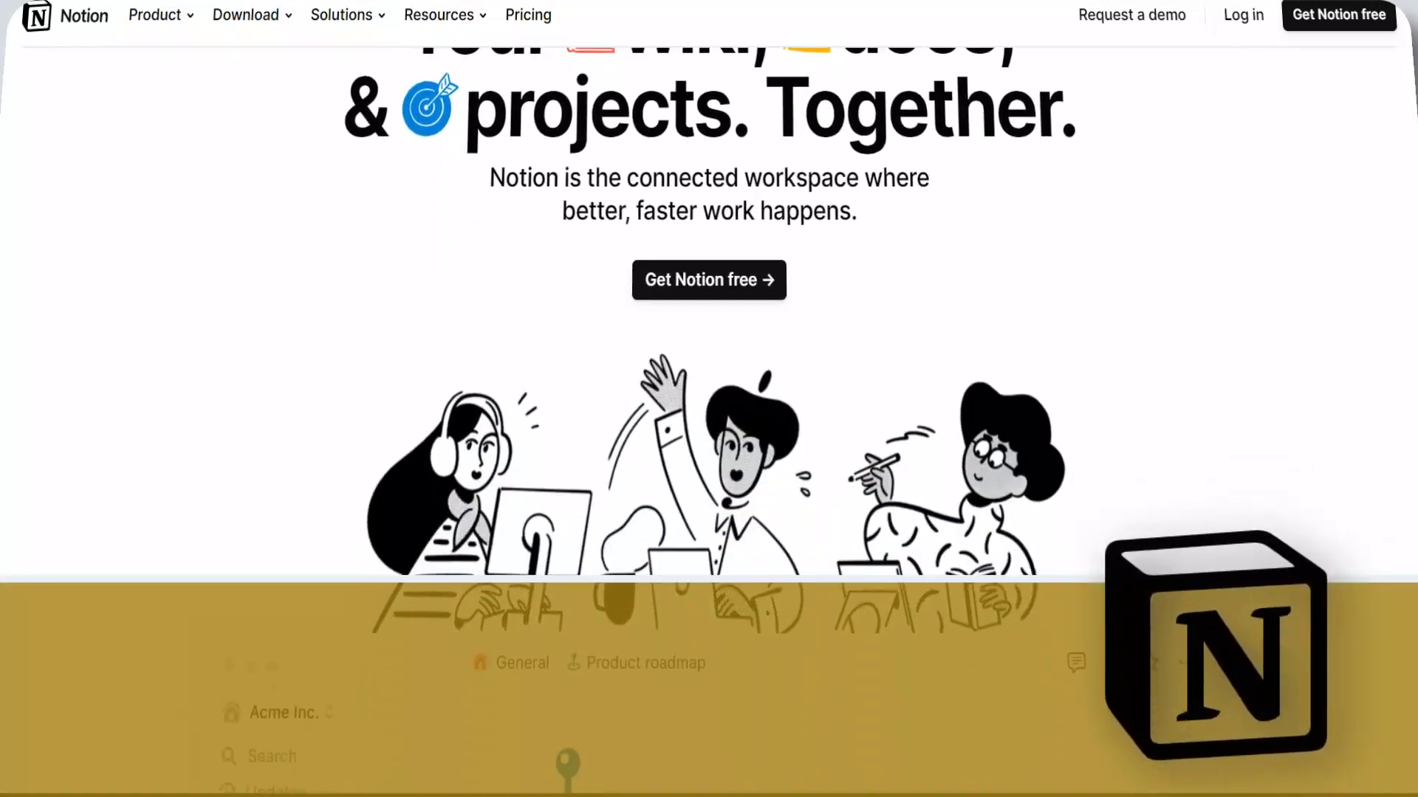
pyautogui.scroll(-3)
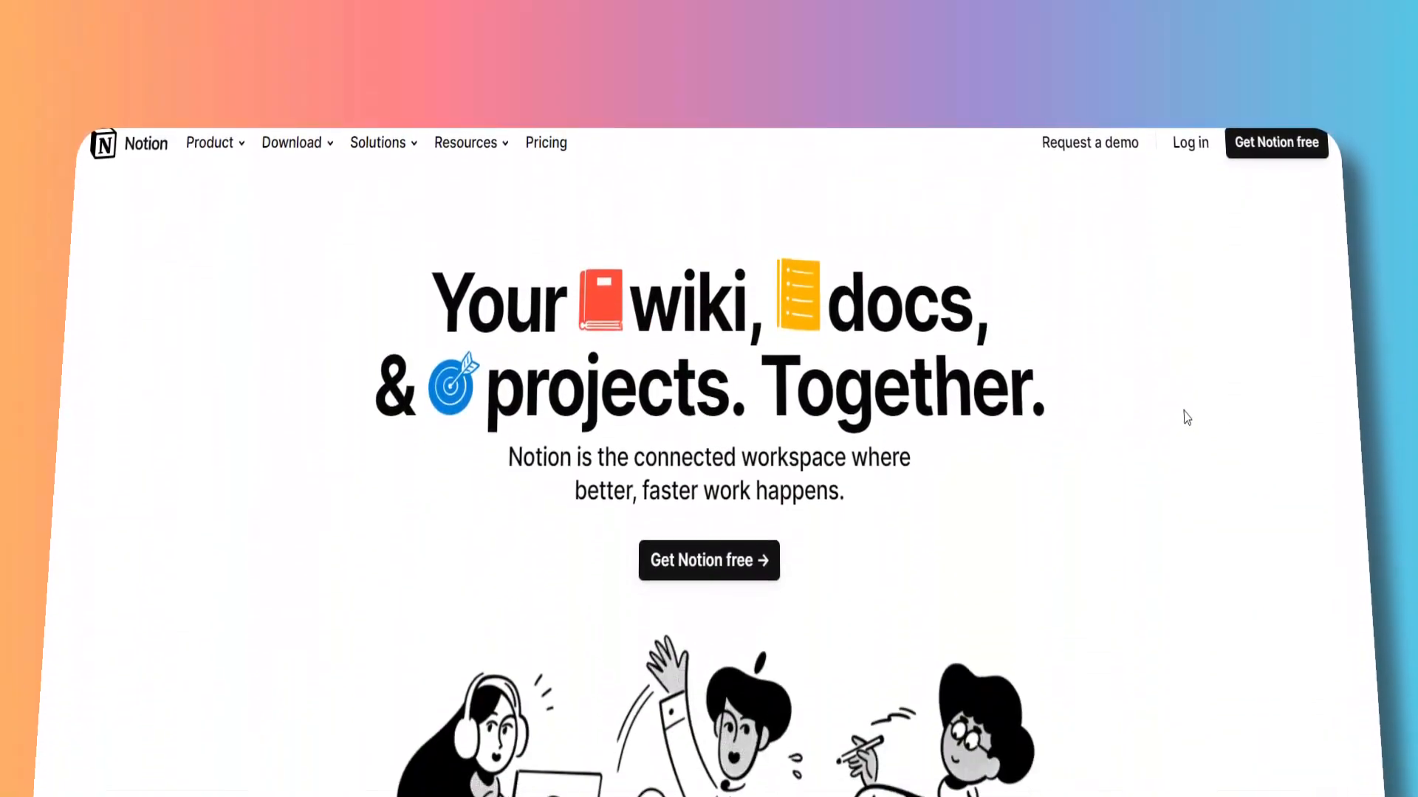
pyautogui.scroll(3)
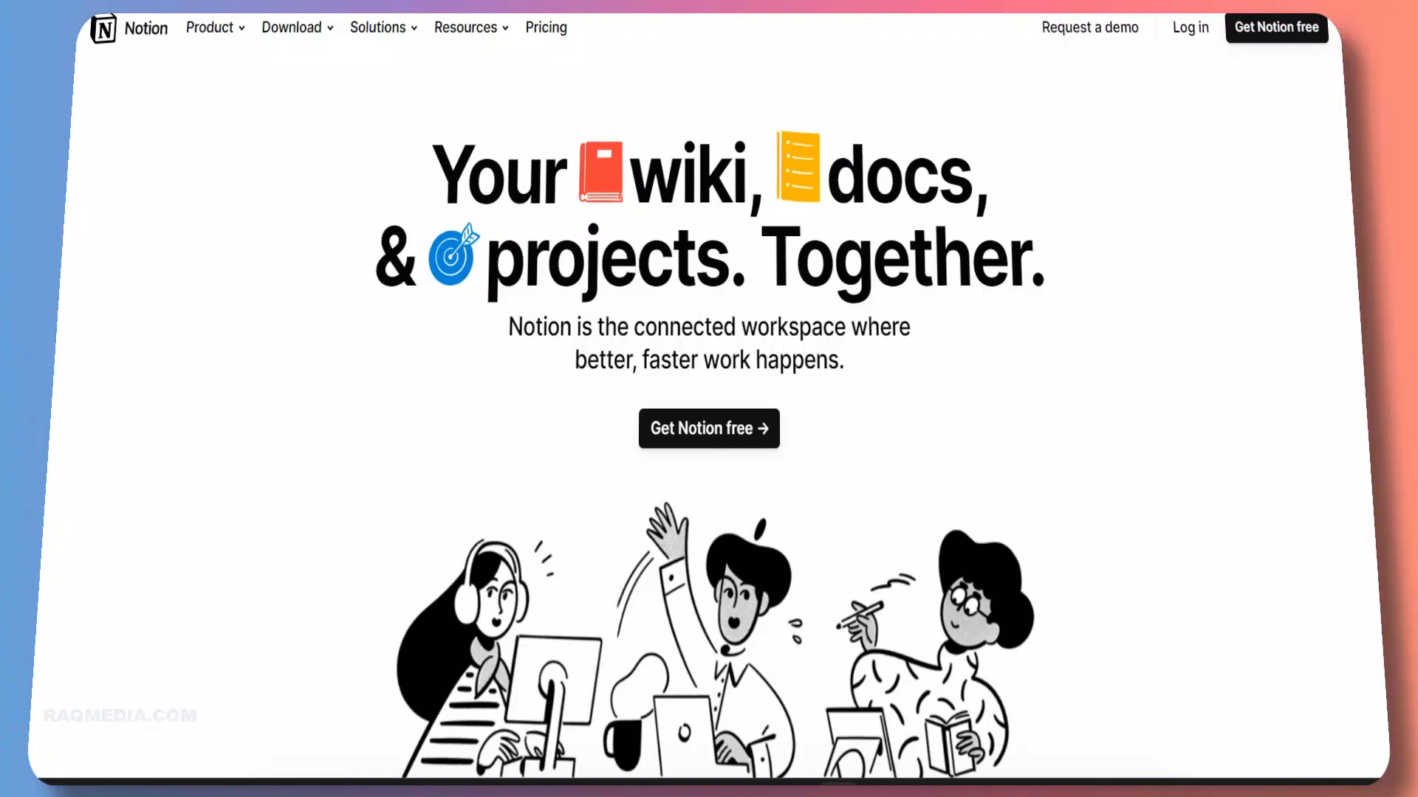
pyautogui.scroll(-3)
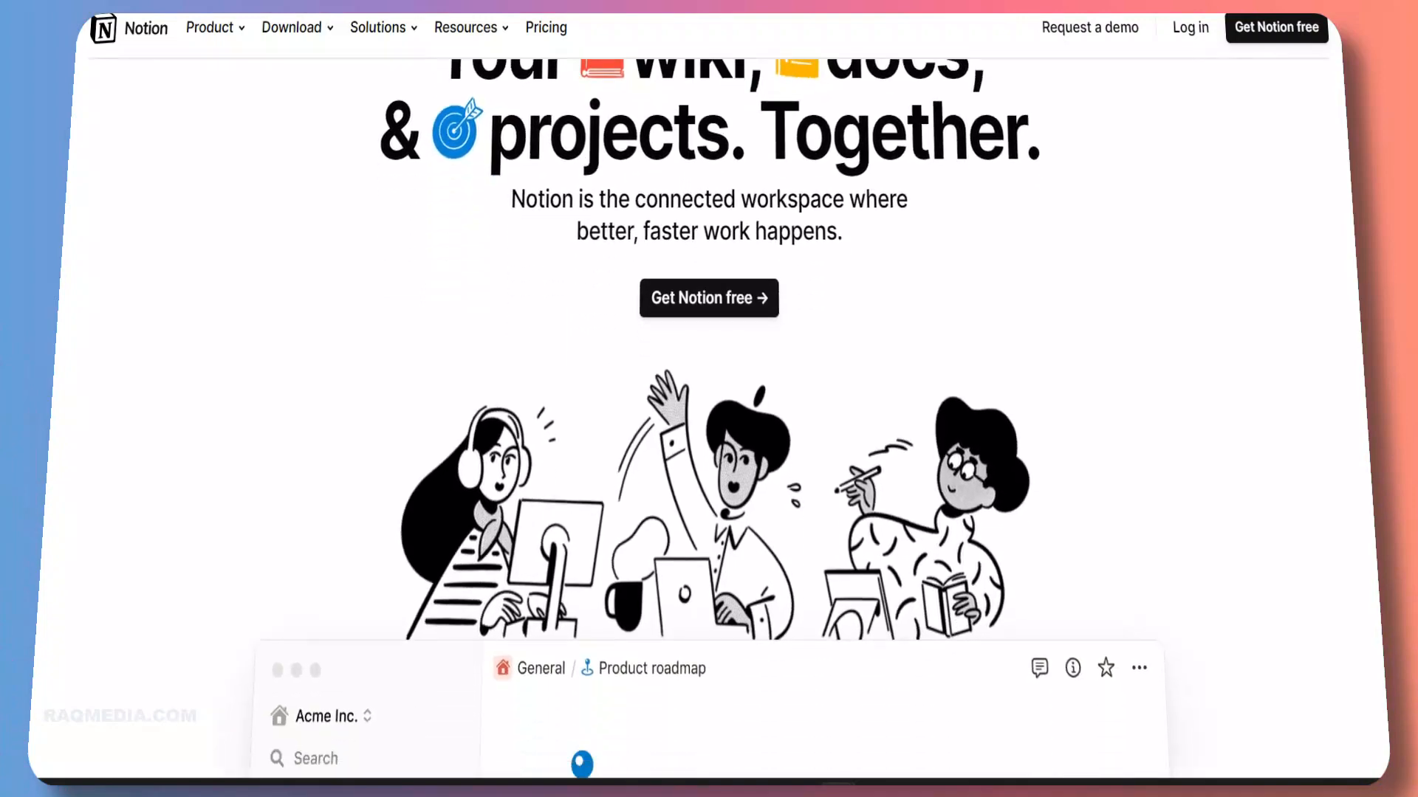
pyautogui.scroll(-3)
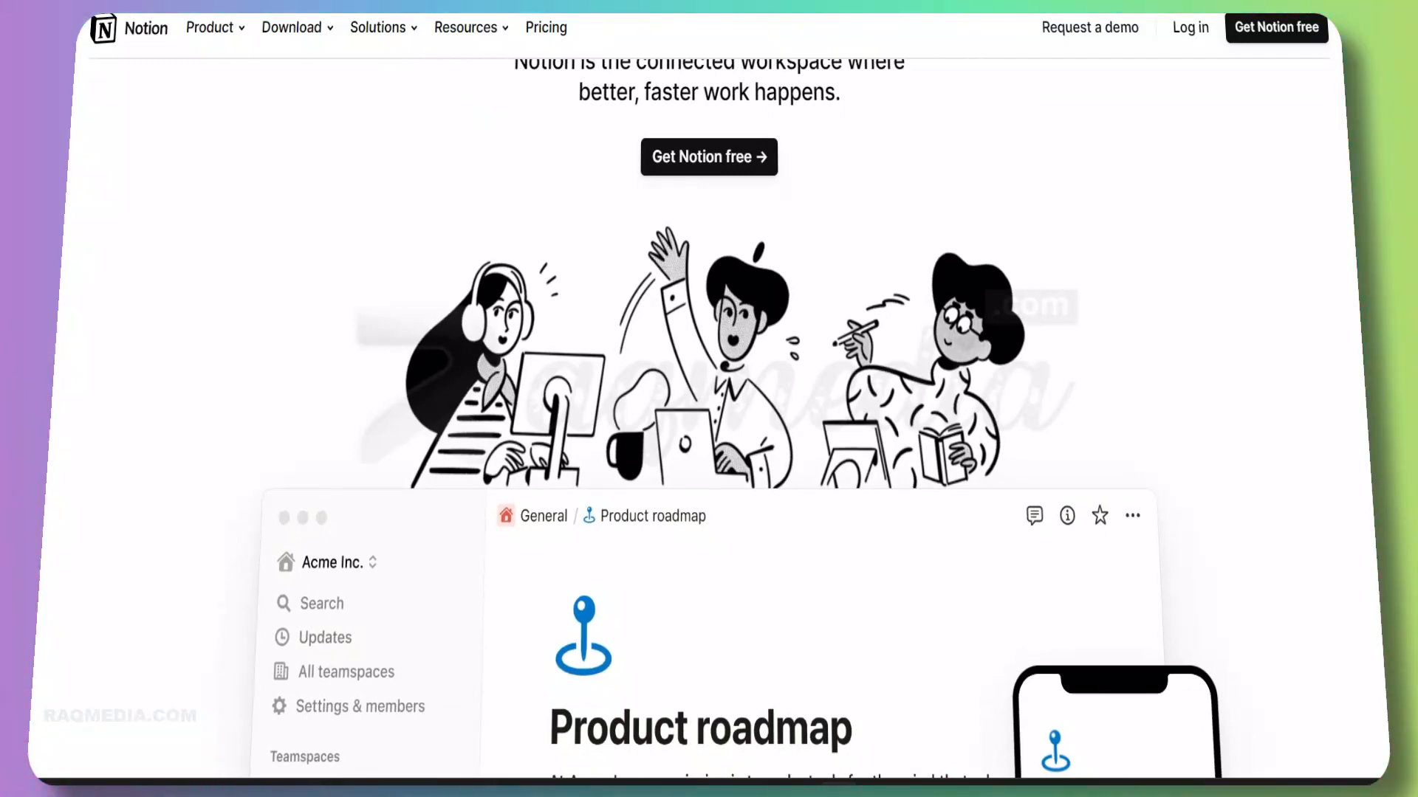
pyautogui.scroll(-3)
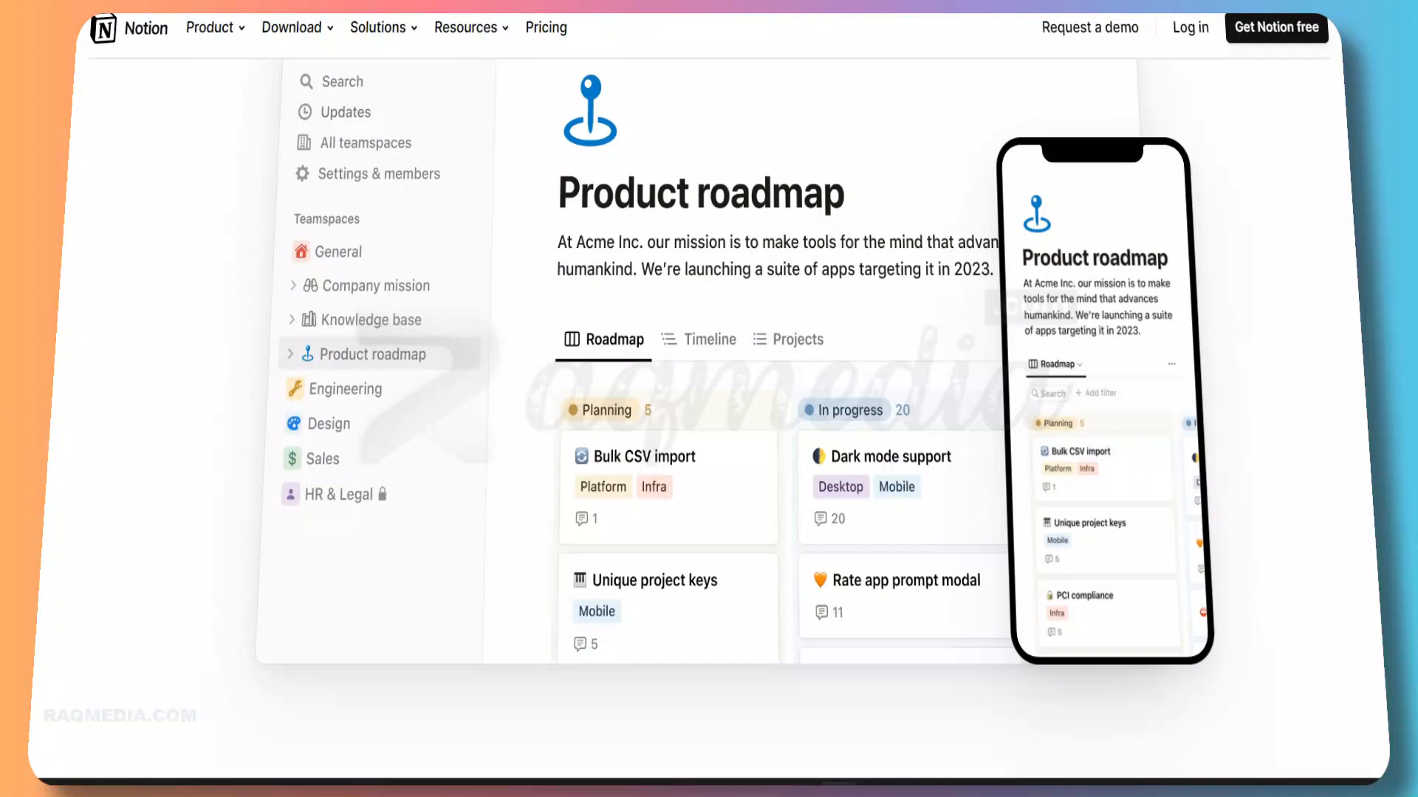
pyautogui.scroll(-3)
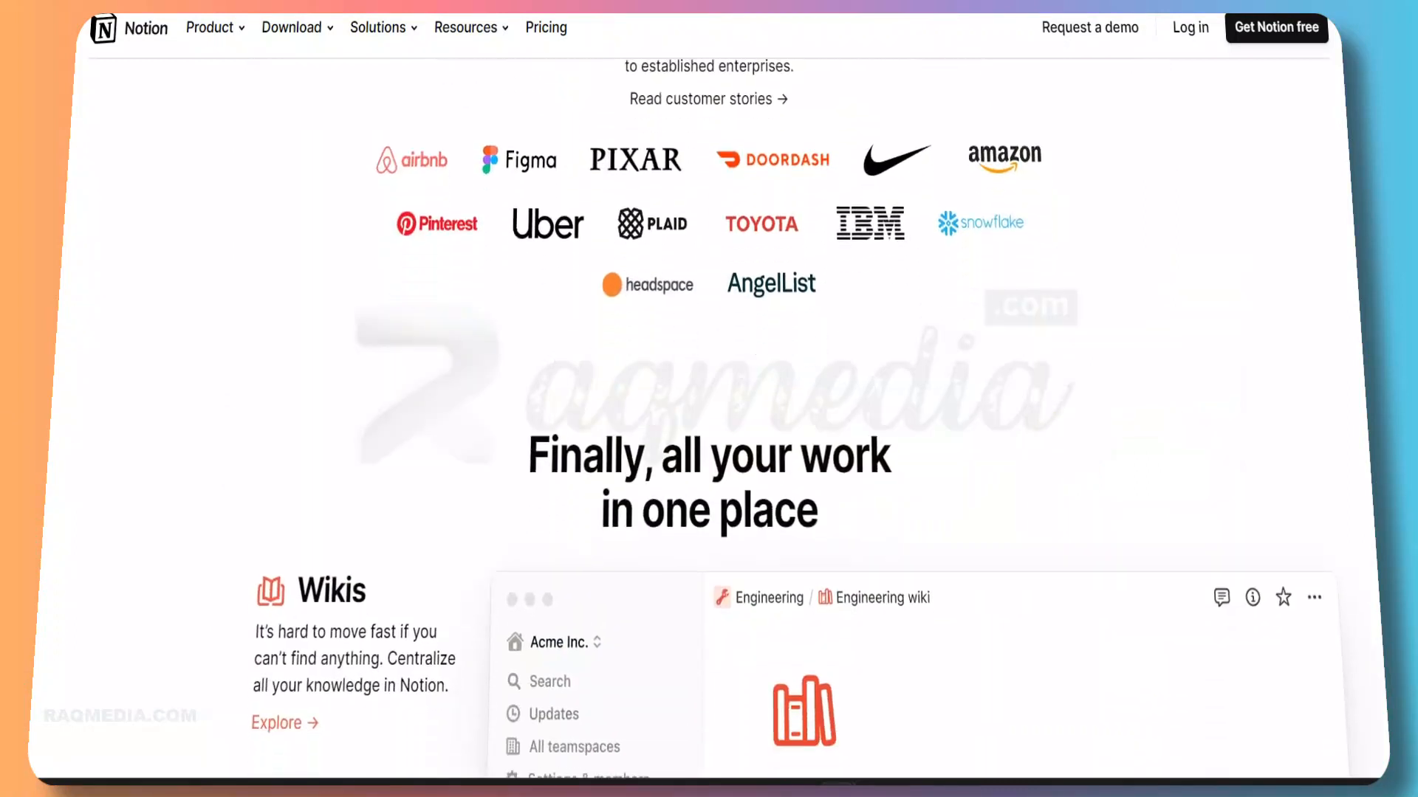
# Step: Scroll through the Wikis, Docs and Projects showcases to the 'Consolidate tools. Cut costs.' quote
pyautogui.scroll(-3)
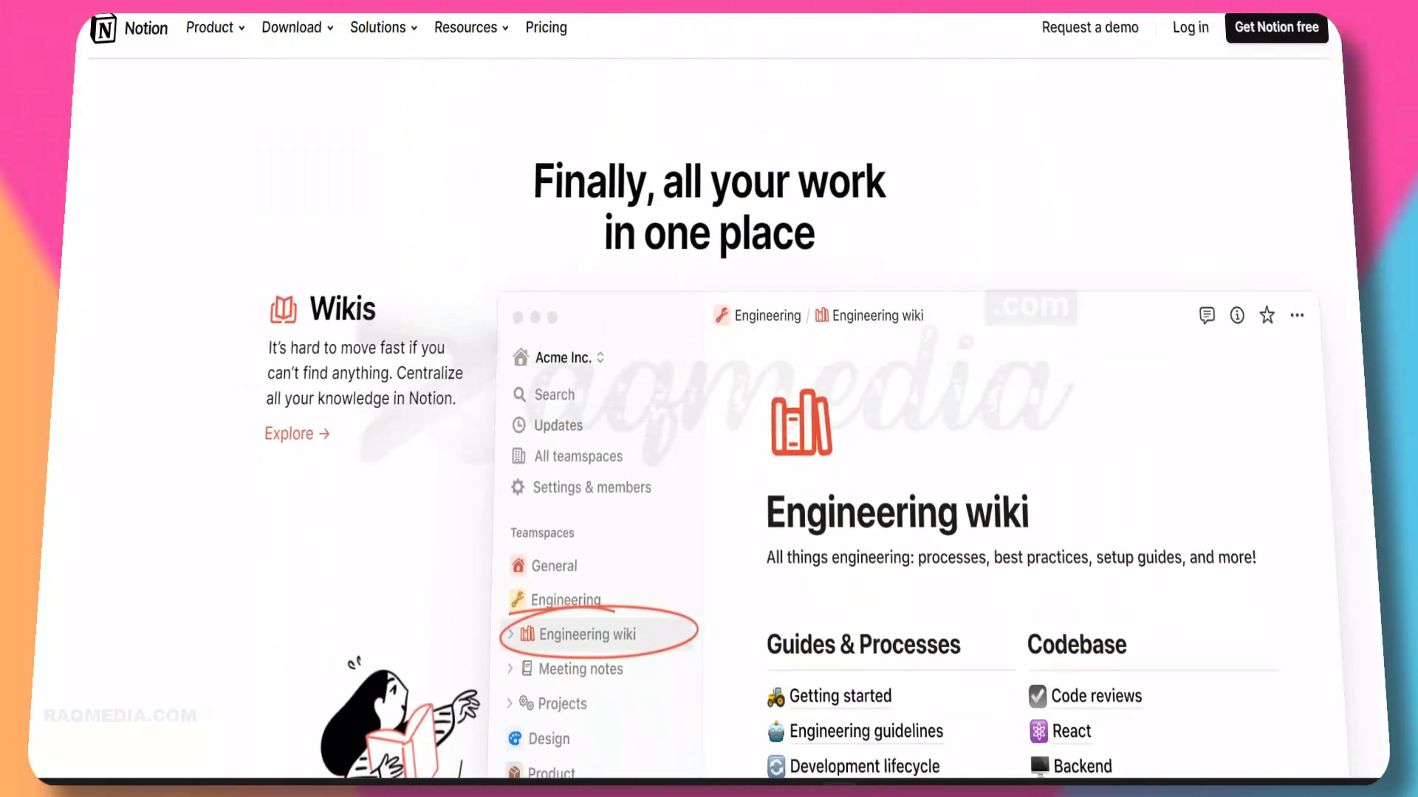
pyautogui.scroll(-3)
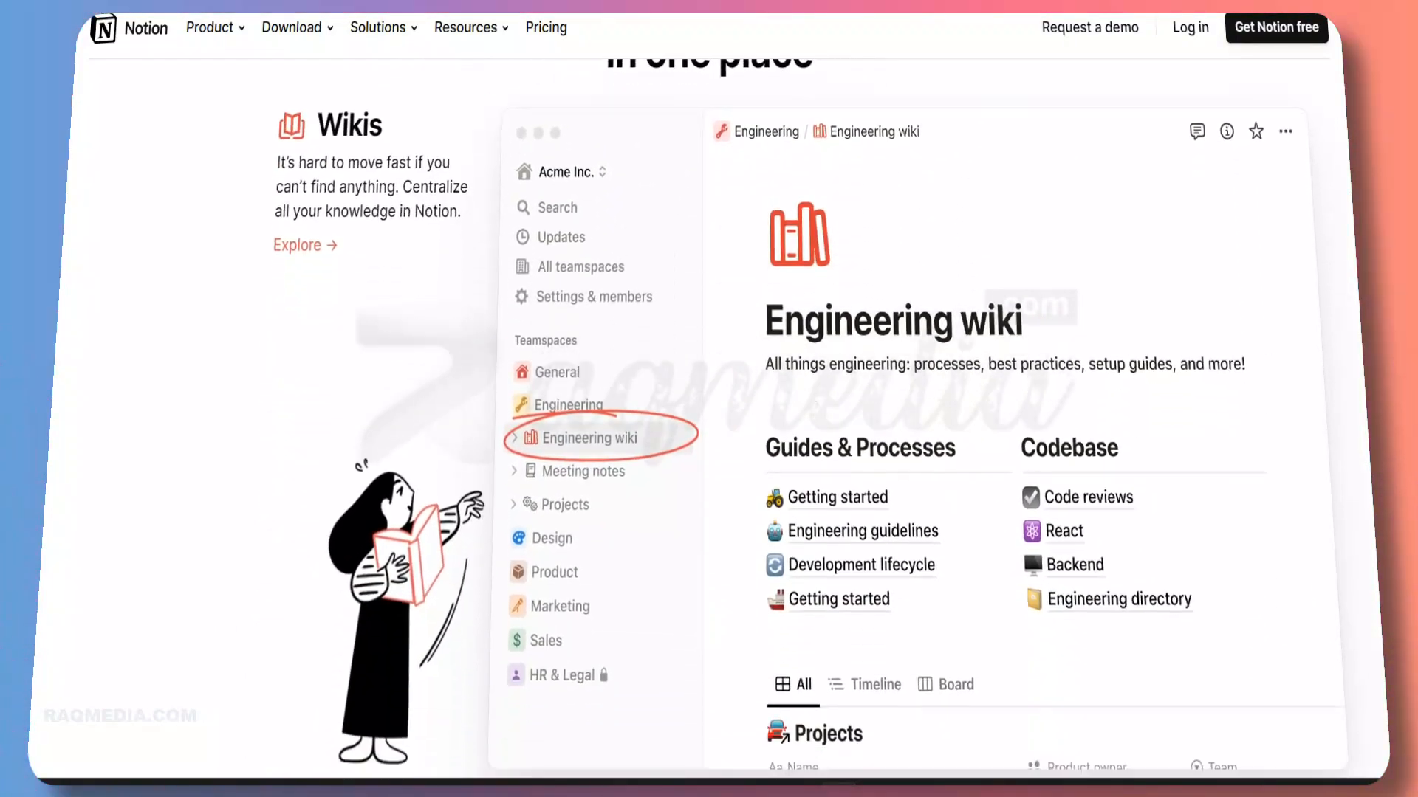
pyautogui.scroll(-3)
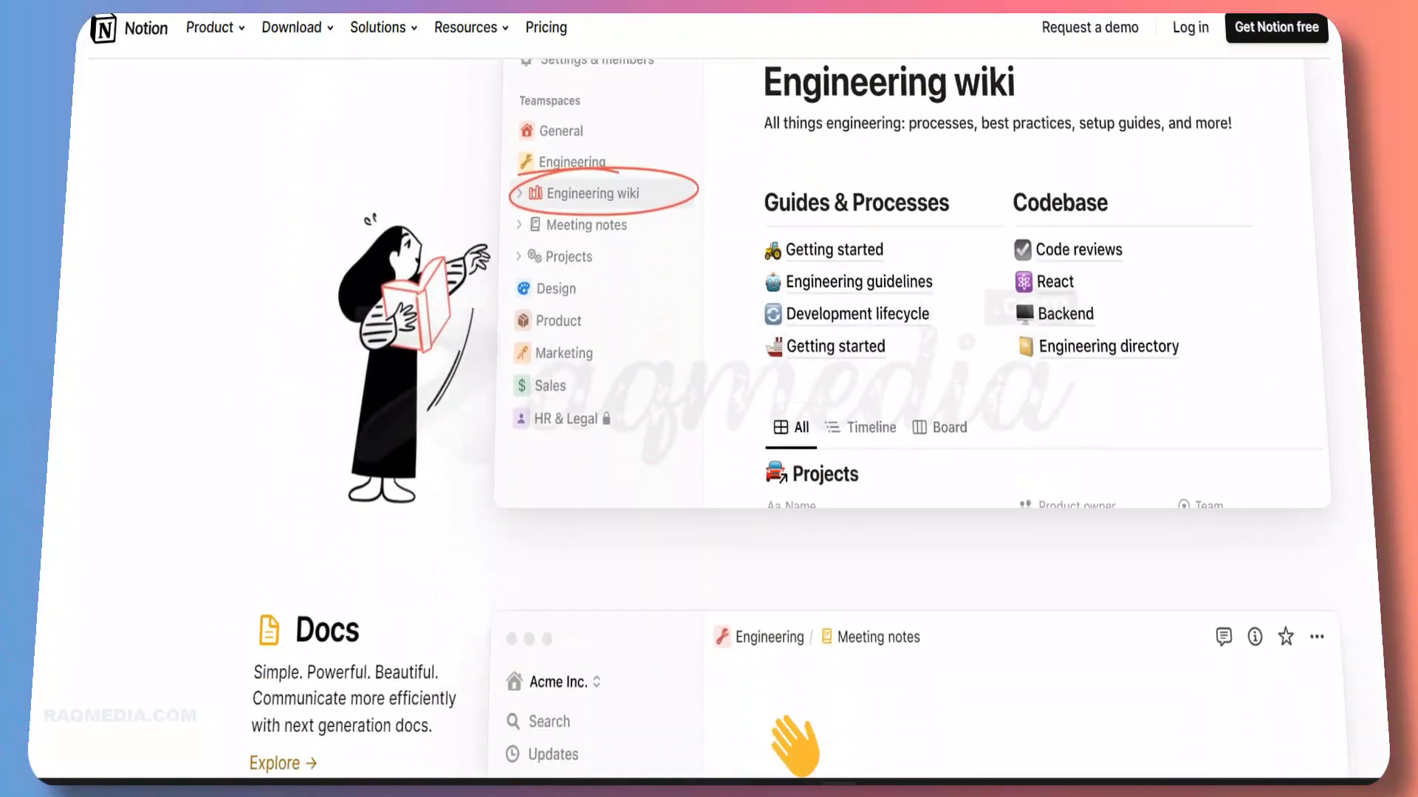
pyautogui.scroll(-3)
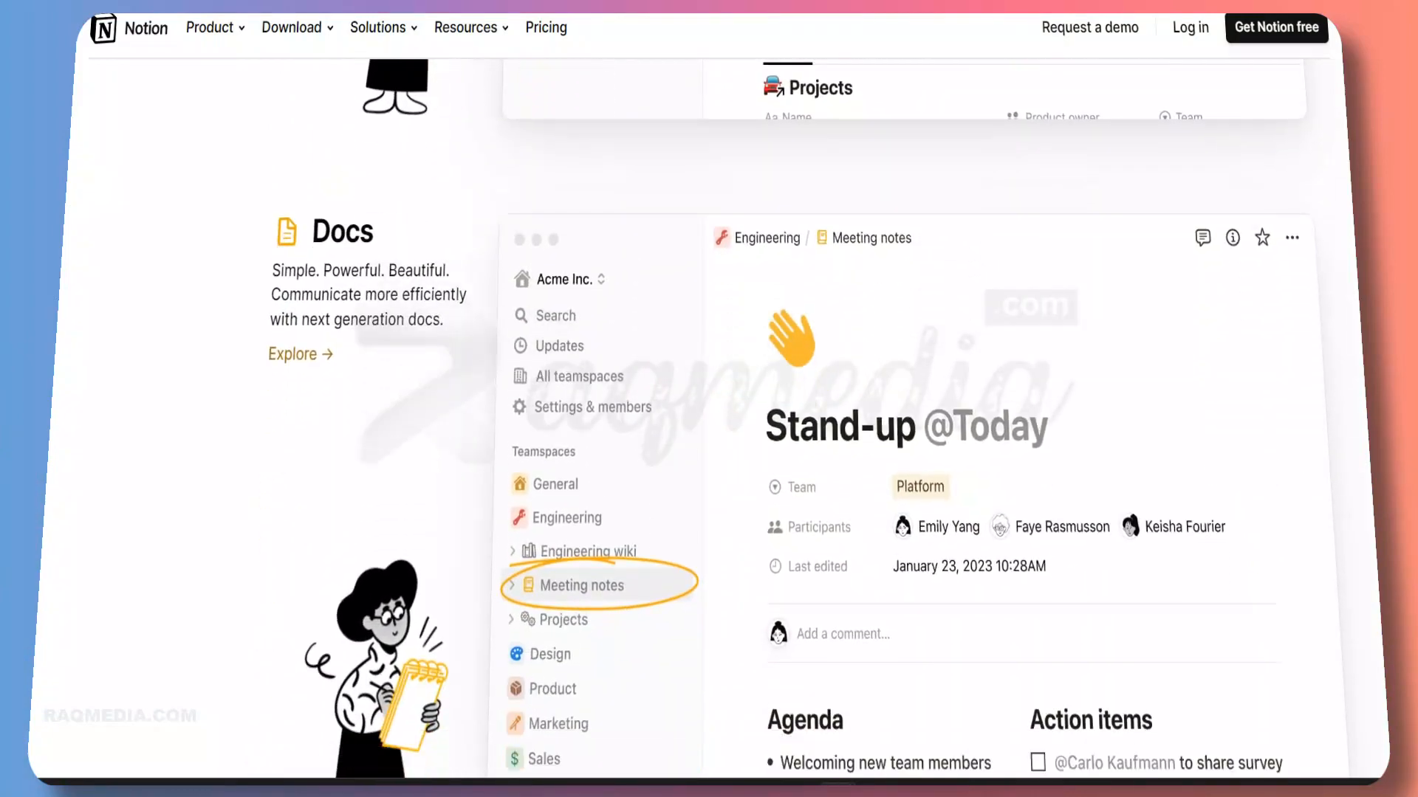
pyautogui.scroll(-3)
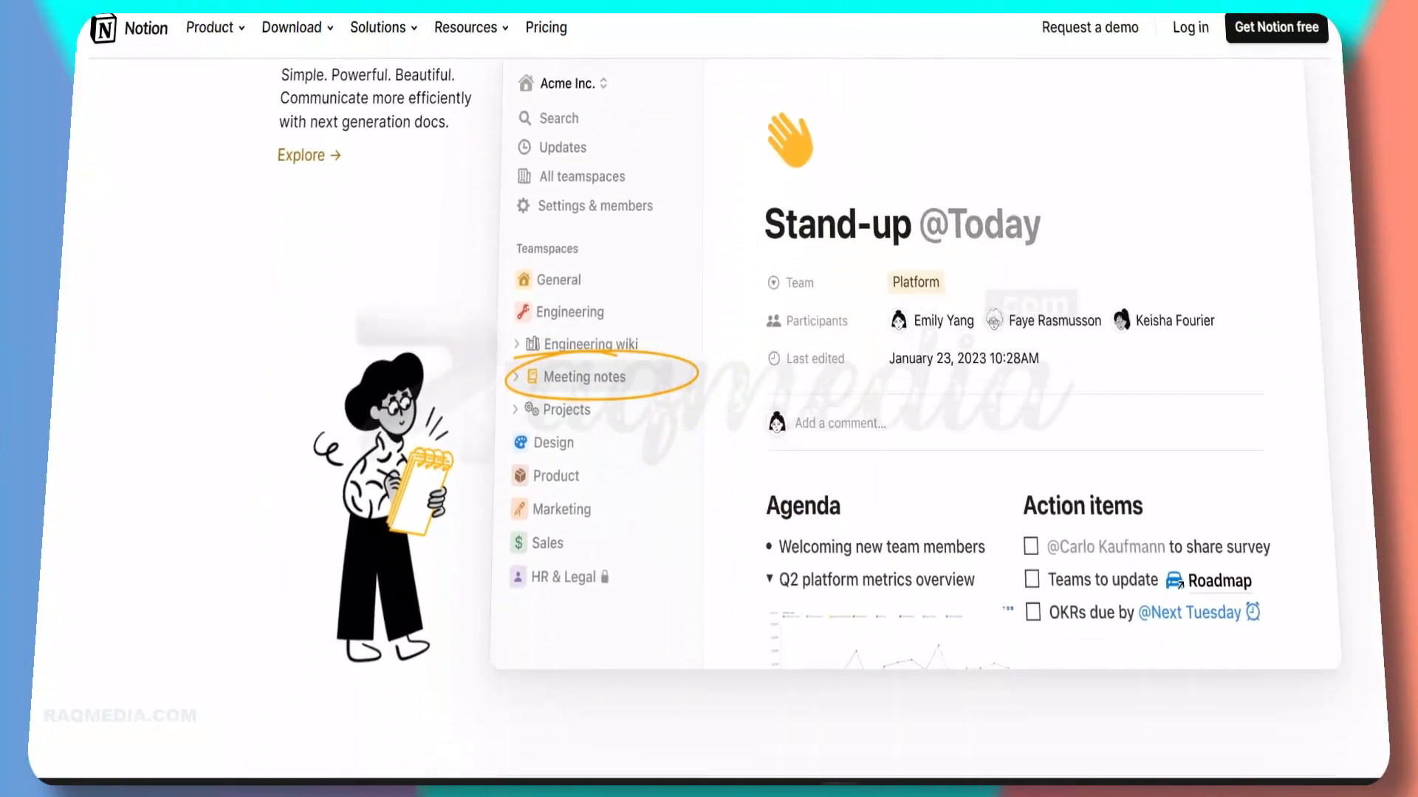
pyautogui.scroll(-3)
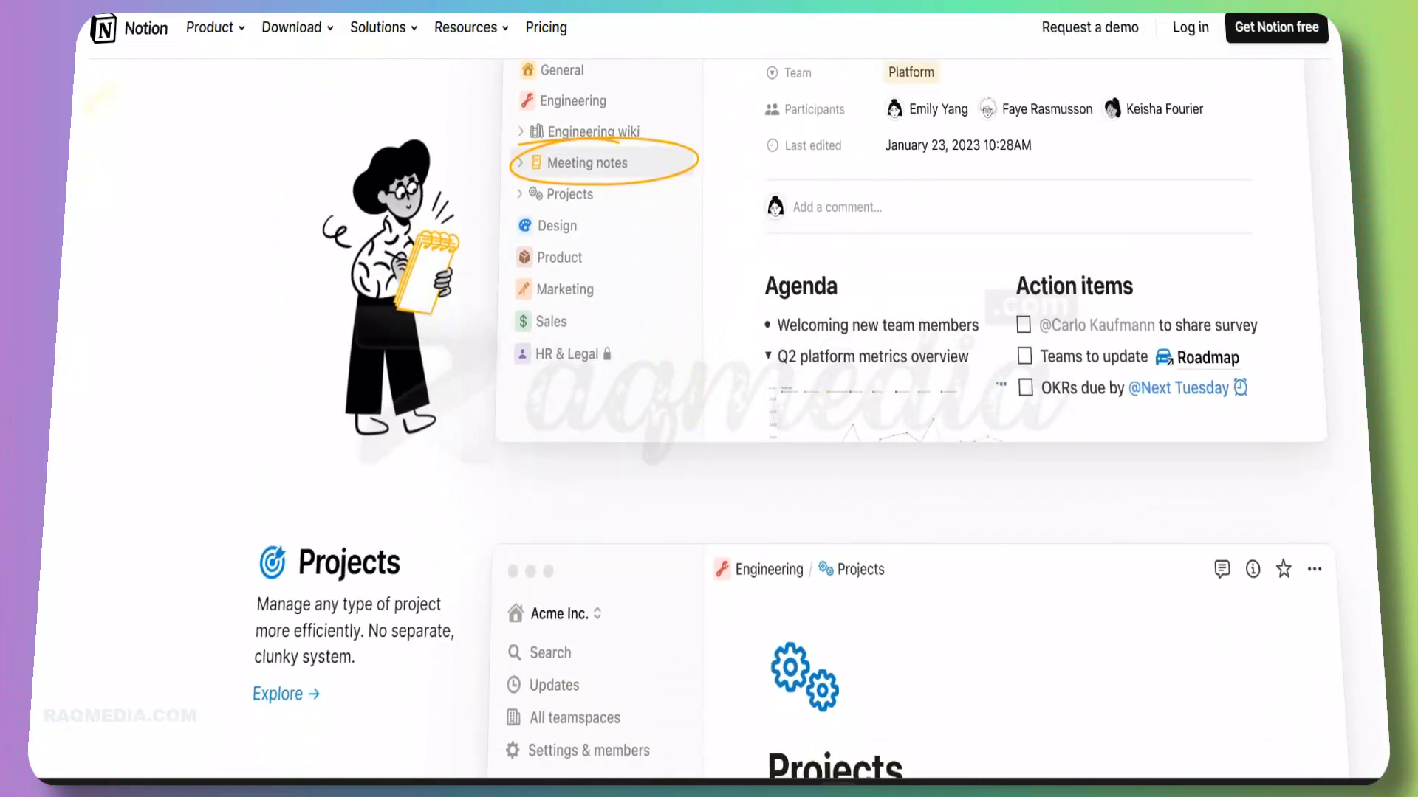
pyautogui.scroll(-3)
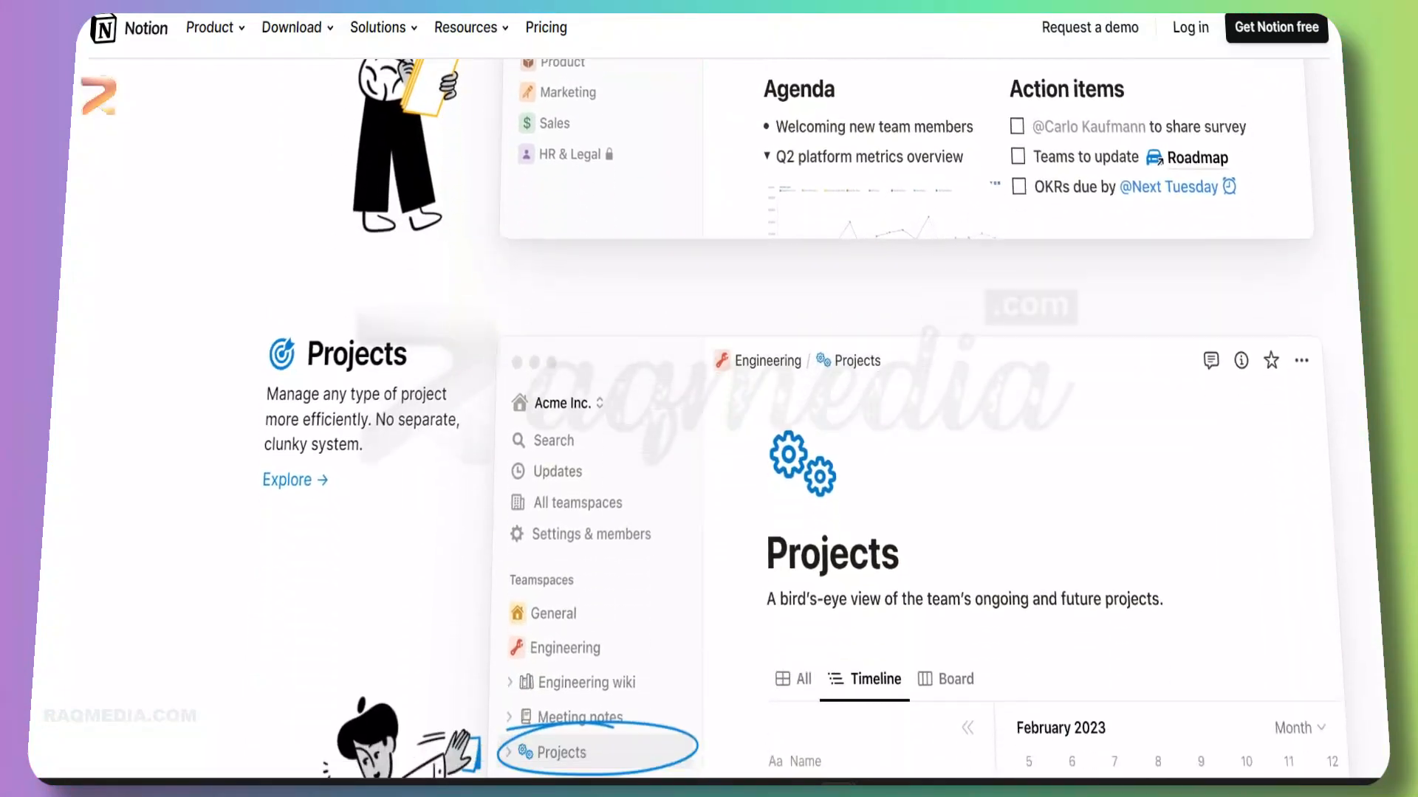
pyautogui.scroll(-3)
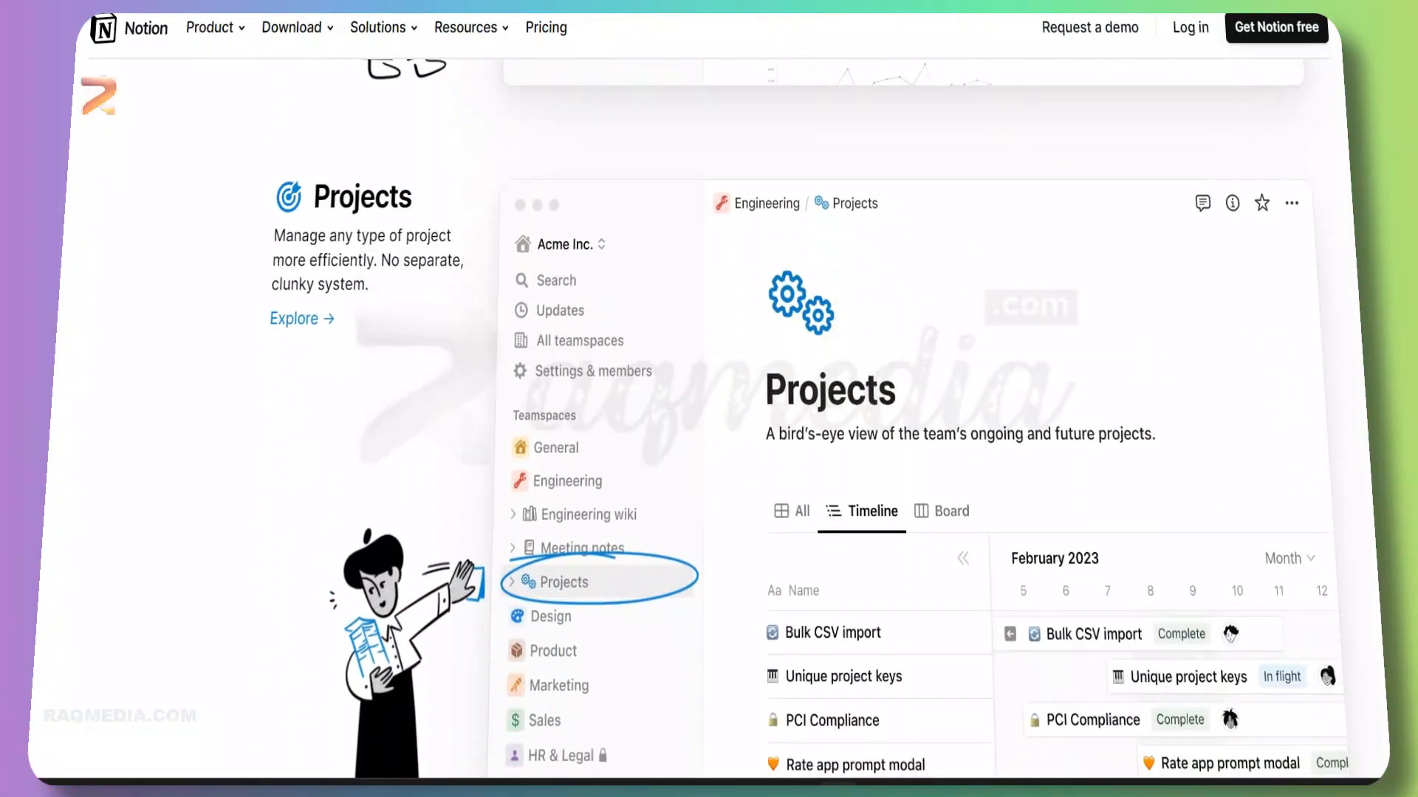
pyautogui.scroll(-3)
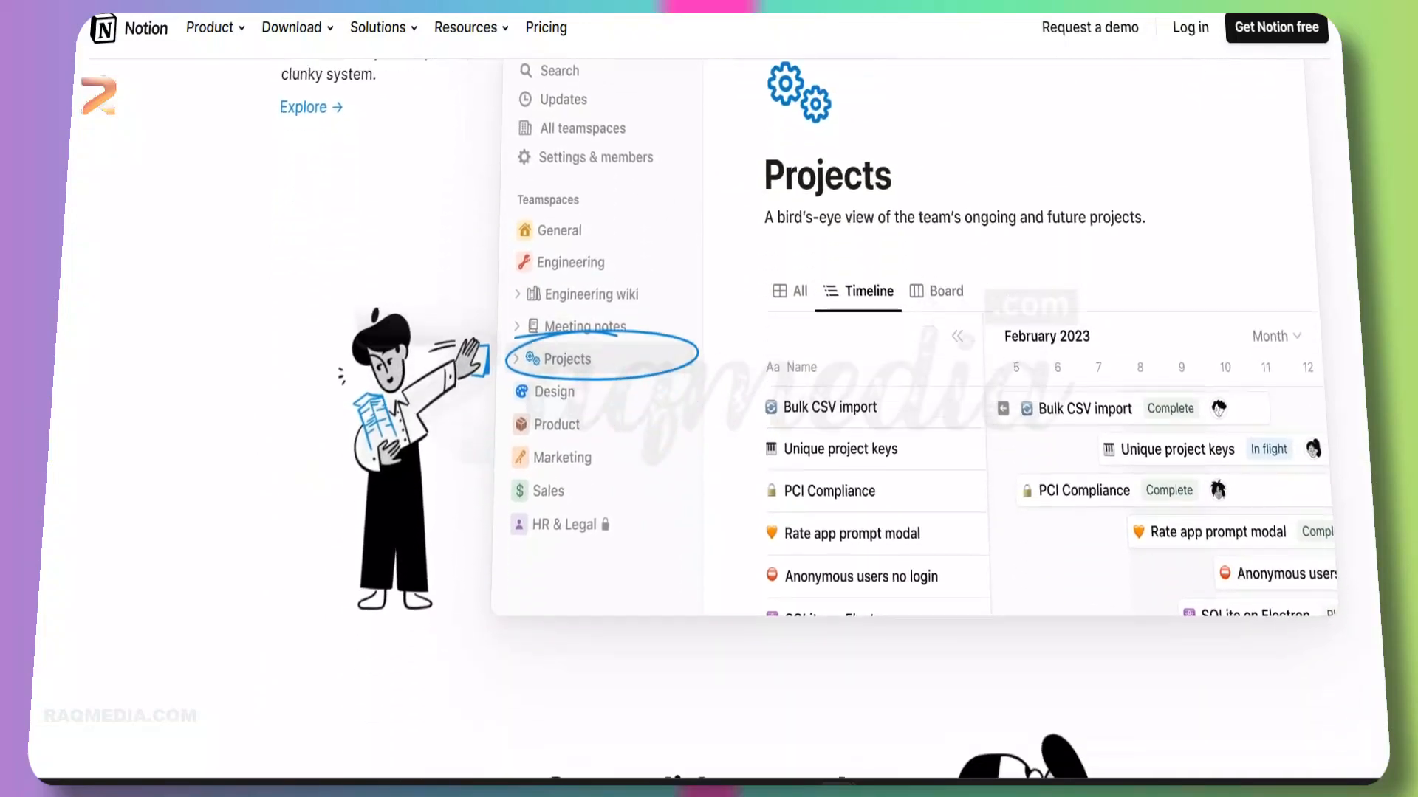
pyautogui.scroll(-3)
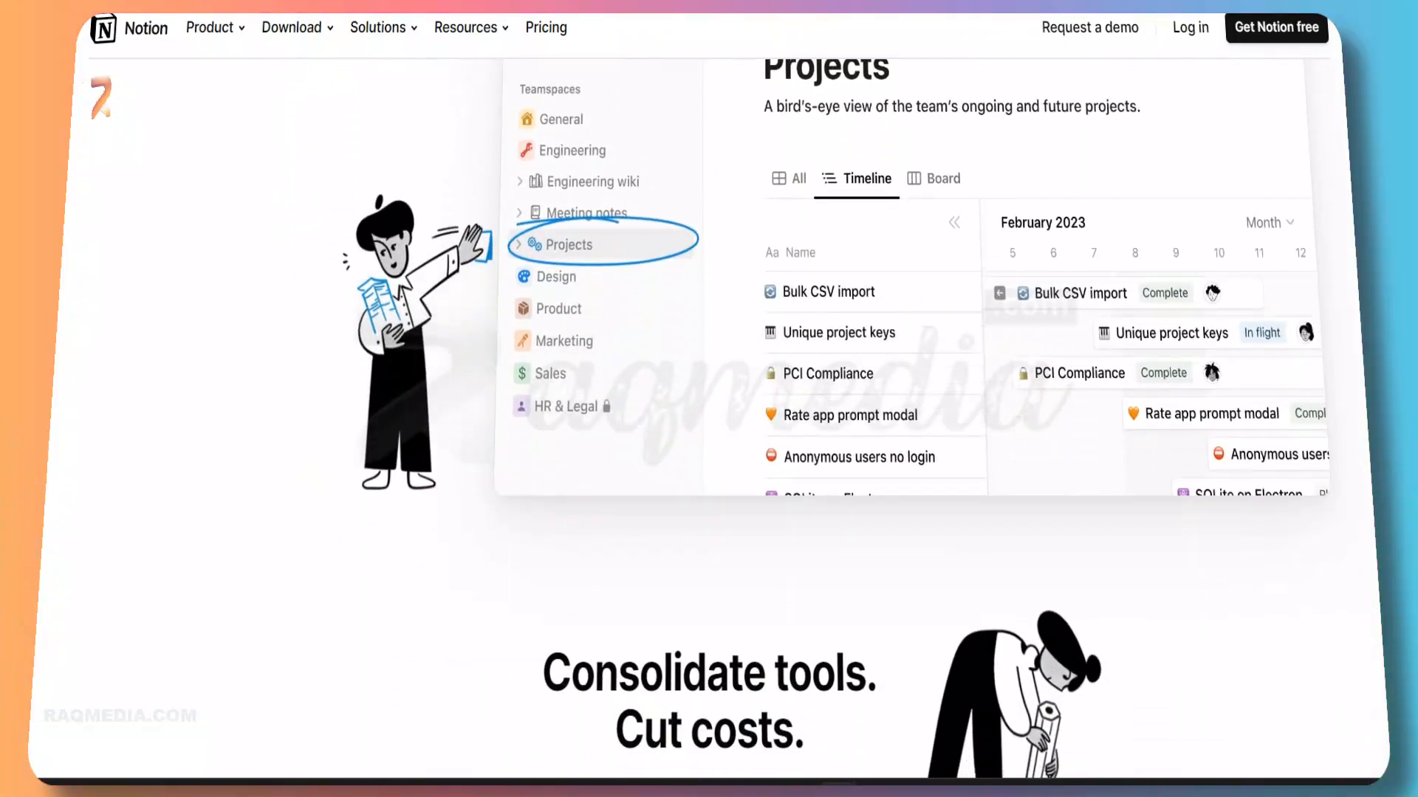
pyautogui.scroll(-3)
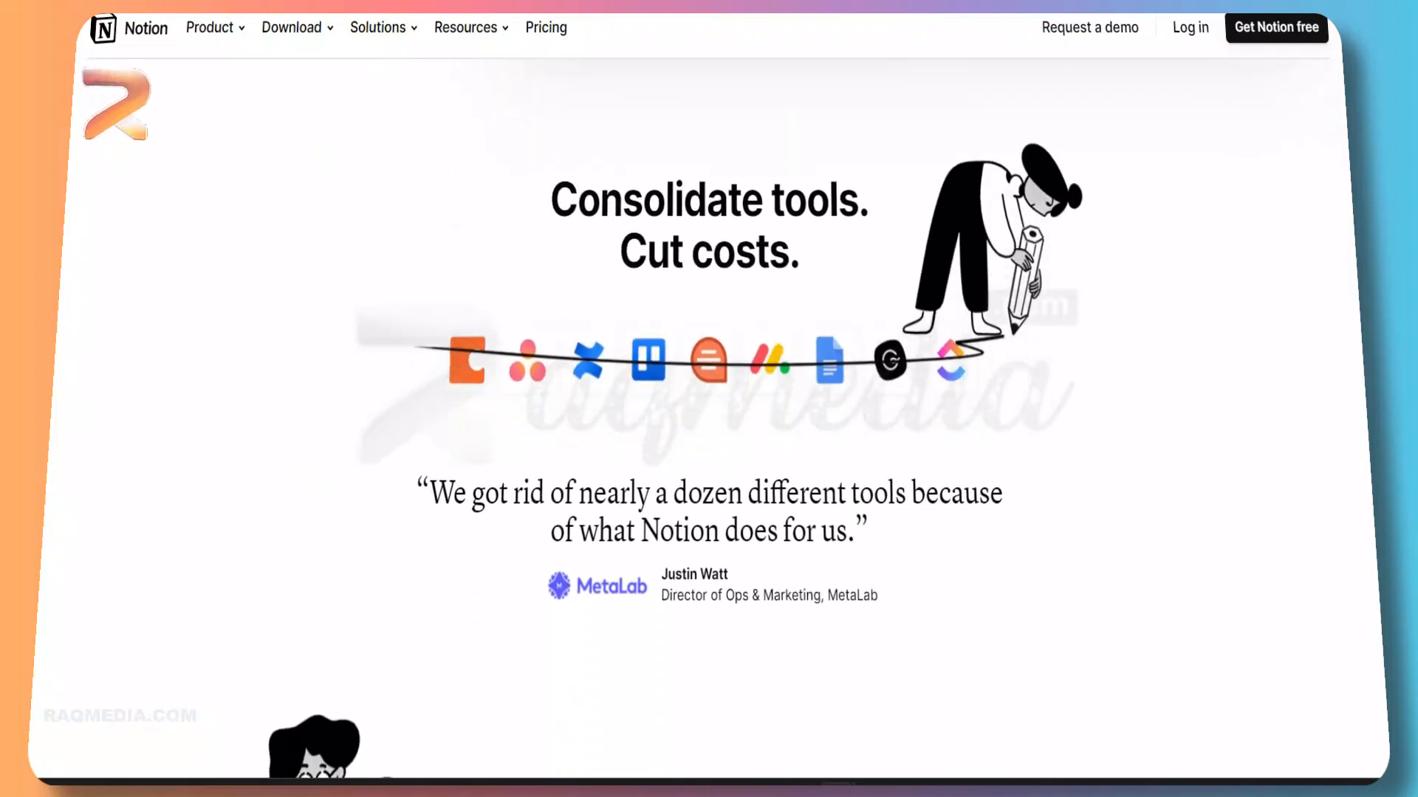
# Step: Scroll into the project board demo and 'Customize the info you track' feature cards
pyautogui.scroll(-3)
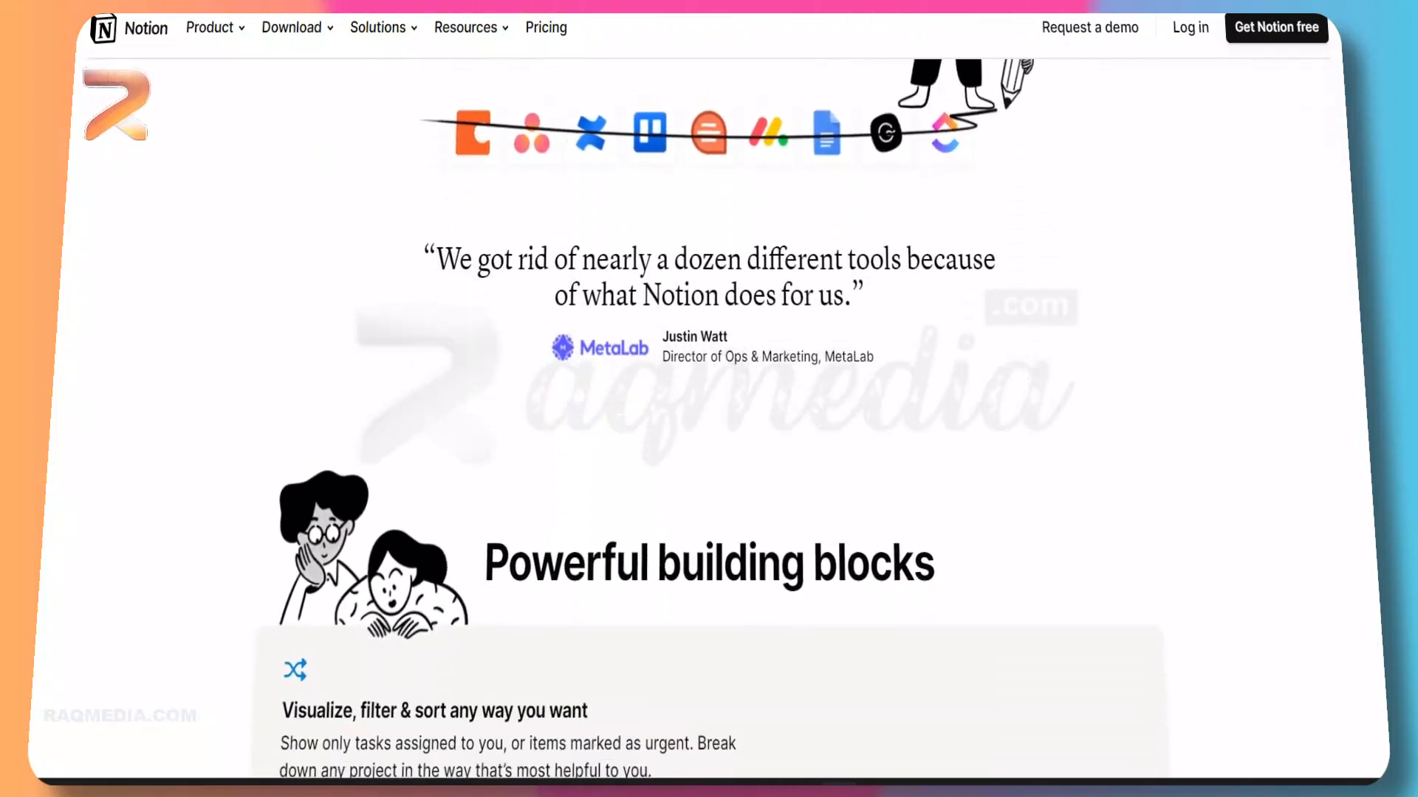
pyautogui.scroll(-3)
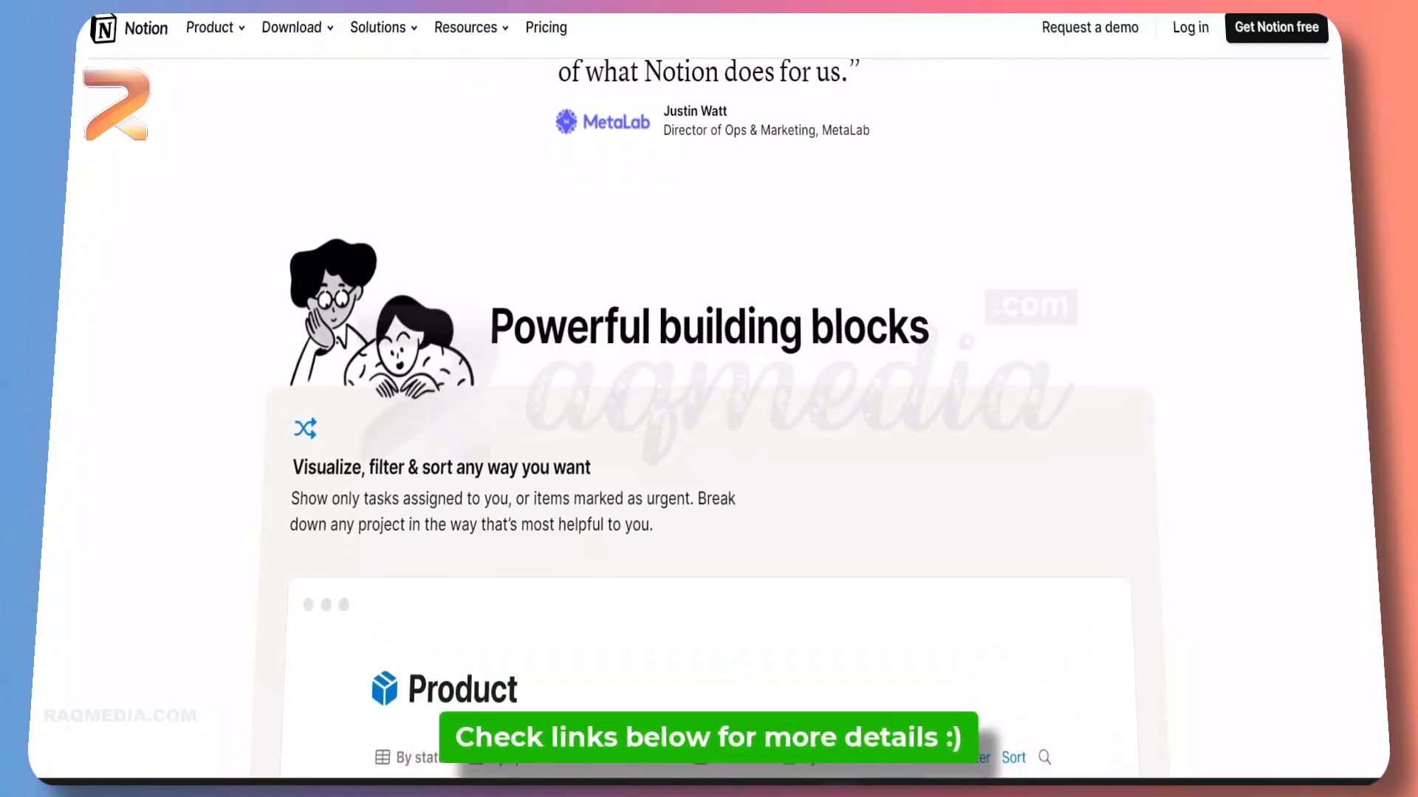
pyautogui.scroll(-3)
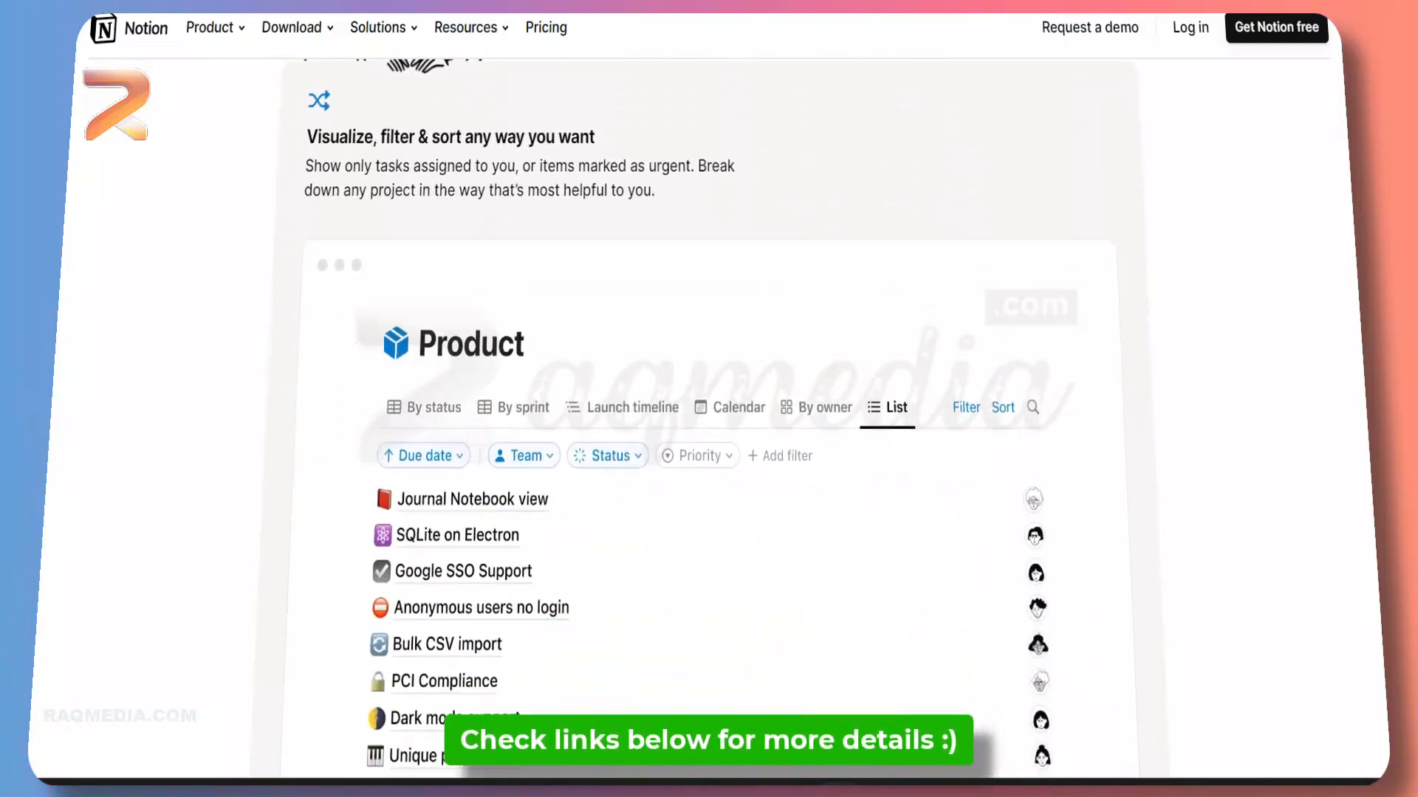
pyautogui.click(433, 407)
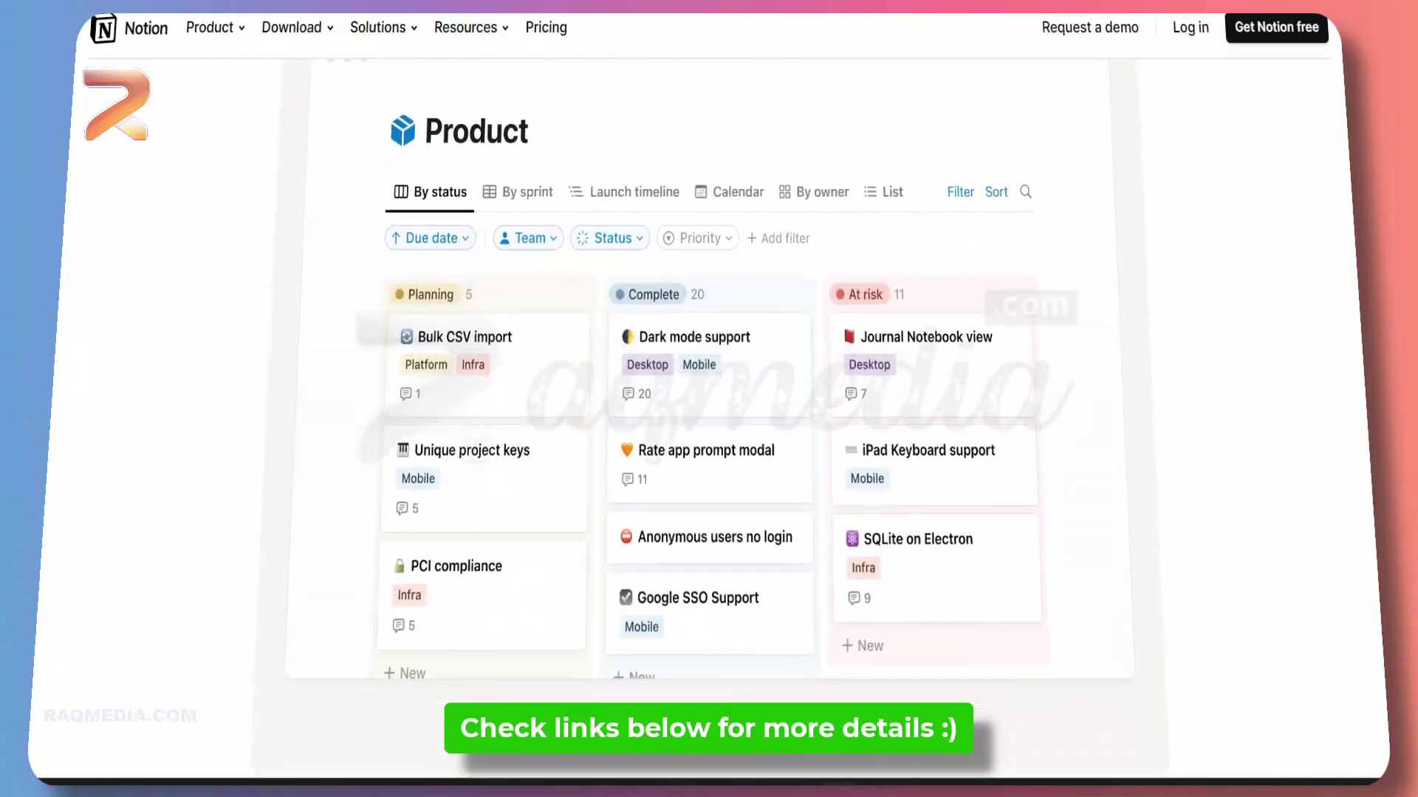
pyautogui.scroll(-3)
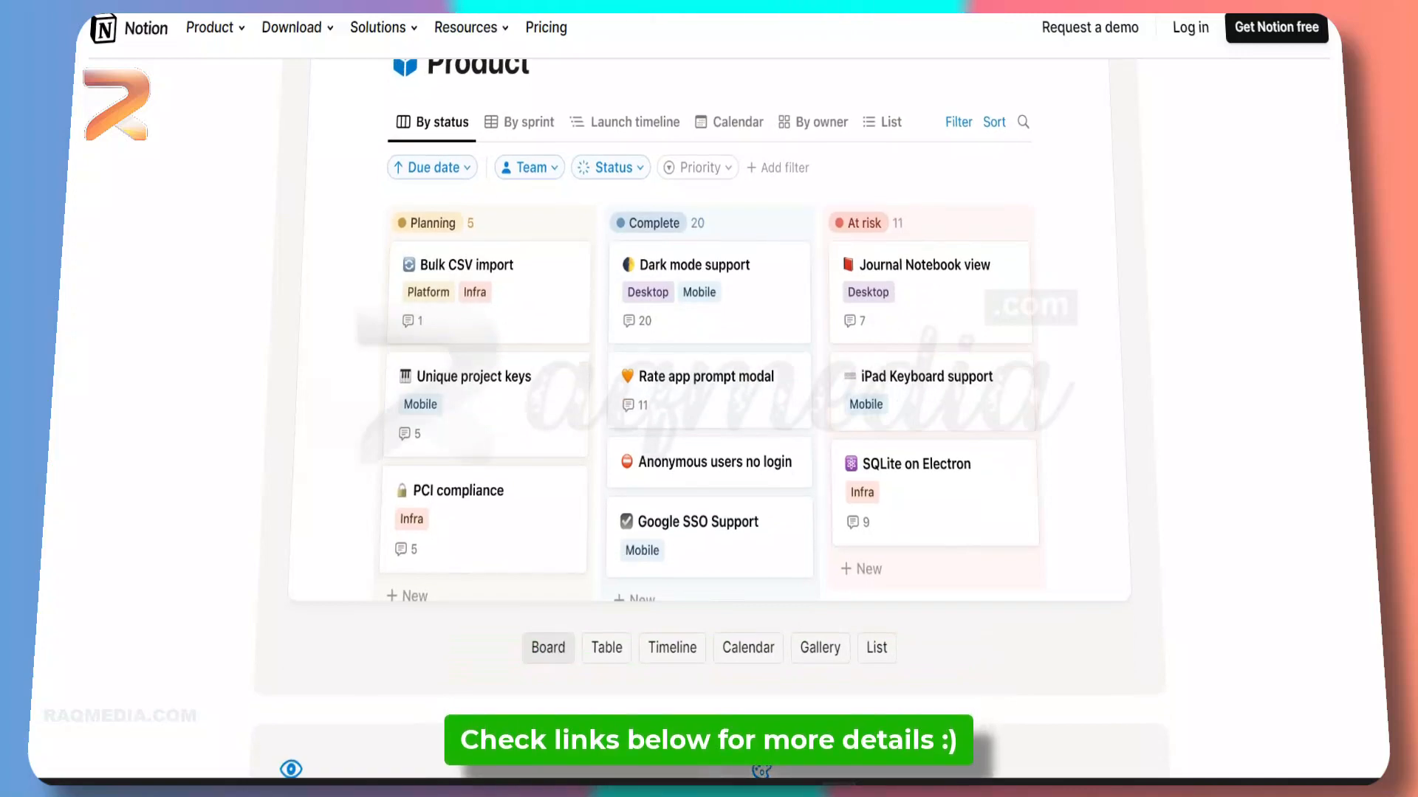
pyautogui.scroll(3)
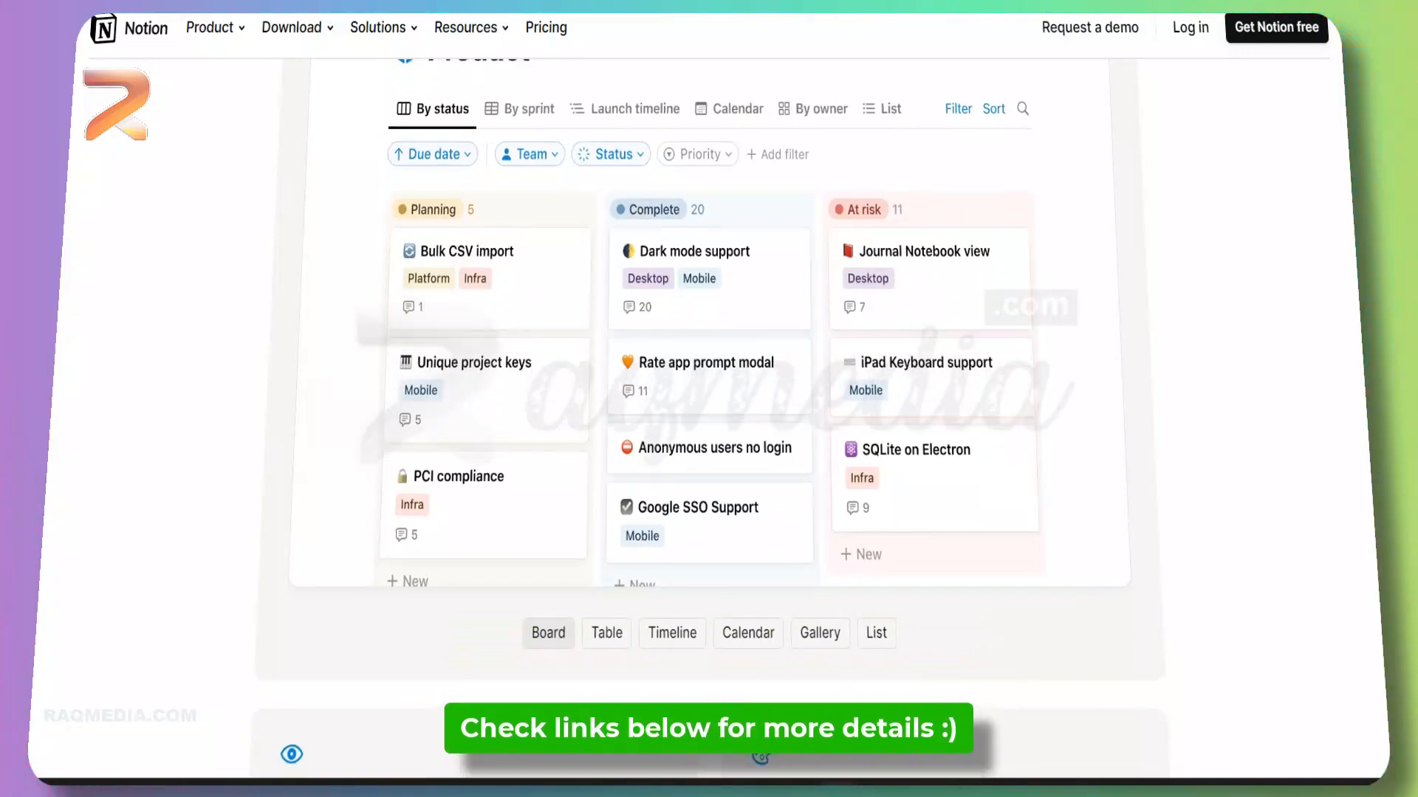
pyautogui.click(527, 108)
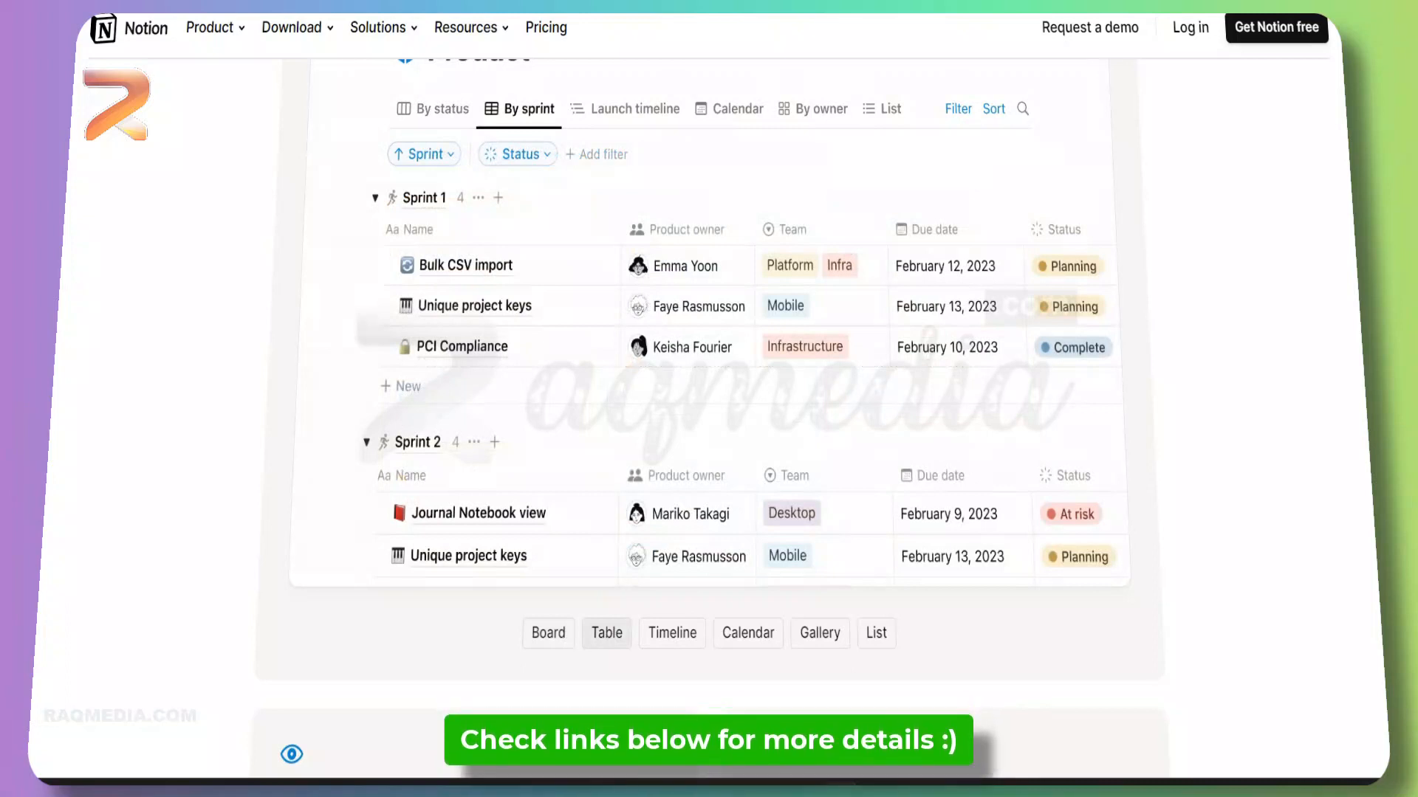
# Step: Continue down past the page-building features to the Matchgroup testimonial quote
pyautogui.scroll(-3)
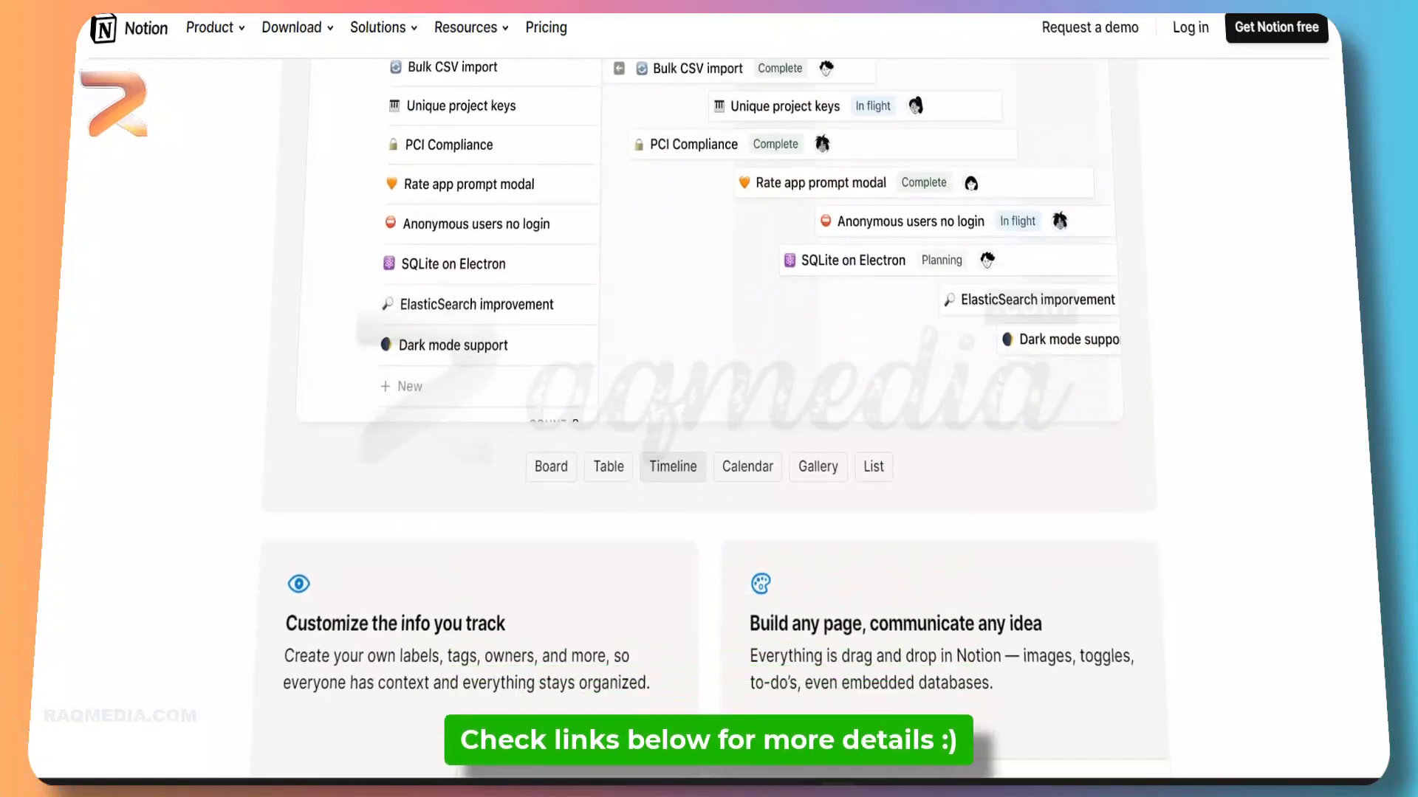
pyautogui.scroll(-3)
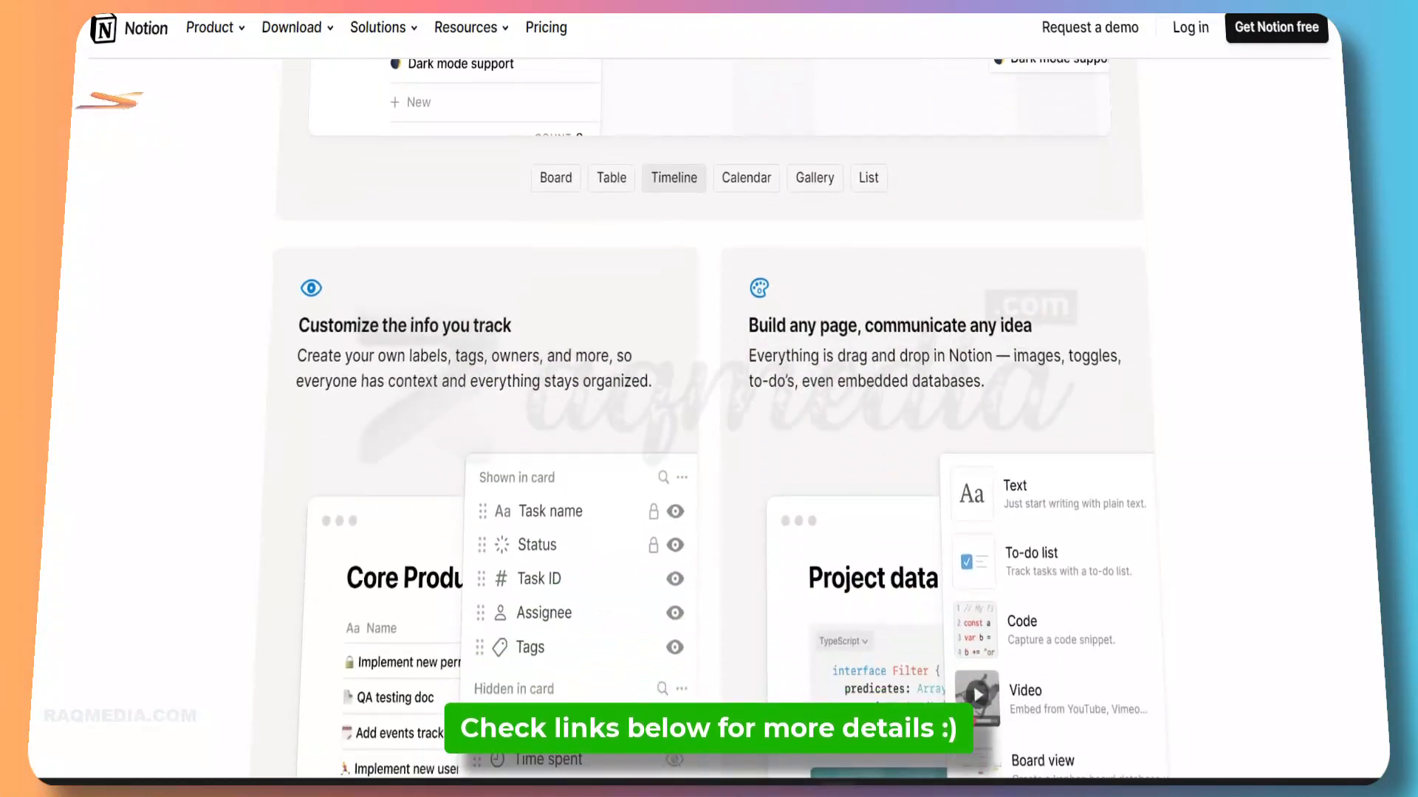
pyautogui.scroll(-3)
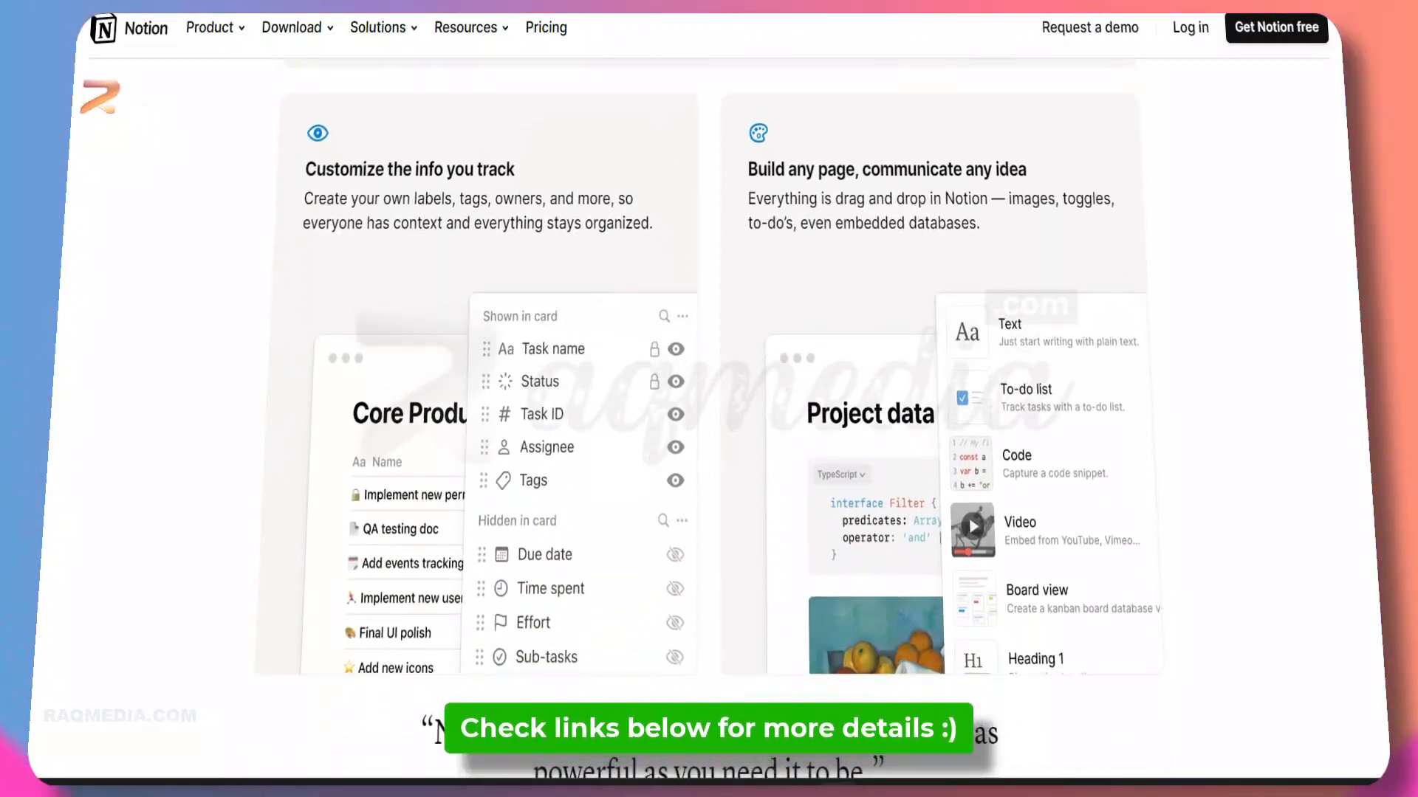
pyautogui.scroll(-3)
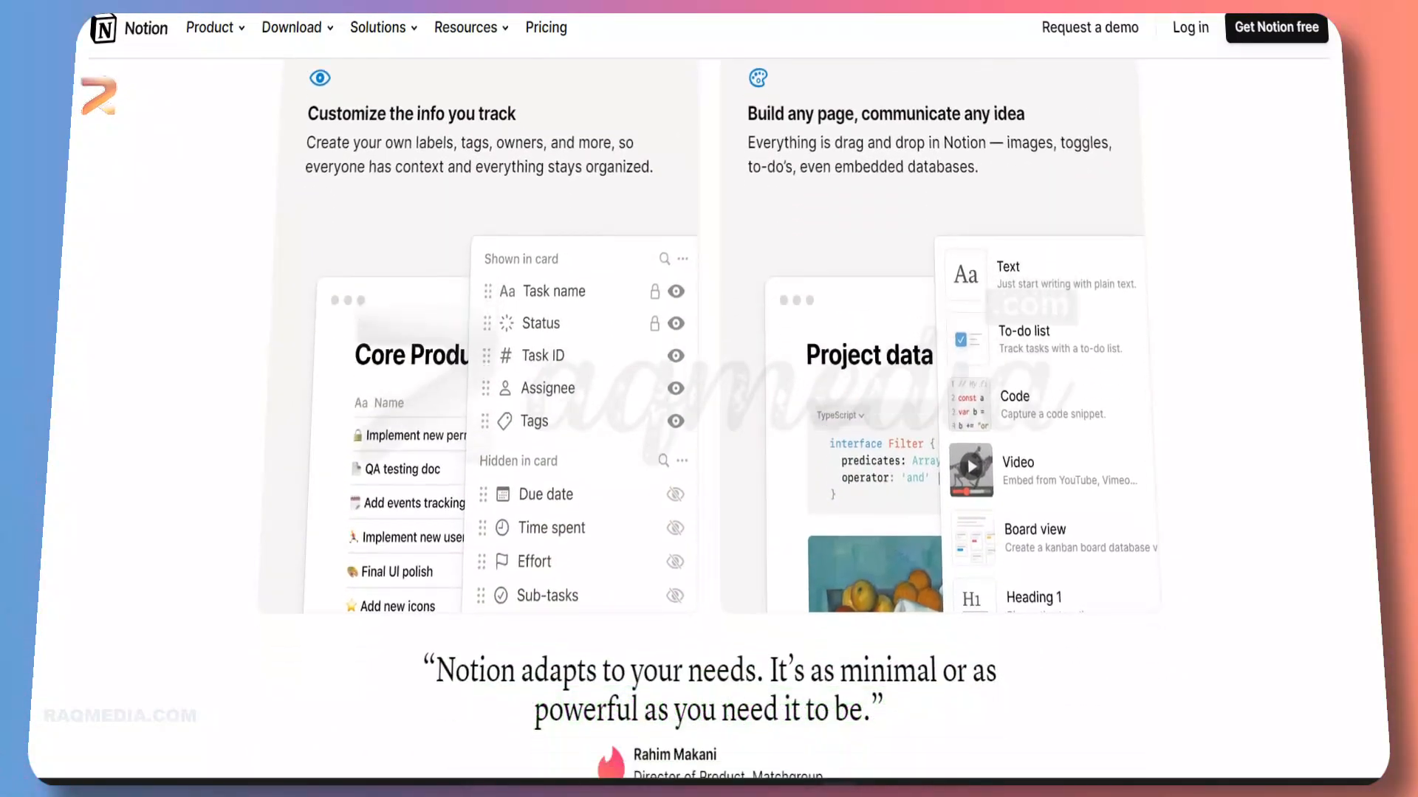
pyautogui.scroll(-3)
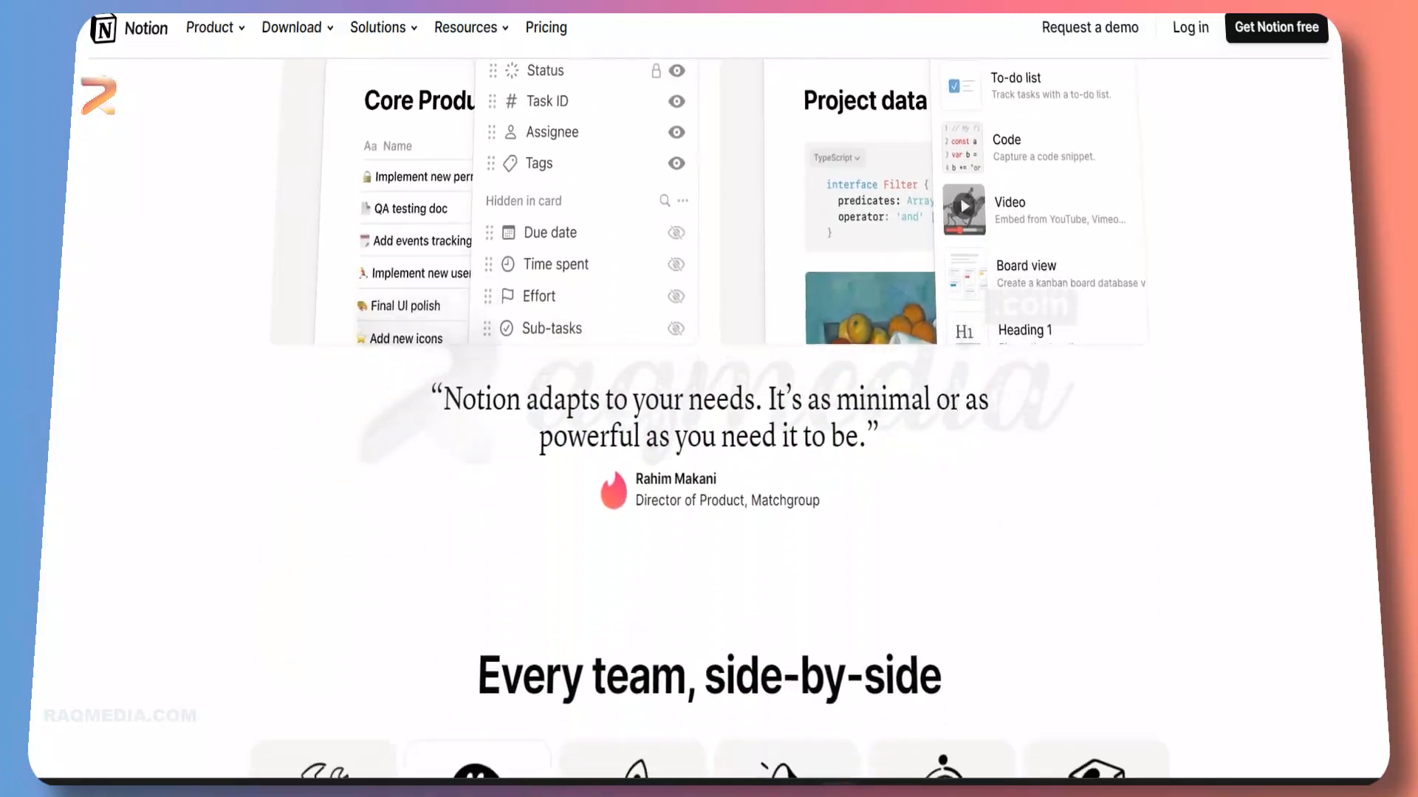
# Step: Scroll to 'Every team, side-by-side' and view the Design, Product and Marketing previews
pyautogui.scroll(-3)
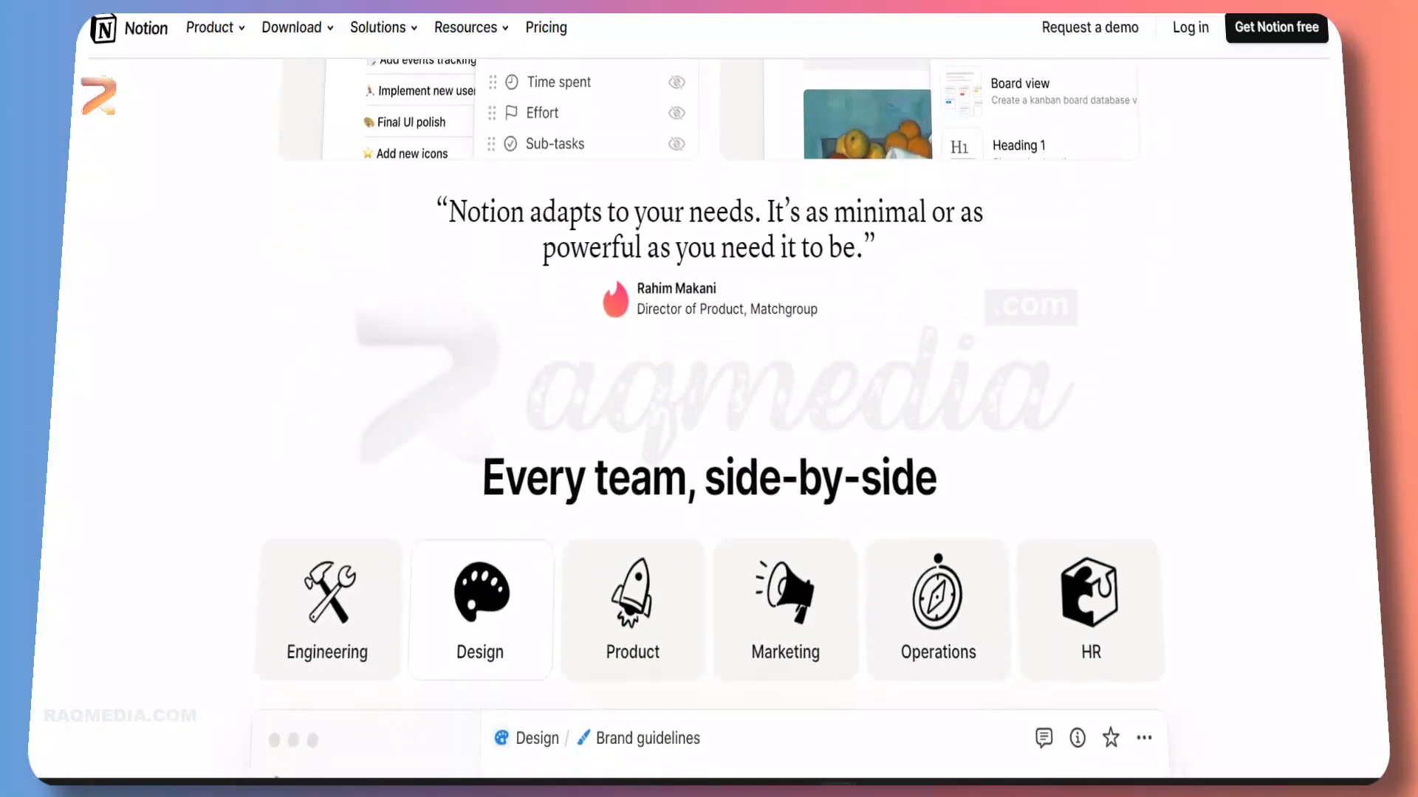
pyautogui.scroll(-3)
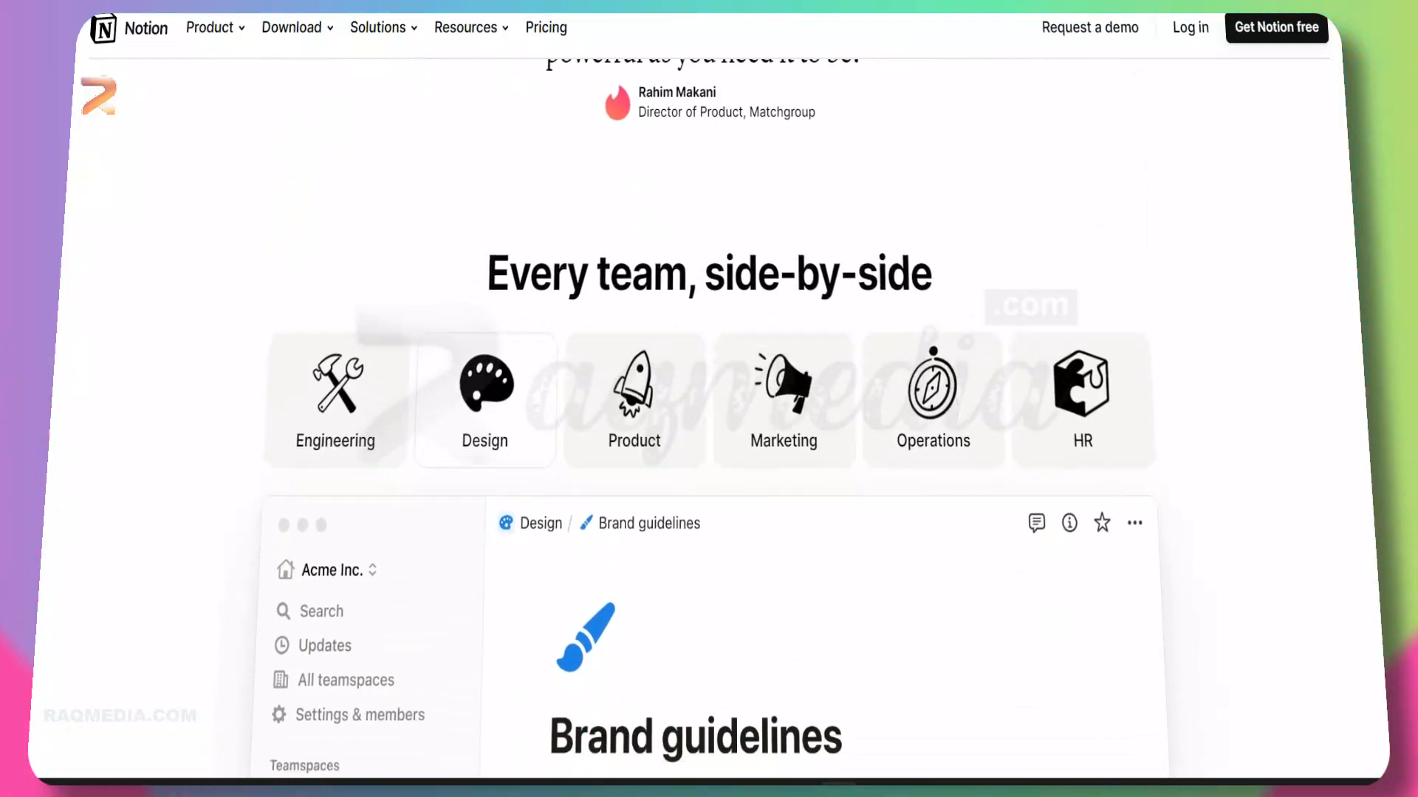
pyautogui.scroll(-3)
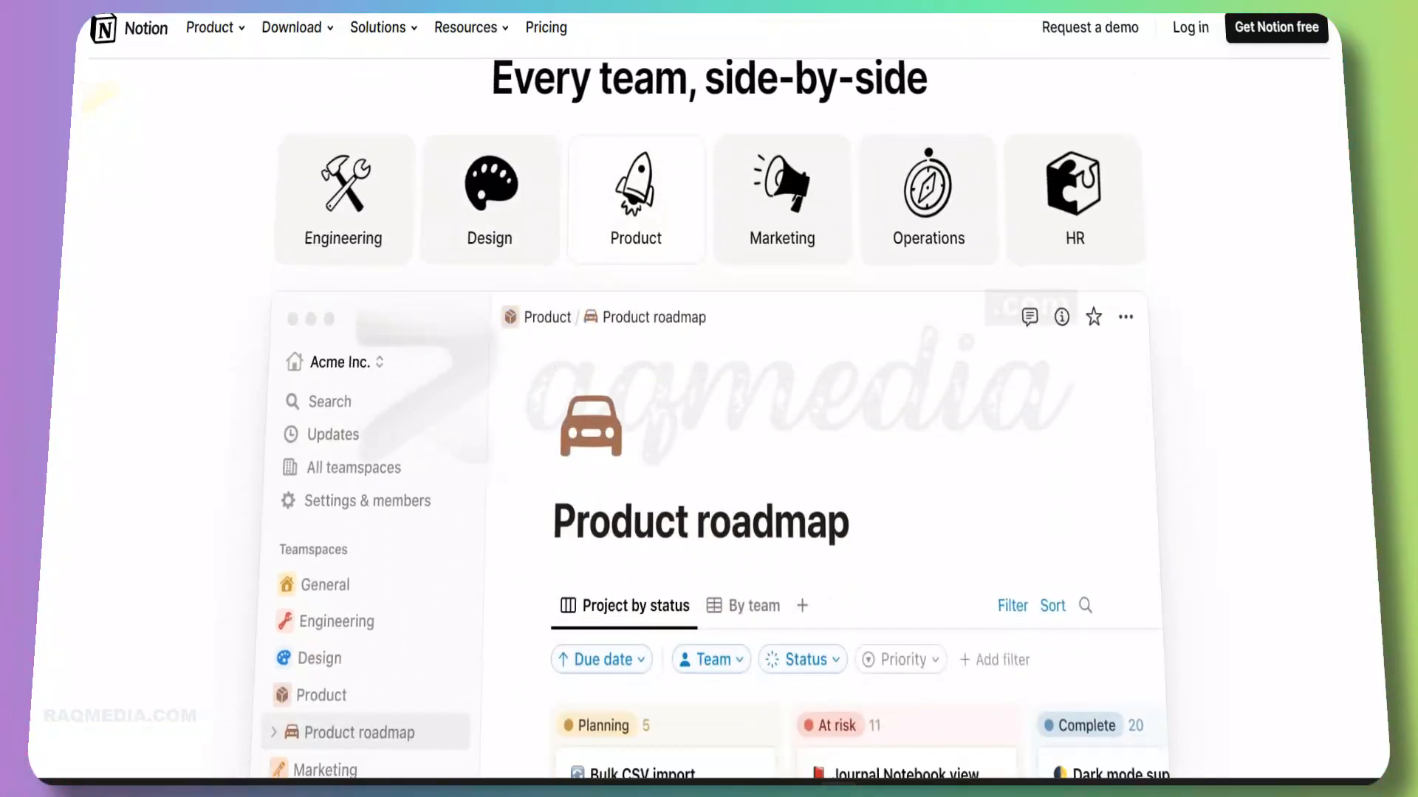
pyautogui.scroll(-3)
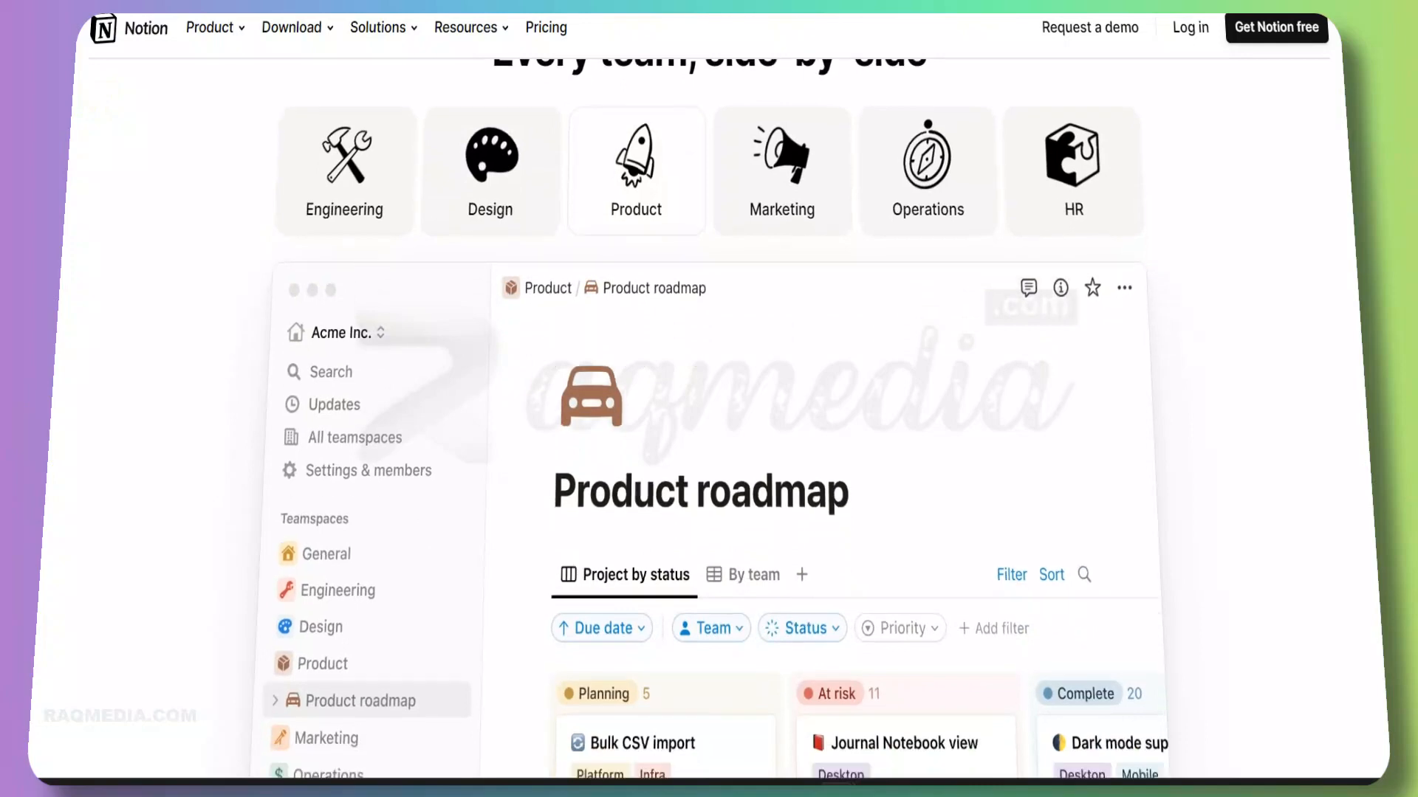
pyautogui.scroll(-3)
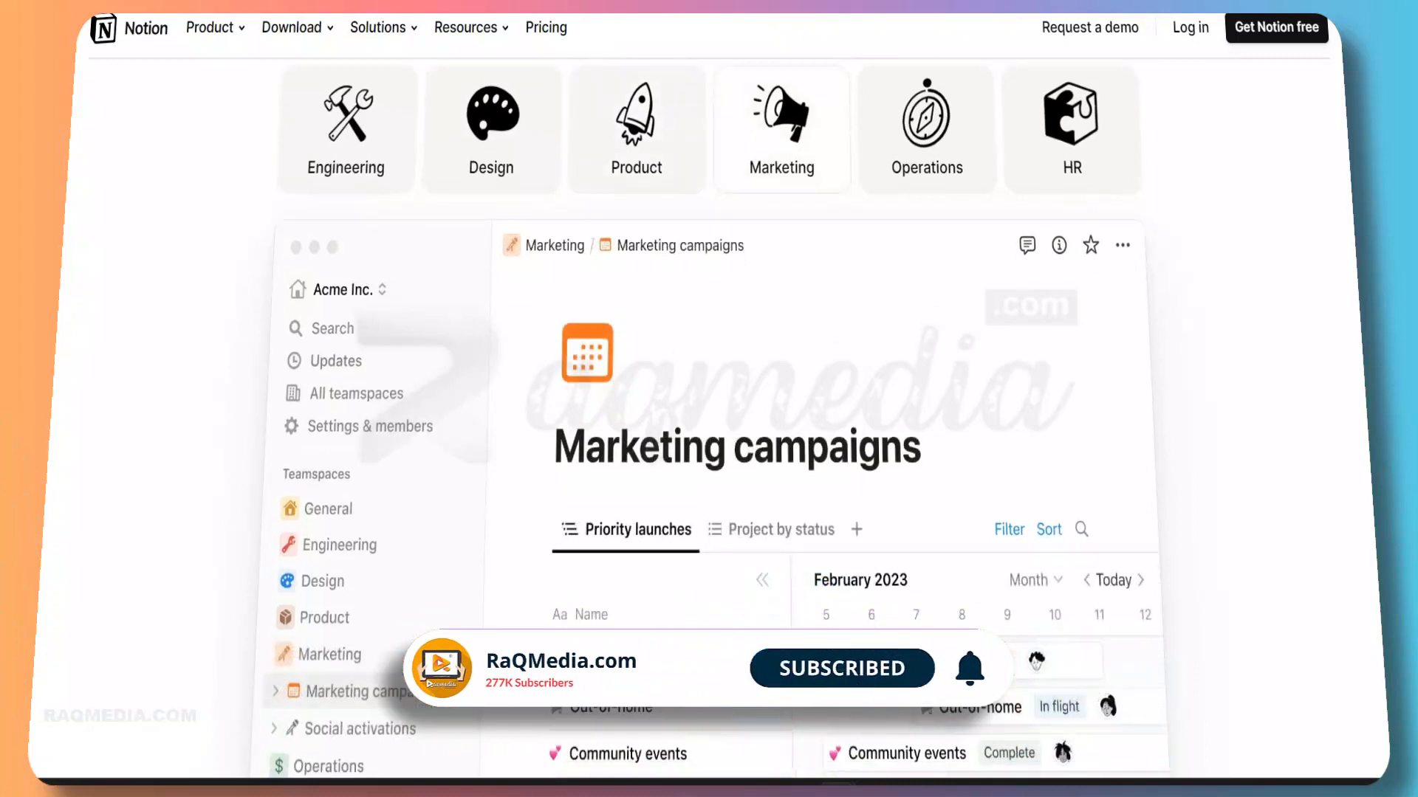
pyautogui.scroll(-3)
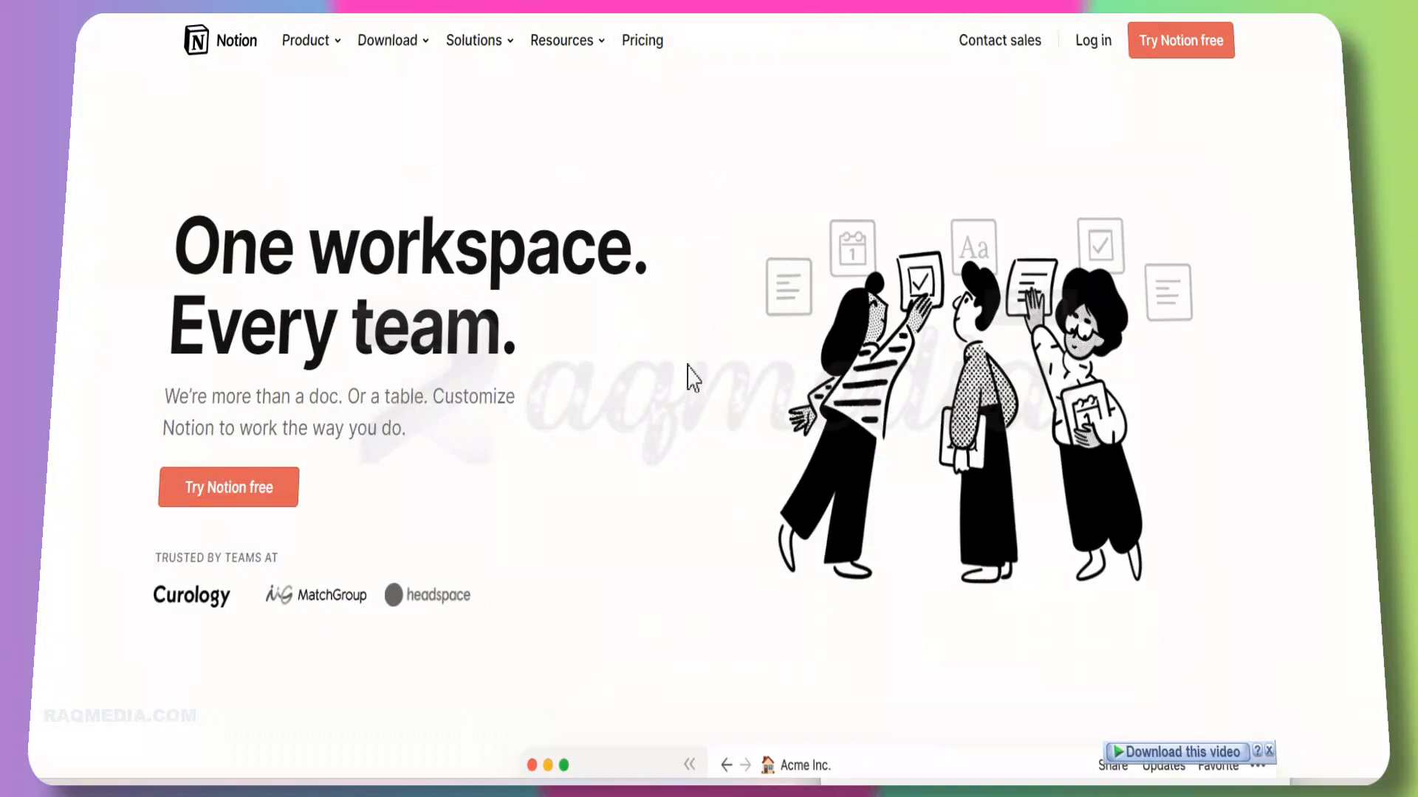
pyautogui.moveTo(772, 208)
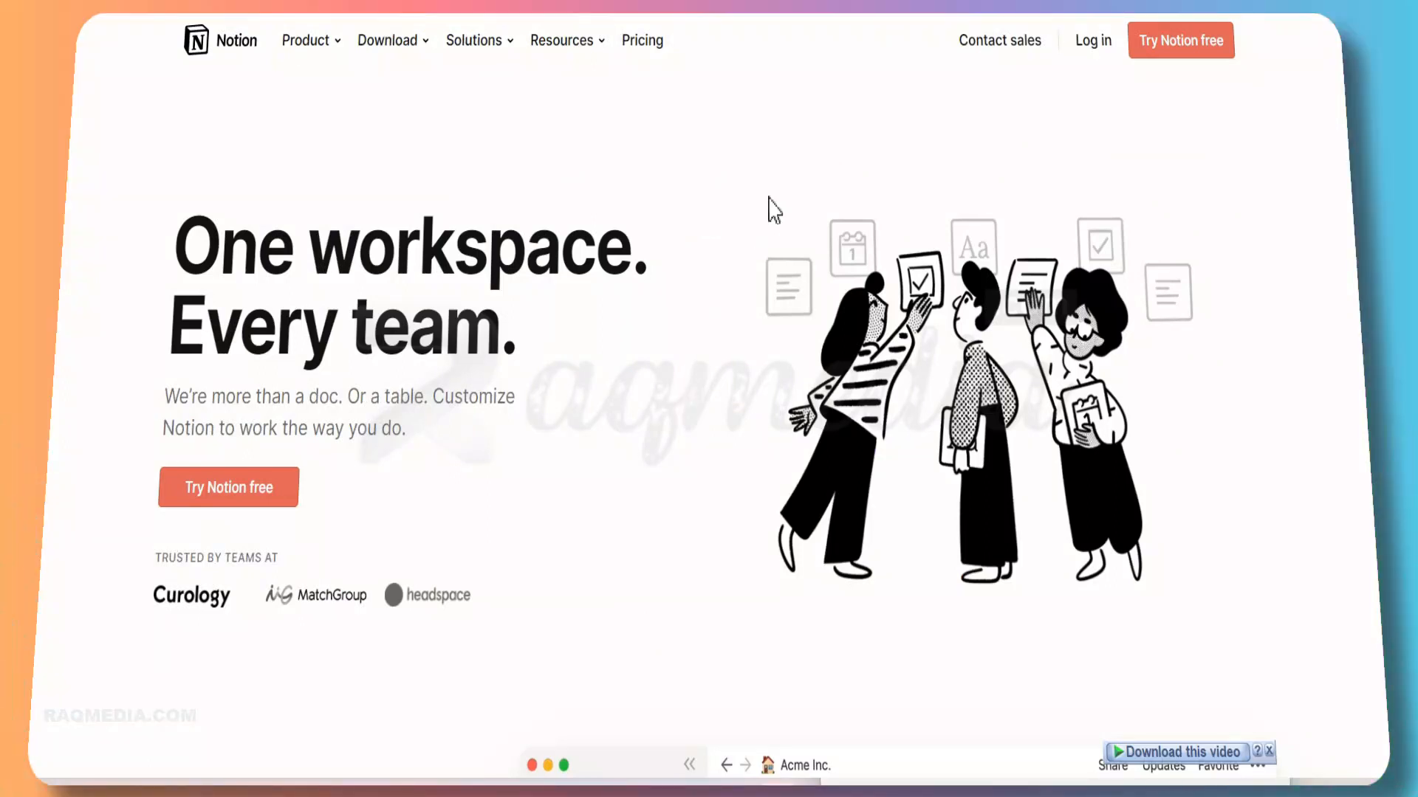
pyautogui.moveTo(1093, 40)
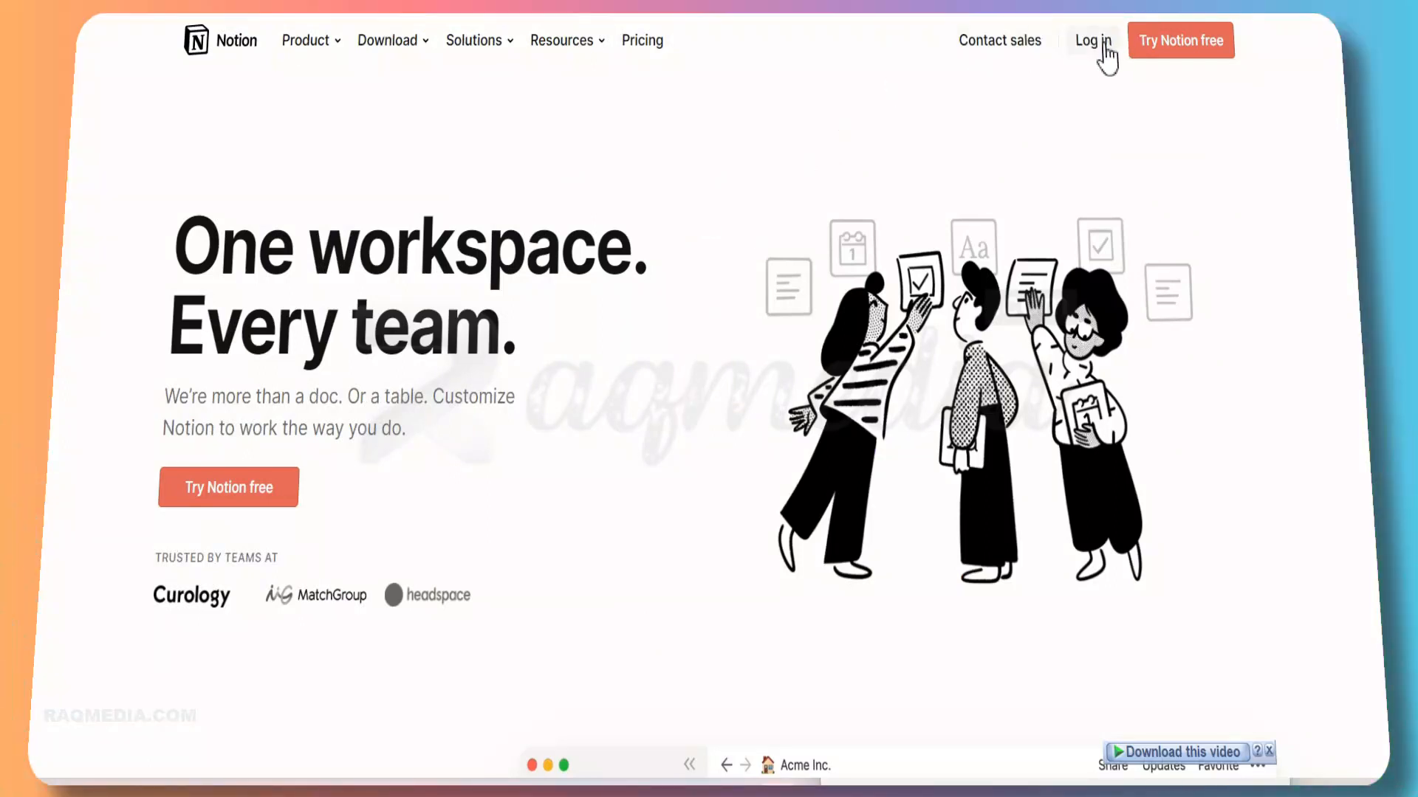
pyautogui.moveTo(1097, 60)
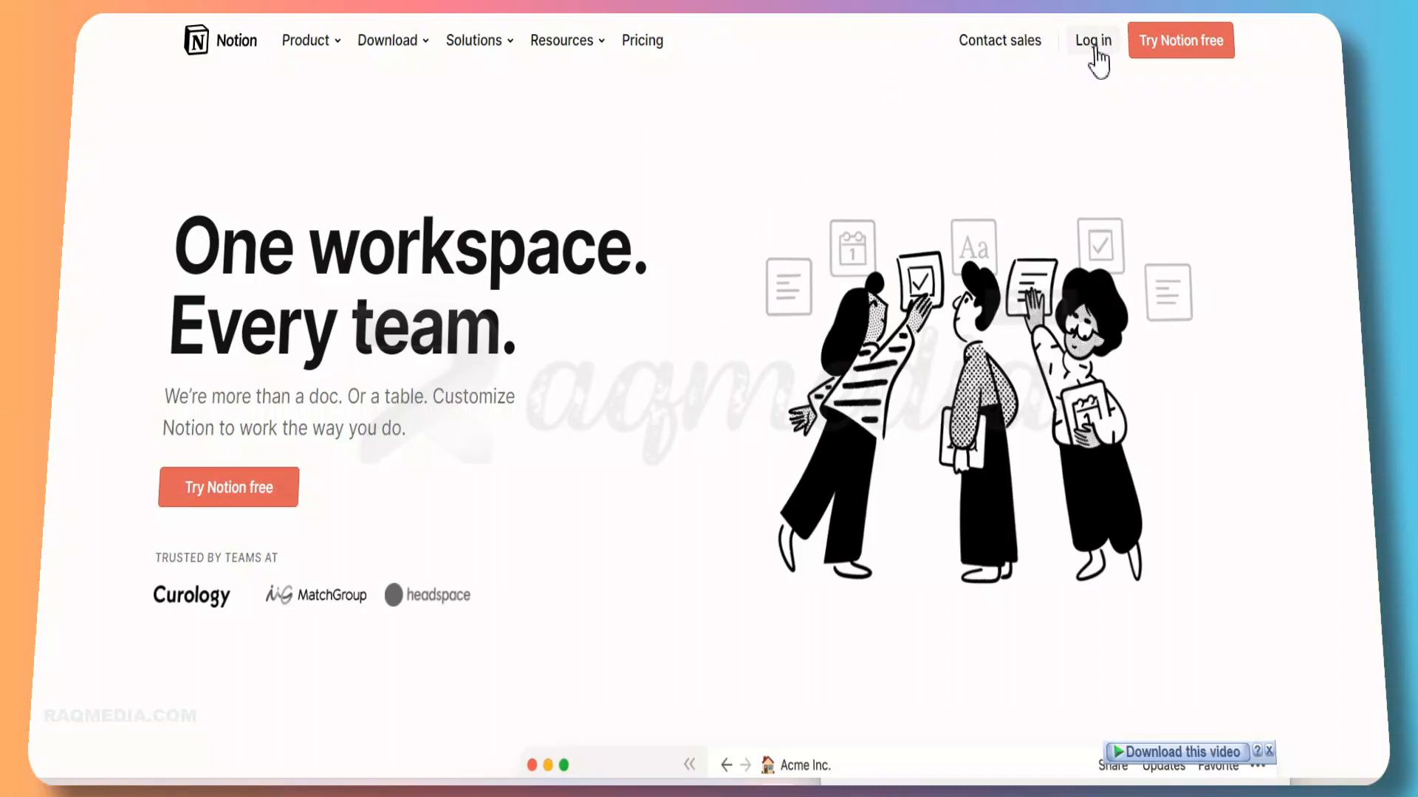
pyautogui.moveTo(1053, 81)
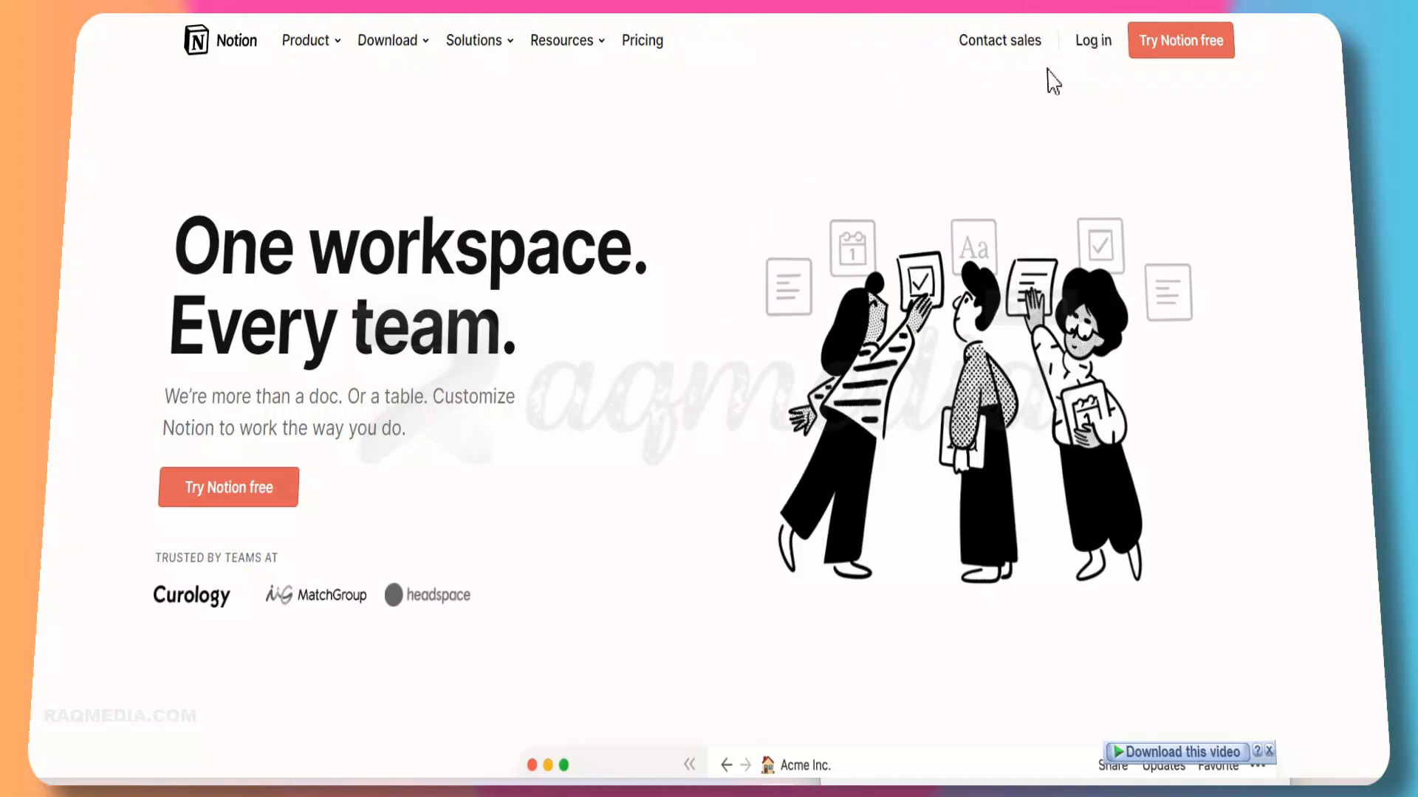
pyautogui.moveTo(1209, 68)
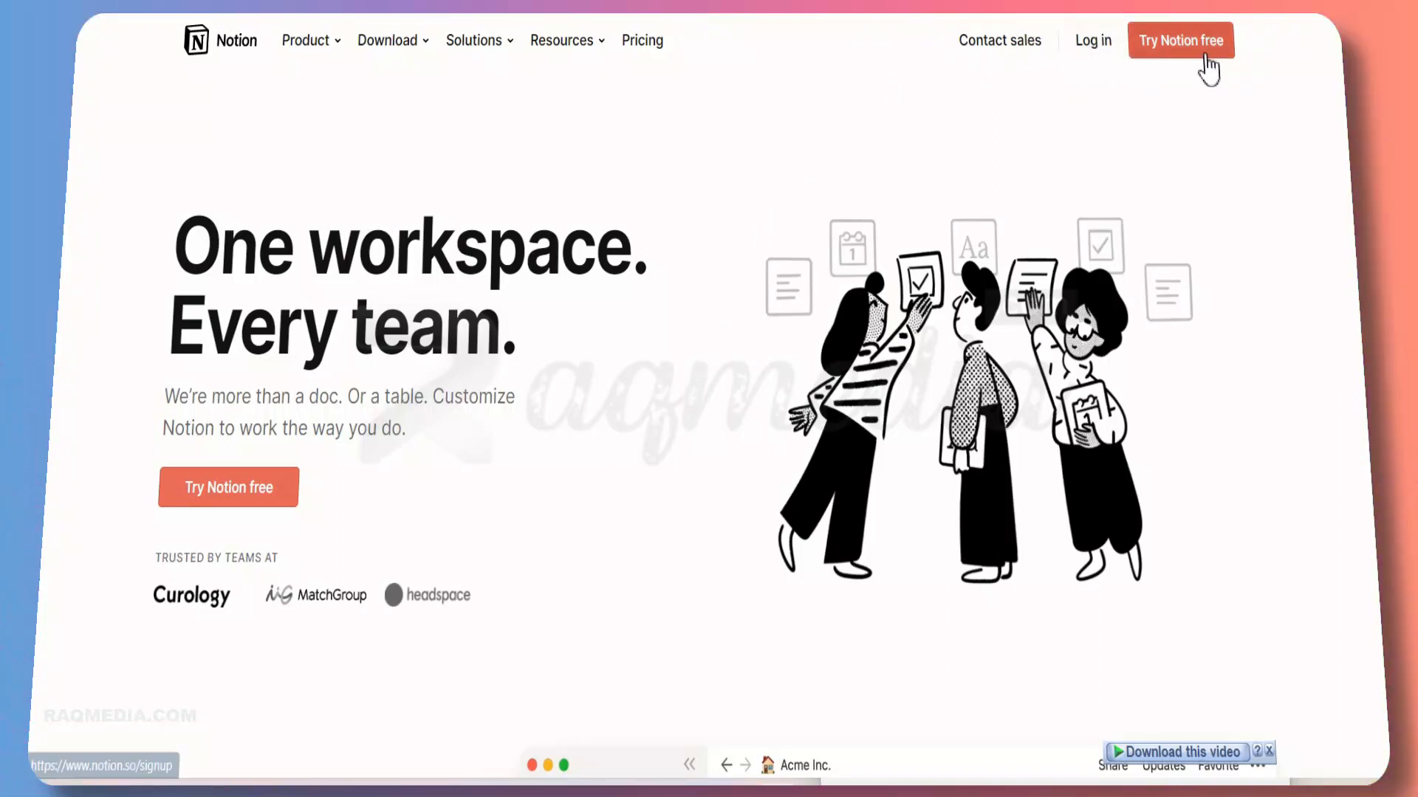
pyautogui.moveTo(1166, 68)
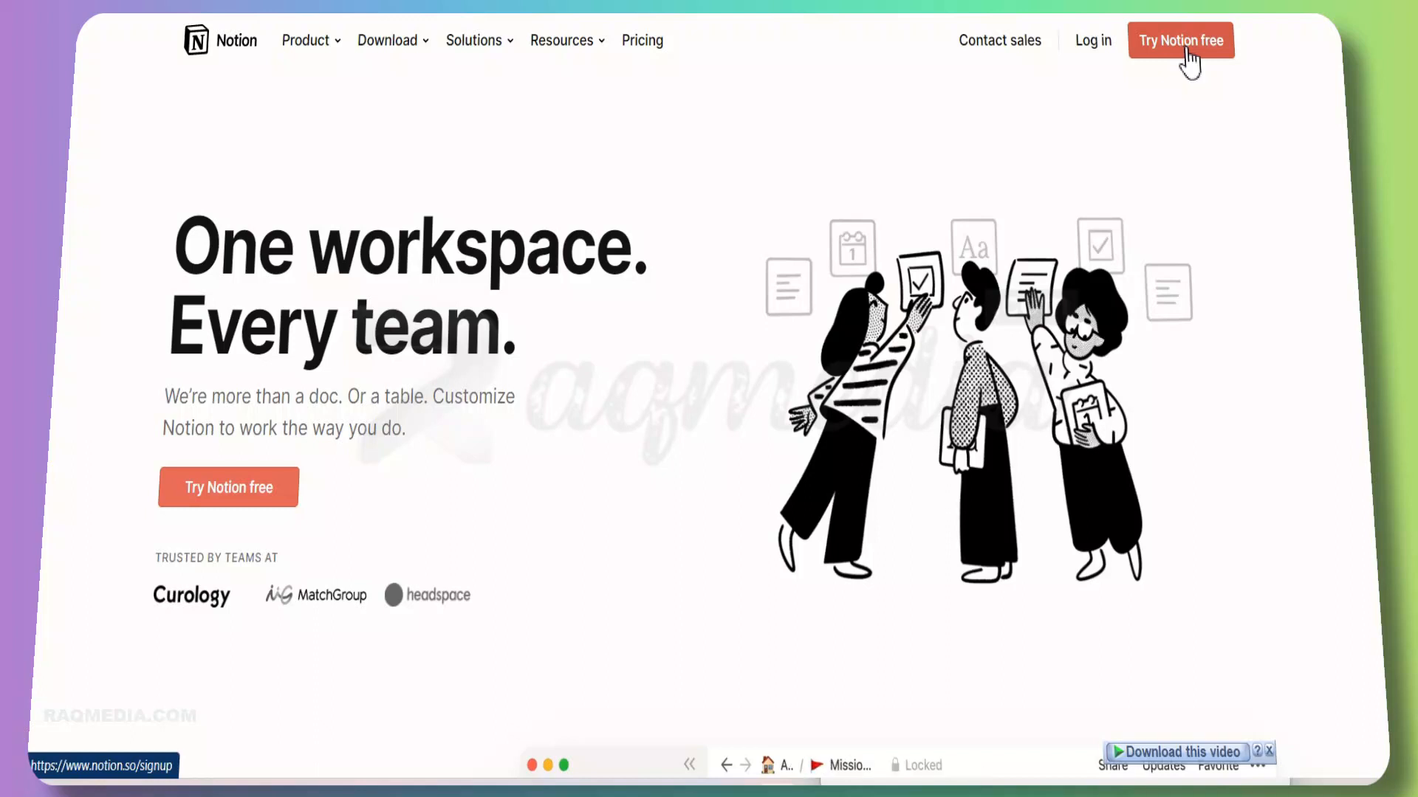
pyautogui.moveTo(1211, 148)
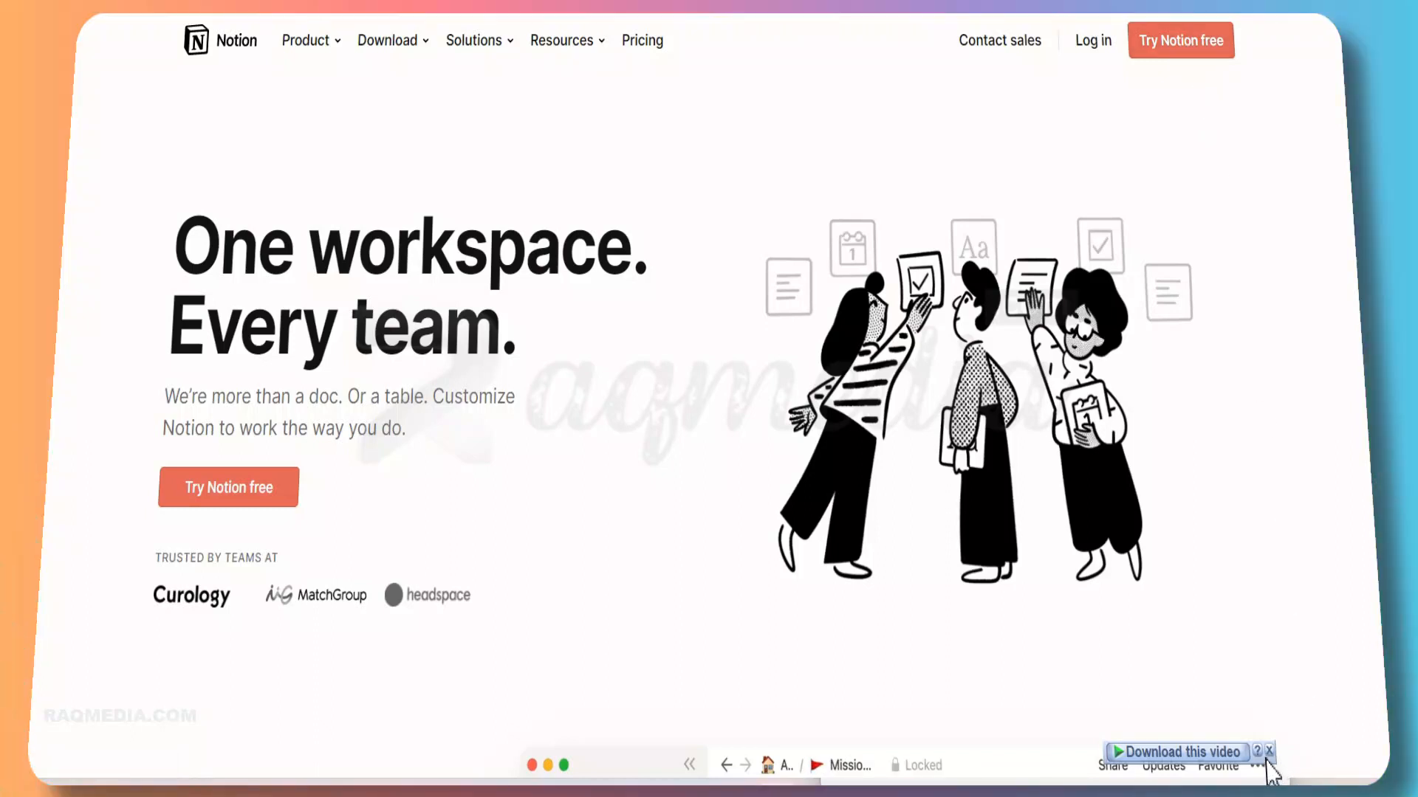
# Step: Dismiss the download prompt and choose 'Try Notion free' to start sign-up
pyautogui.click(1270, 750)
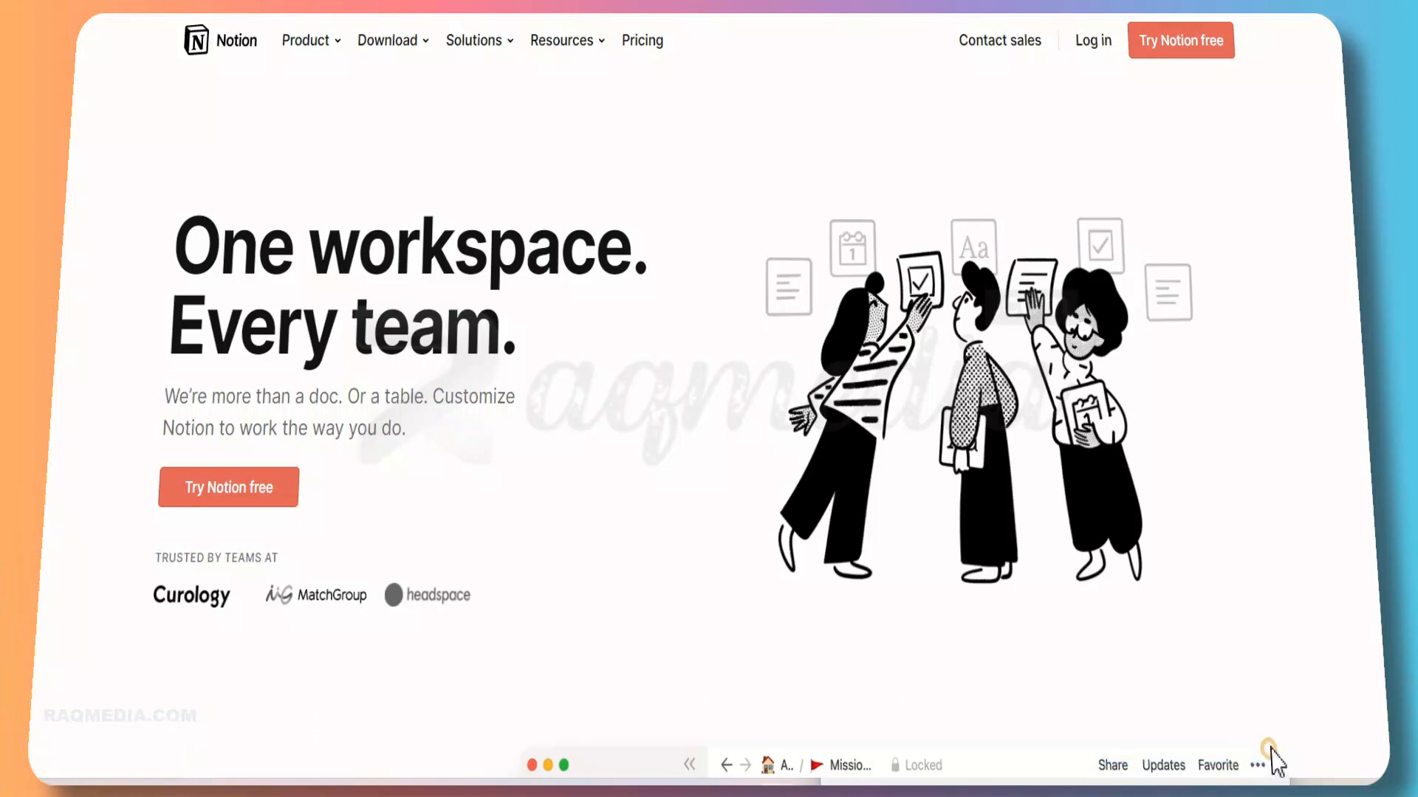
pyautogui.moveTo(1320, 499)
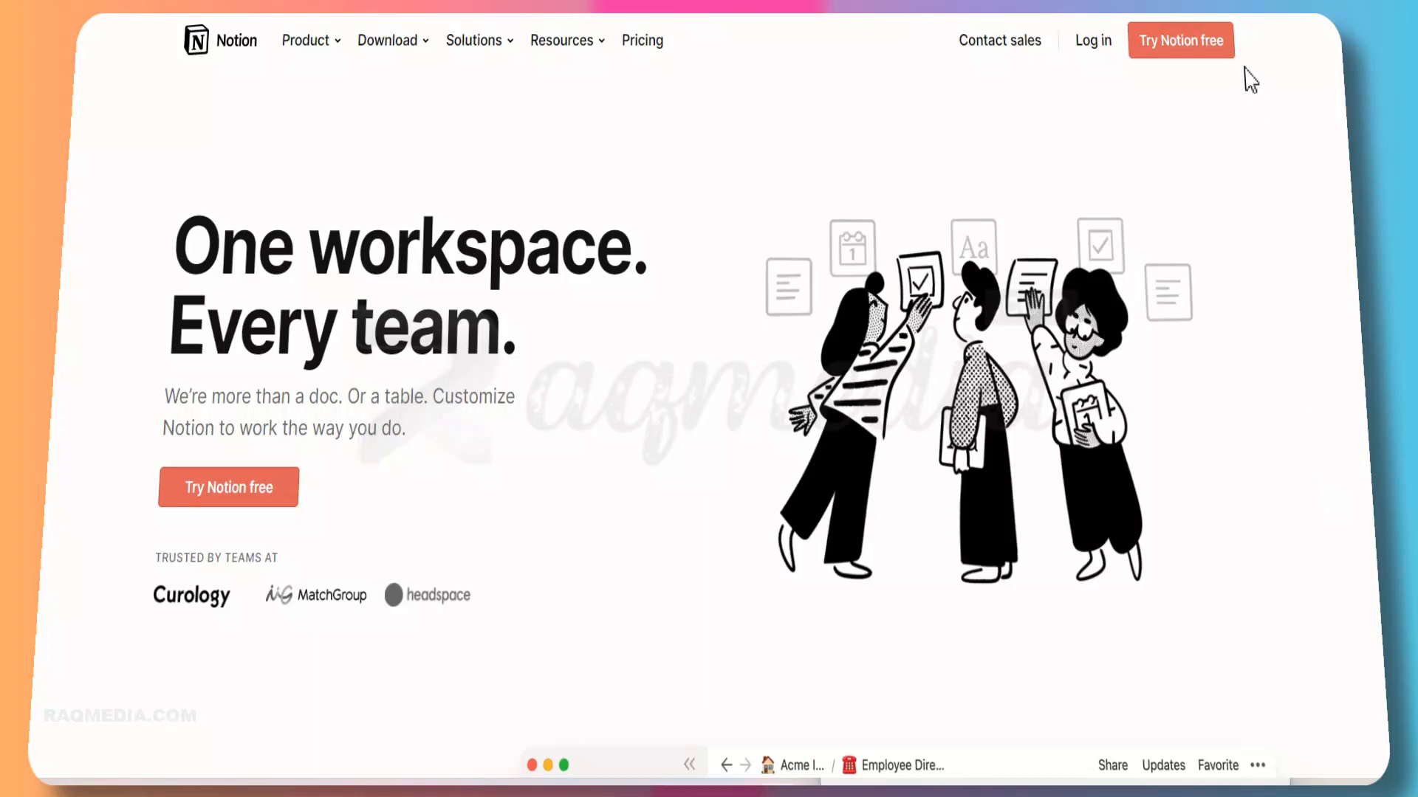
pyautogui.moveTo(1180, 39)
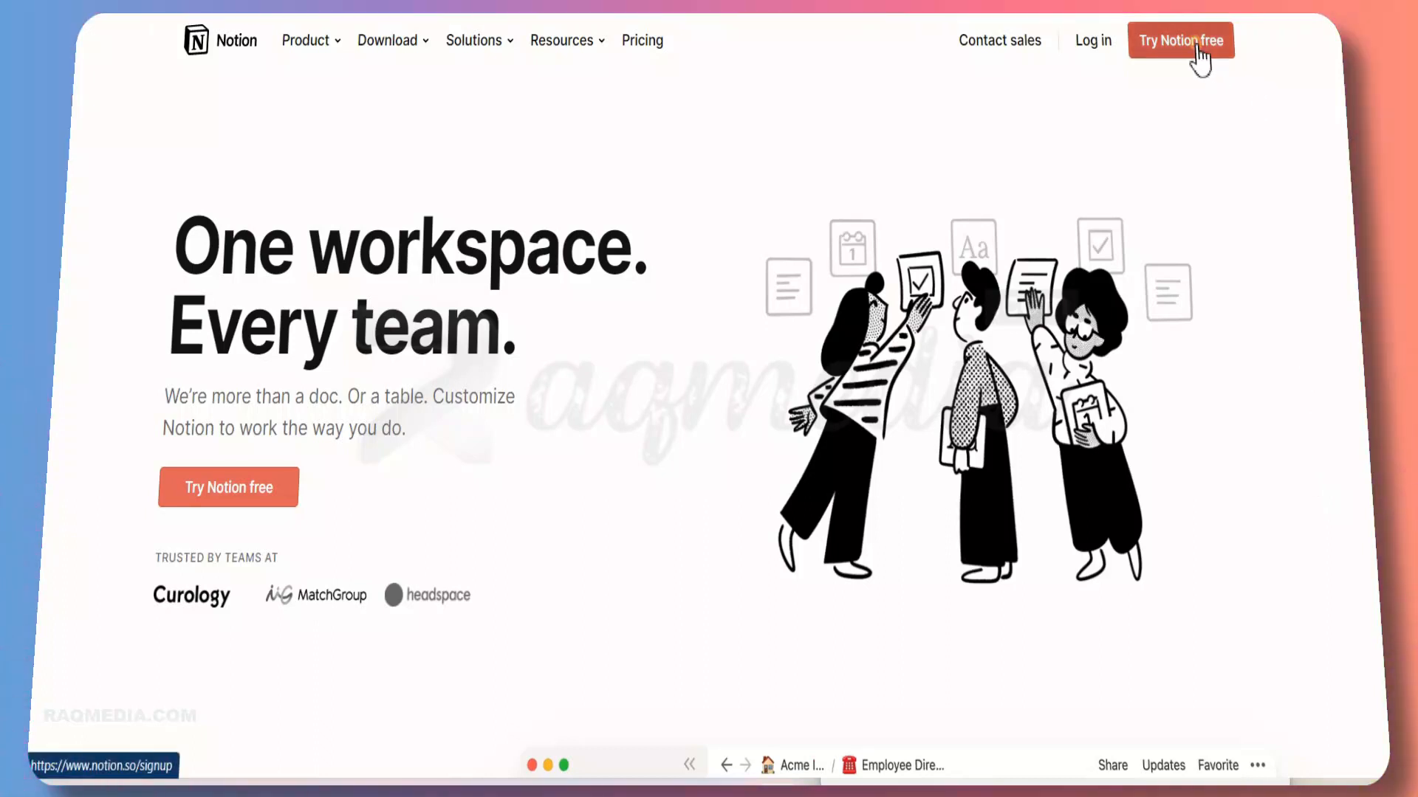
pyautogui.click(1180, 40)
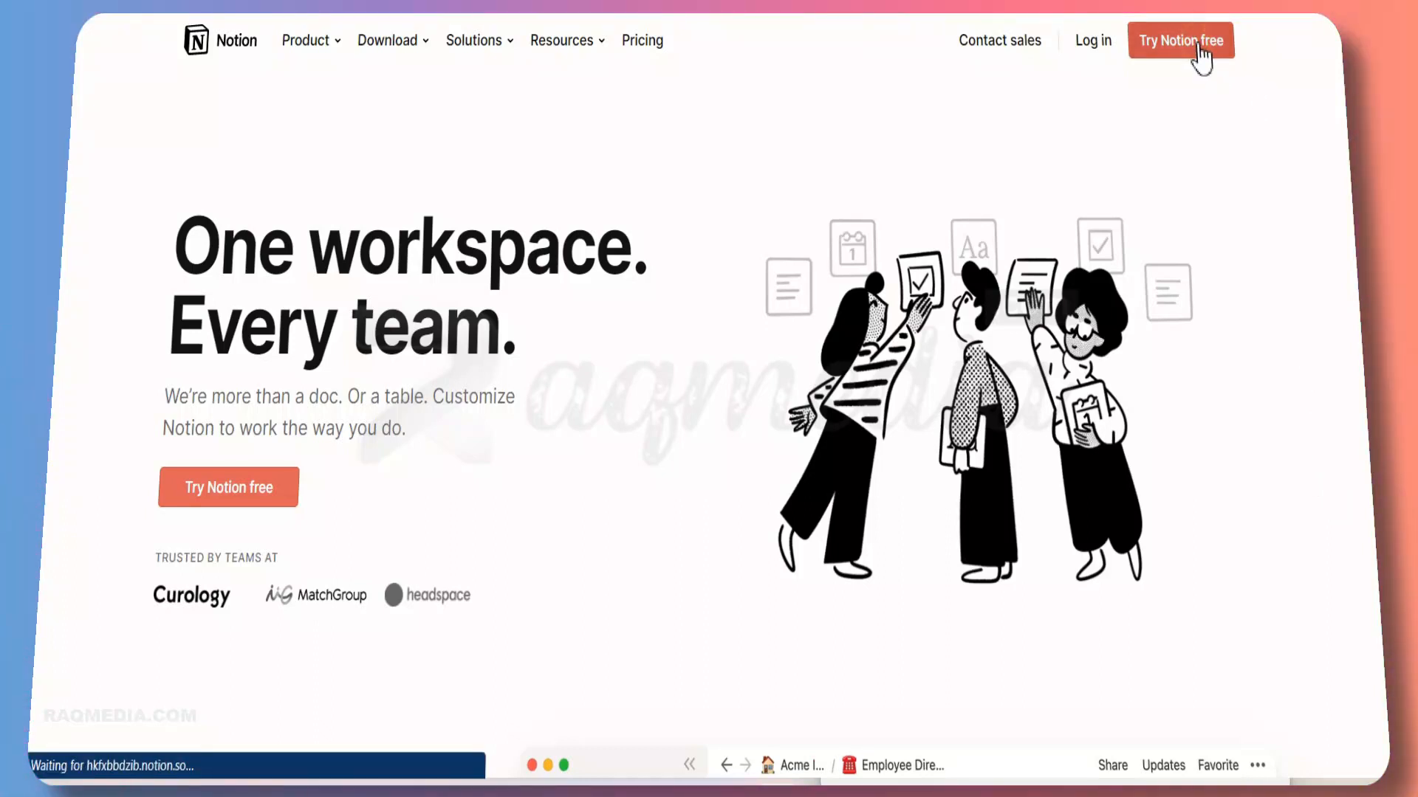
# Step: Submit the emailed login code and create the new Notion account
pyautogui.click(1180, 40)
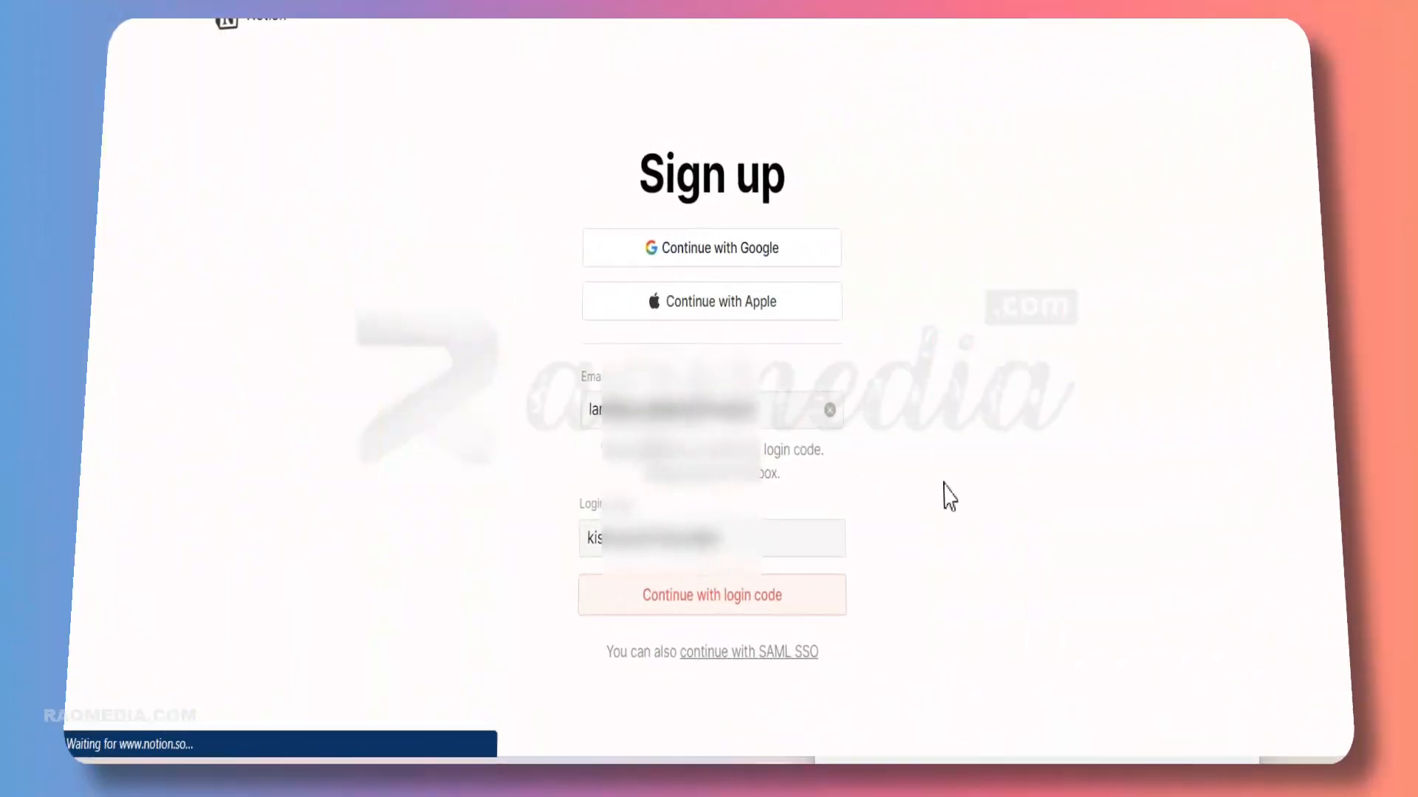
pyautogui.click(710, 595)
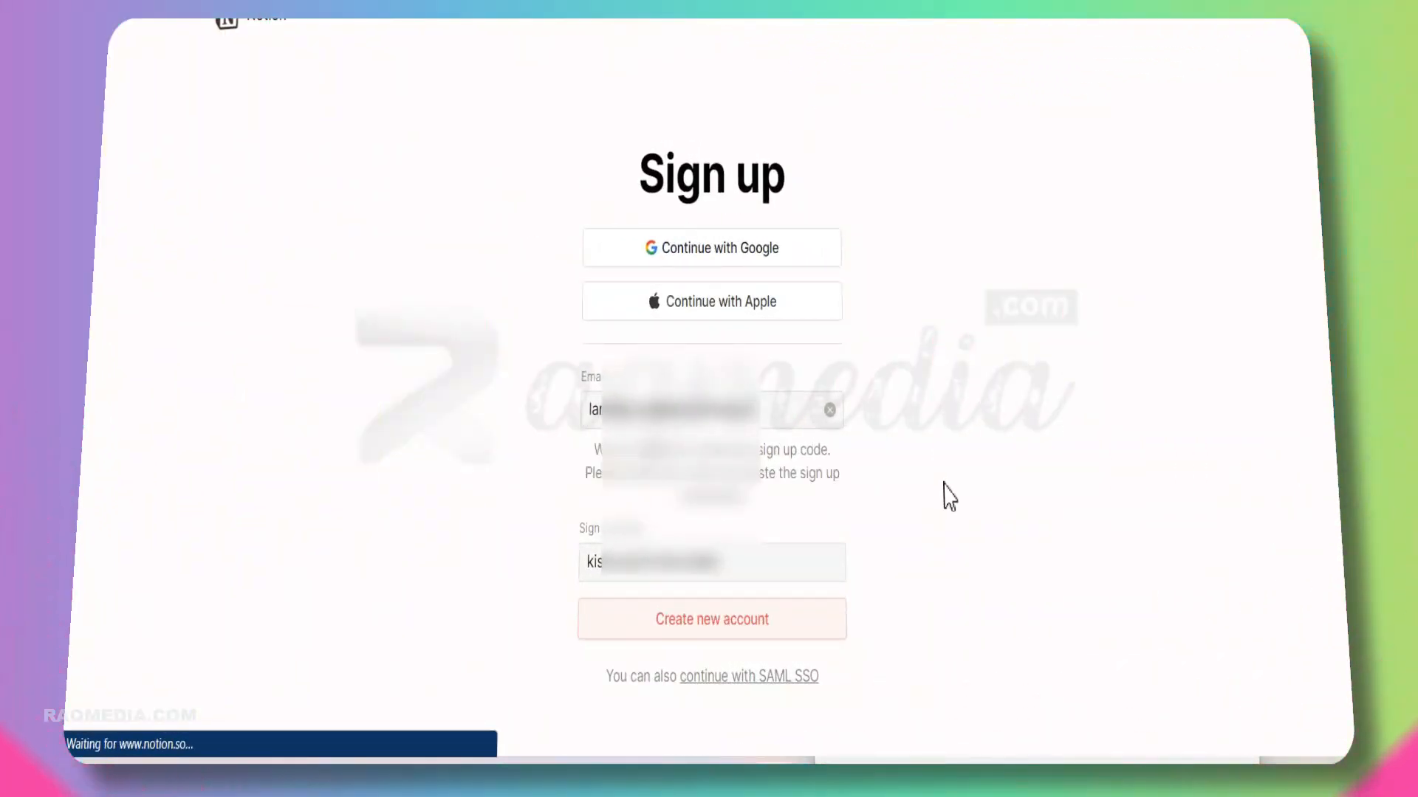
pyautogui.click(711, 618)
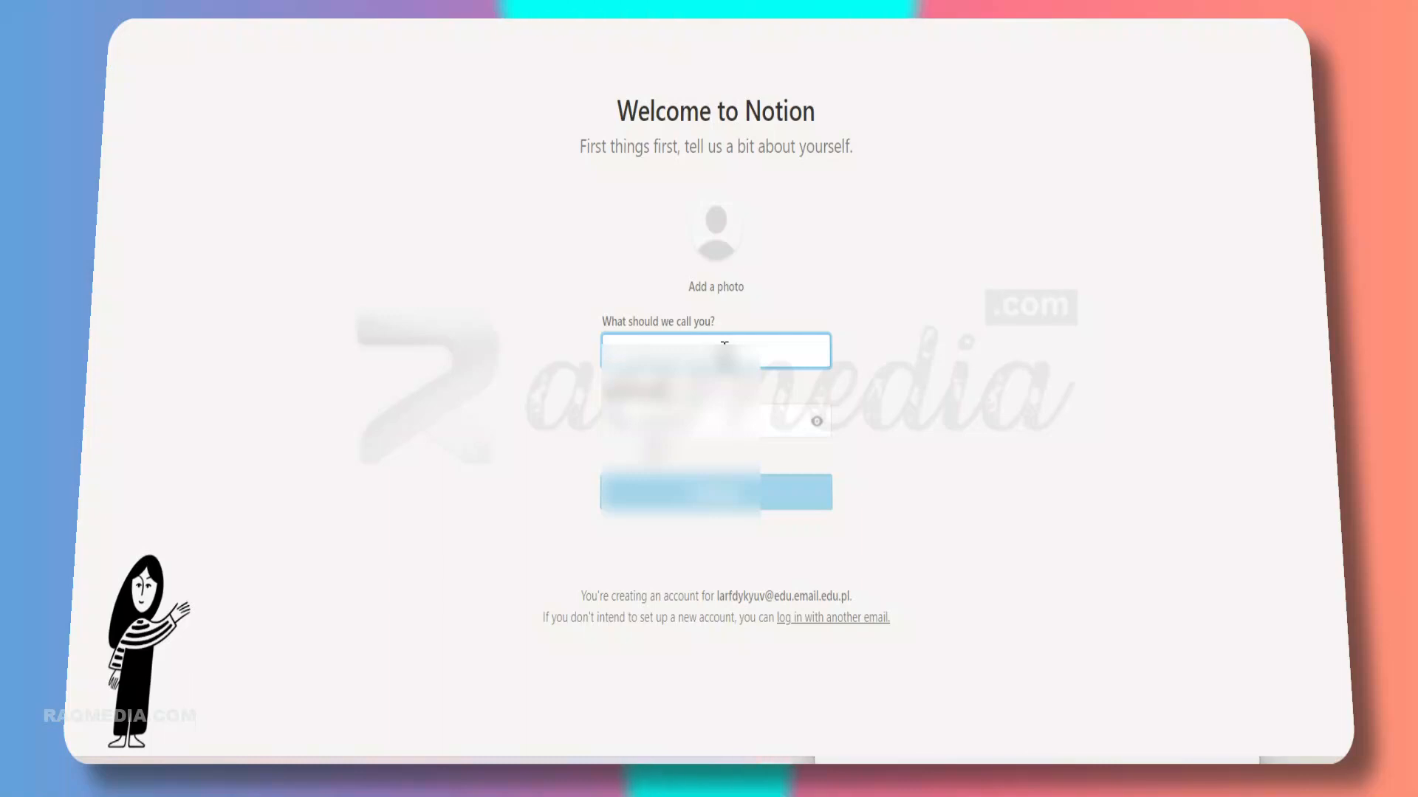
# Step: Enter a preferred name and start the password on the welcome profile form
pyautogui.write('l')
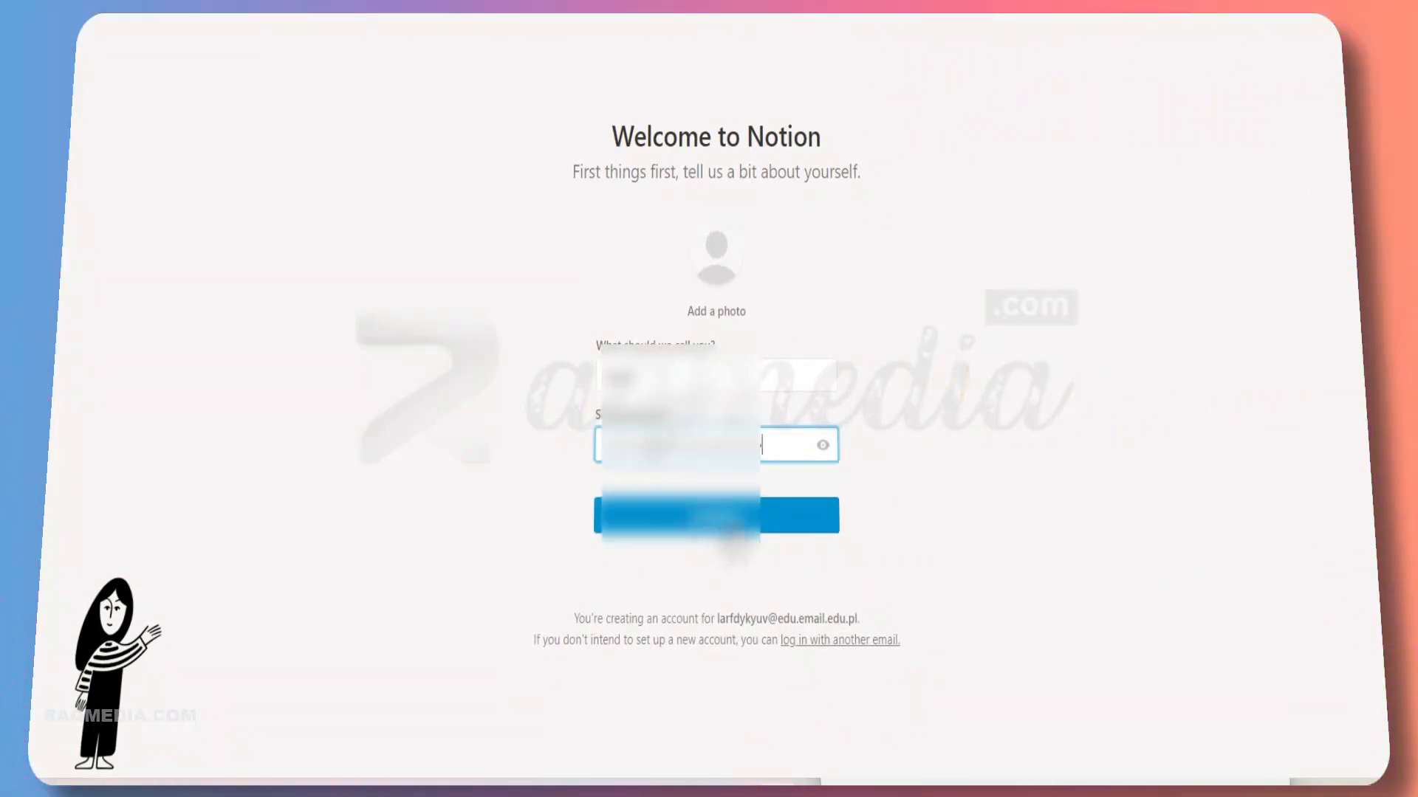
# Step: Submit the profile, choose 'For myself' over team use, and continue with 'Take me to Notion'
pyautogui.click(715, 515)
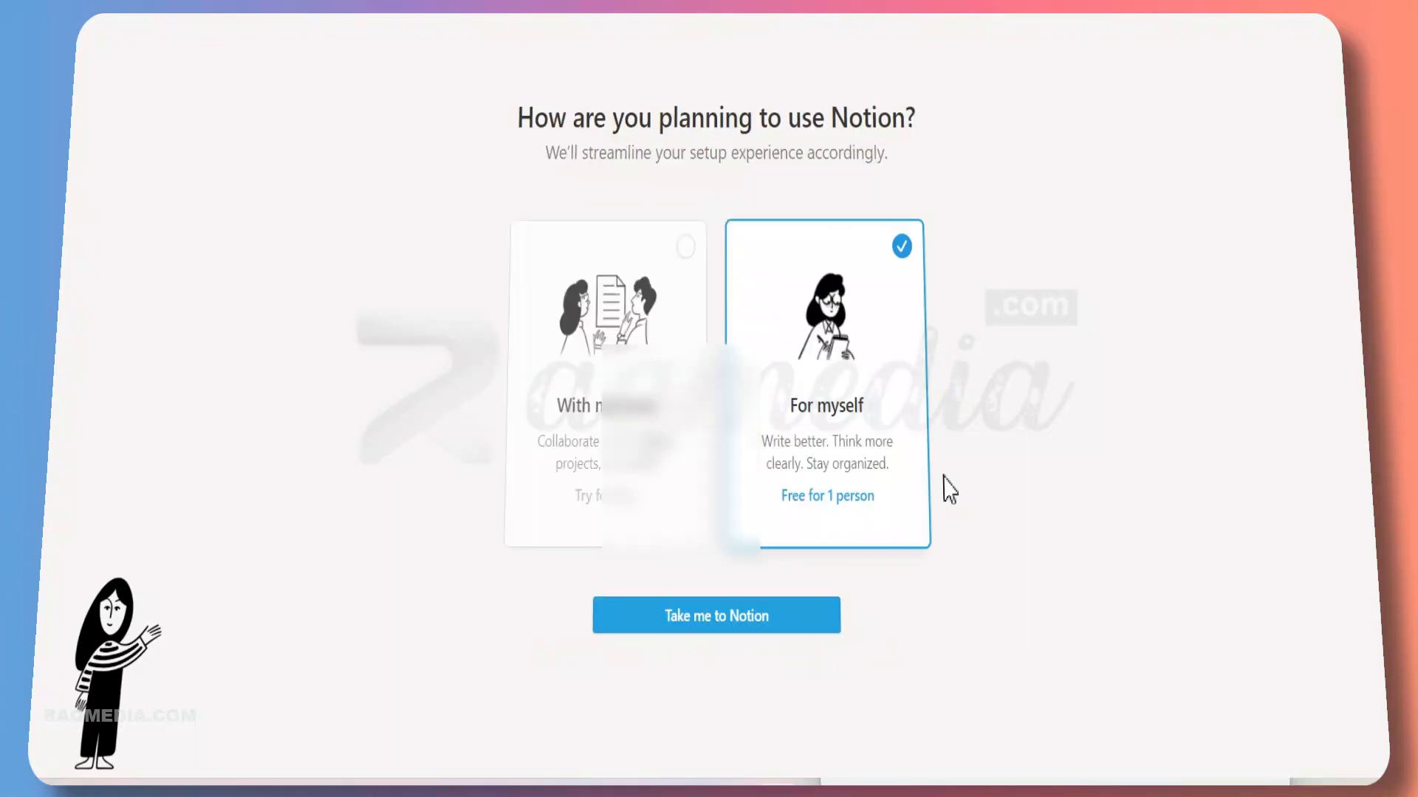
pyautogui.moveTo(633, 426)
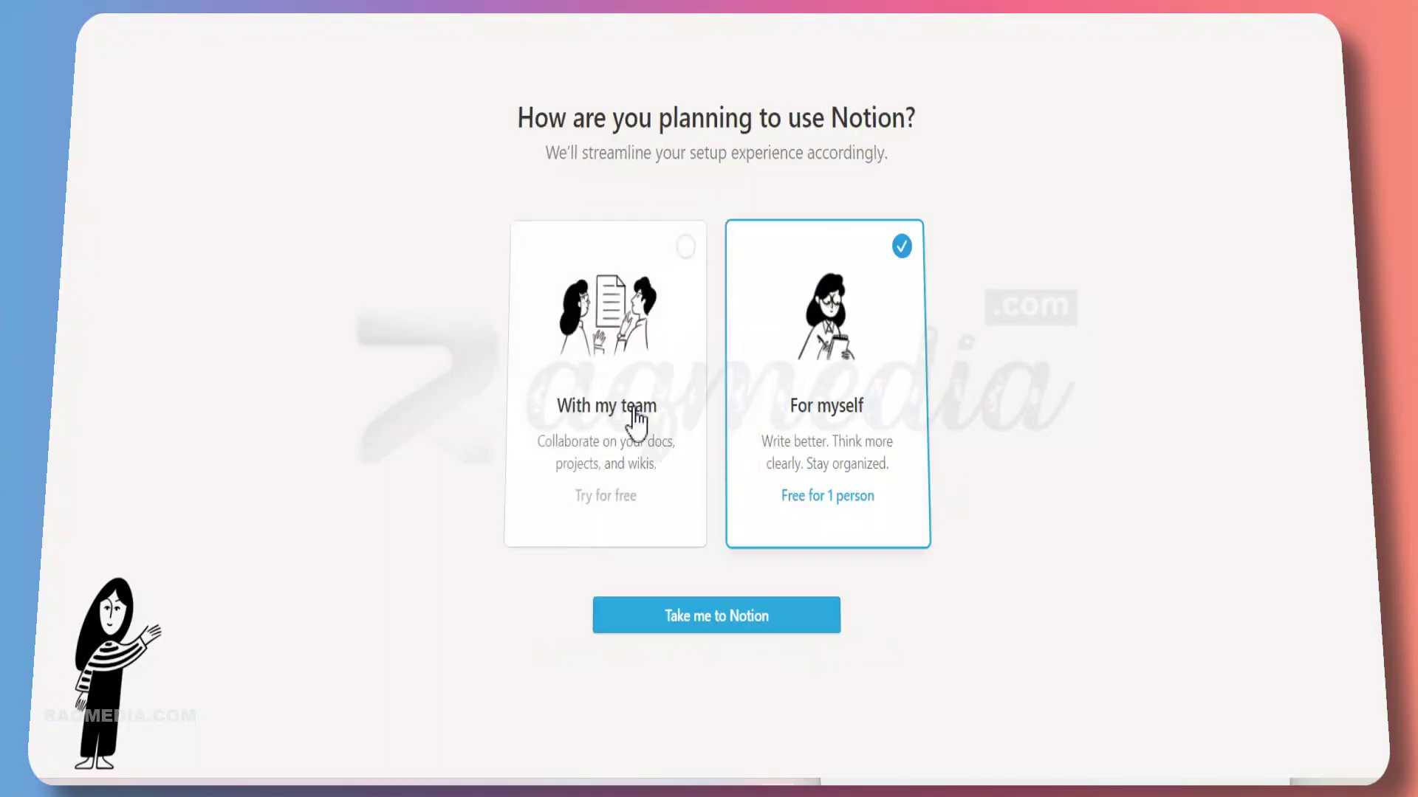
pyautogui.moveTo(617, 497)
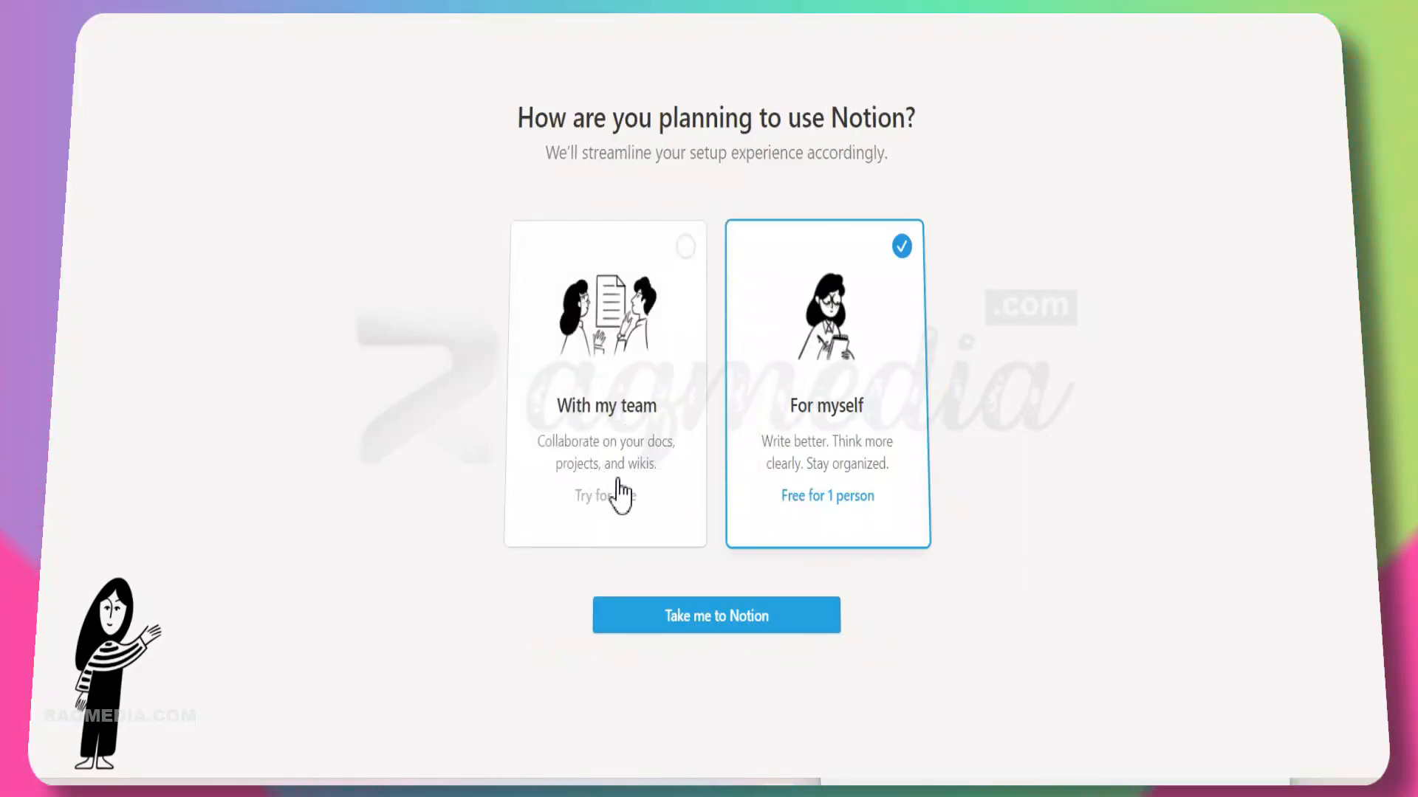
pyautogui.moveTo(795, 468)
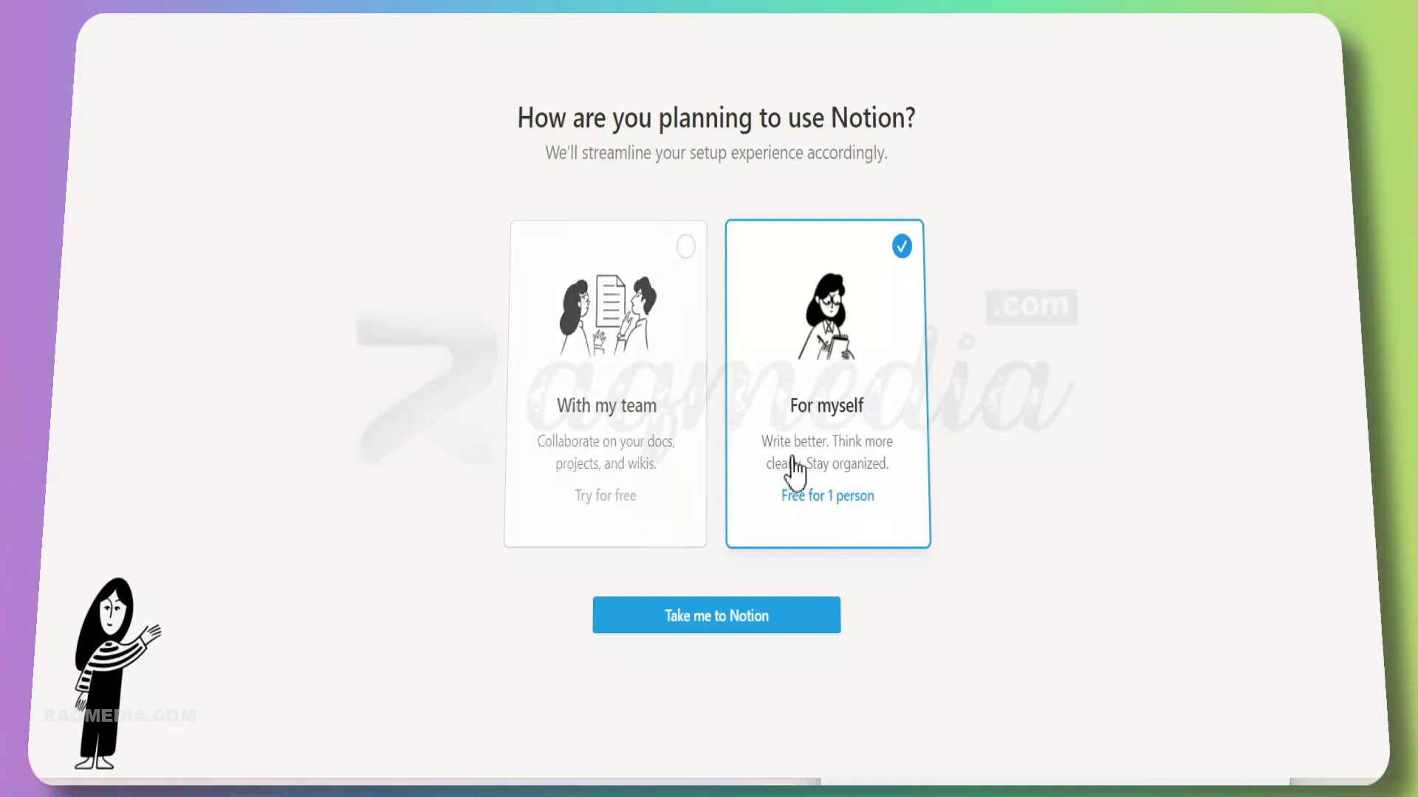
pyautogui.moveTo(829, 500)
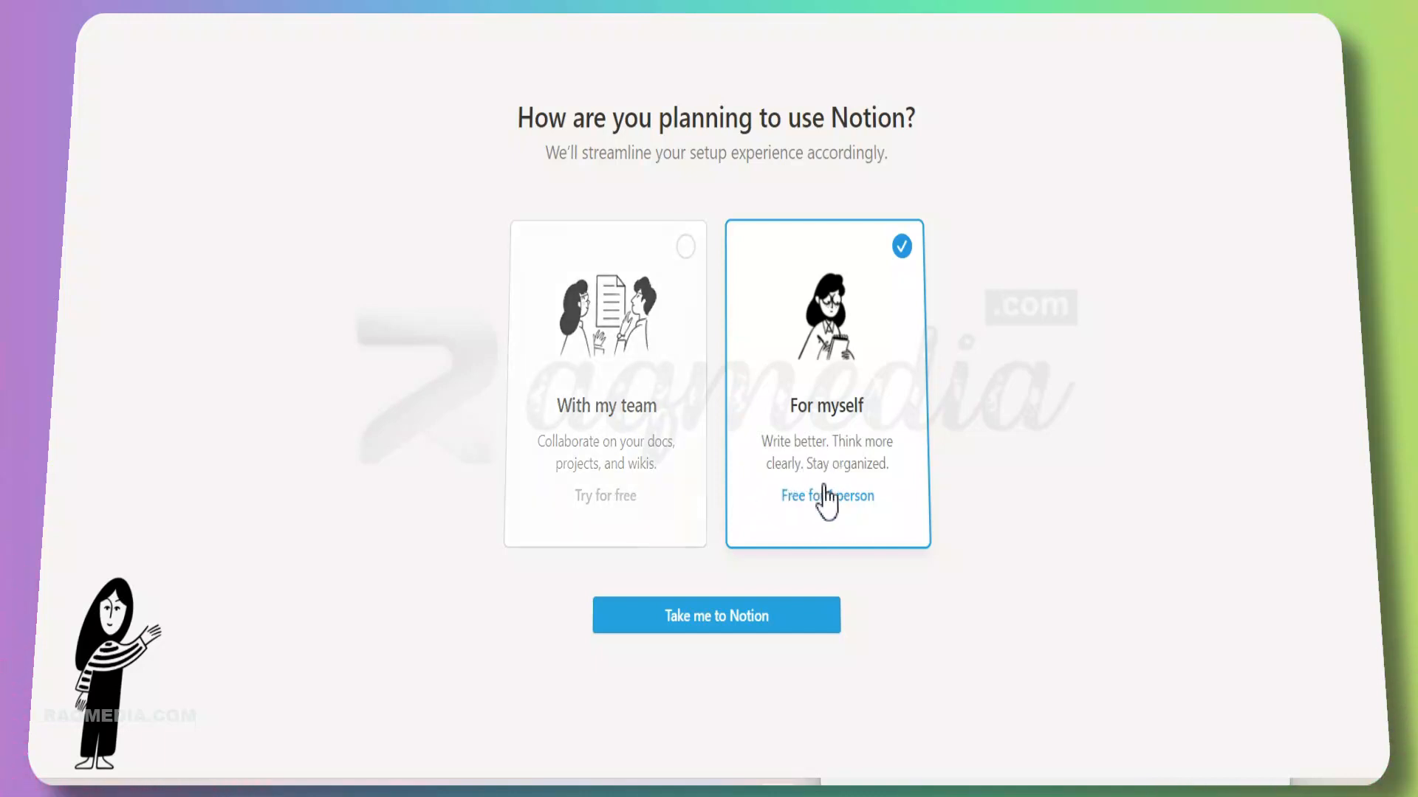
pyautogui.moveTo(740, 561)
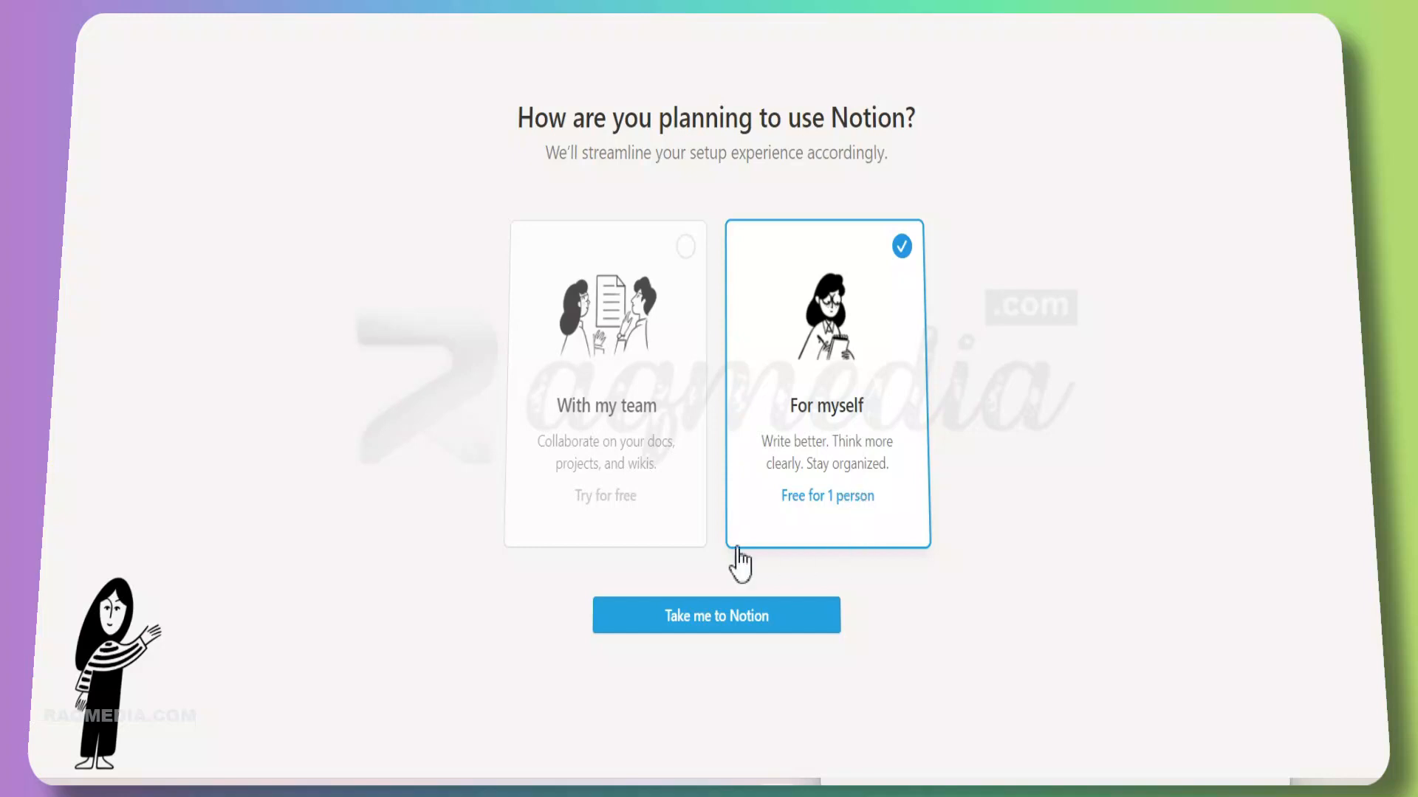
pyautogui.moveTo(667, 353)
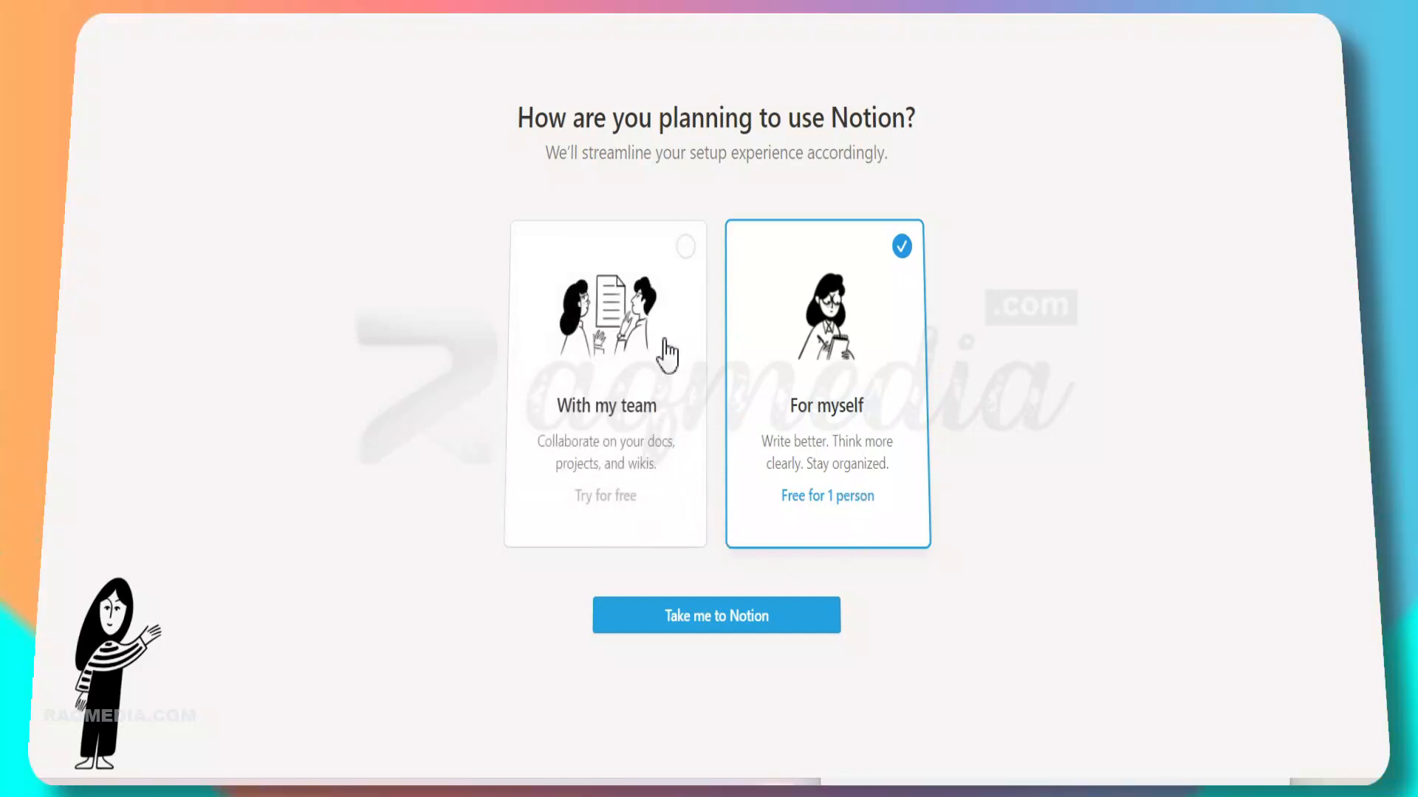
pyautogui.click(605, 379)
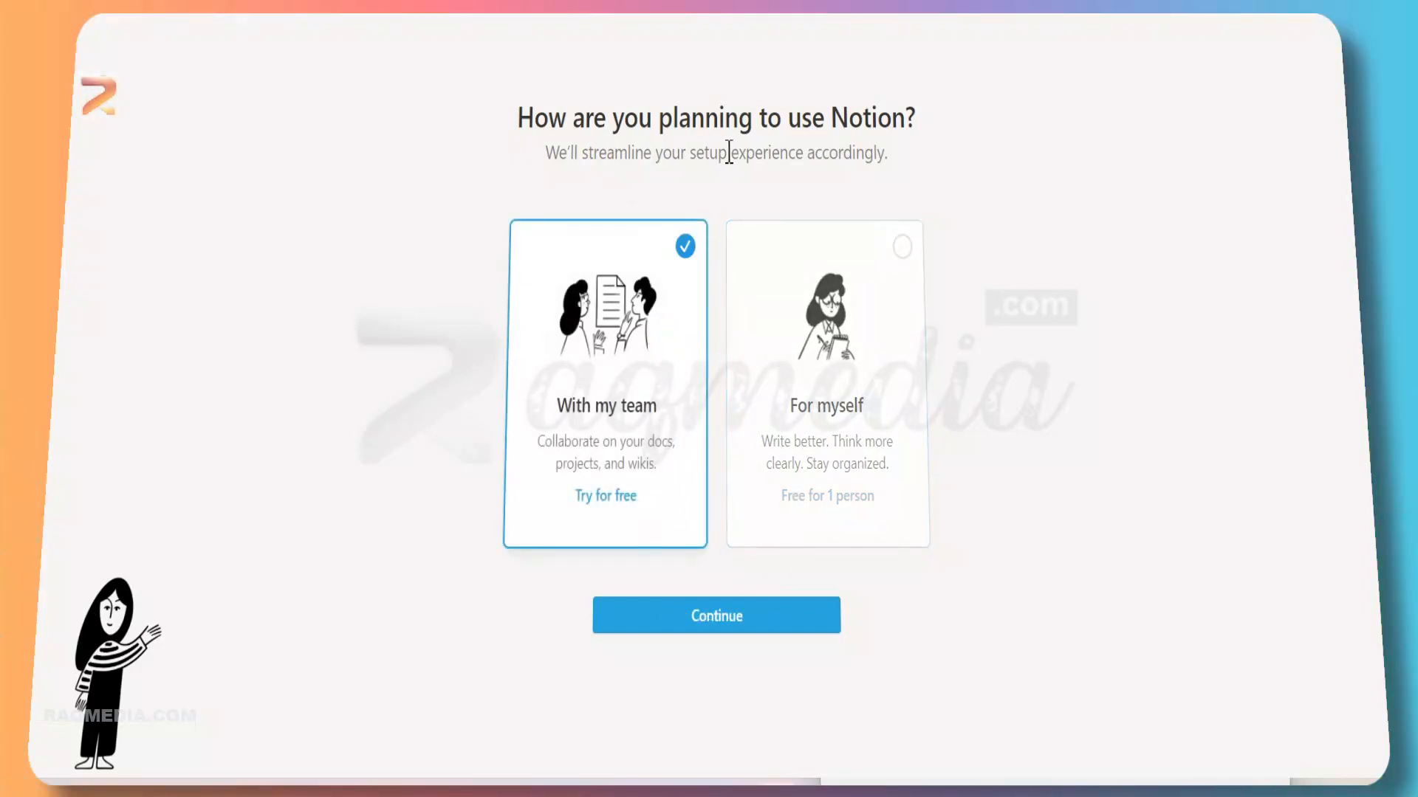
pyautogui.moveTo(654, 190)
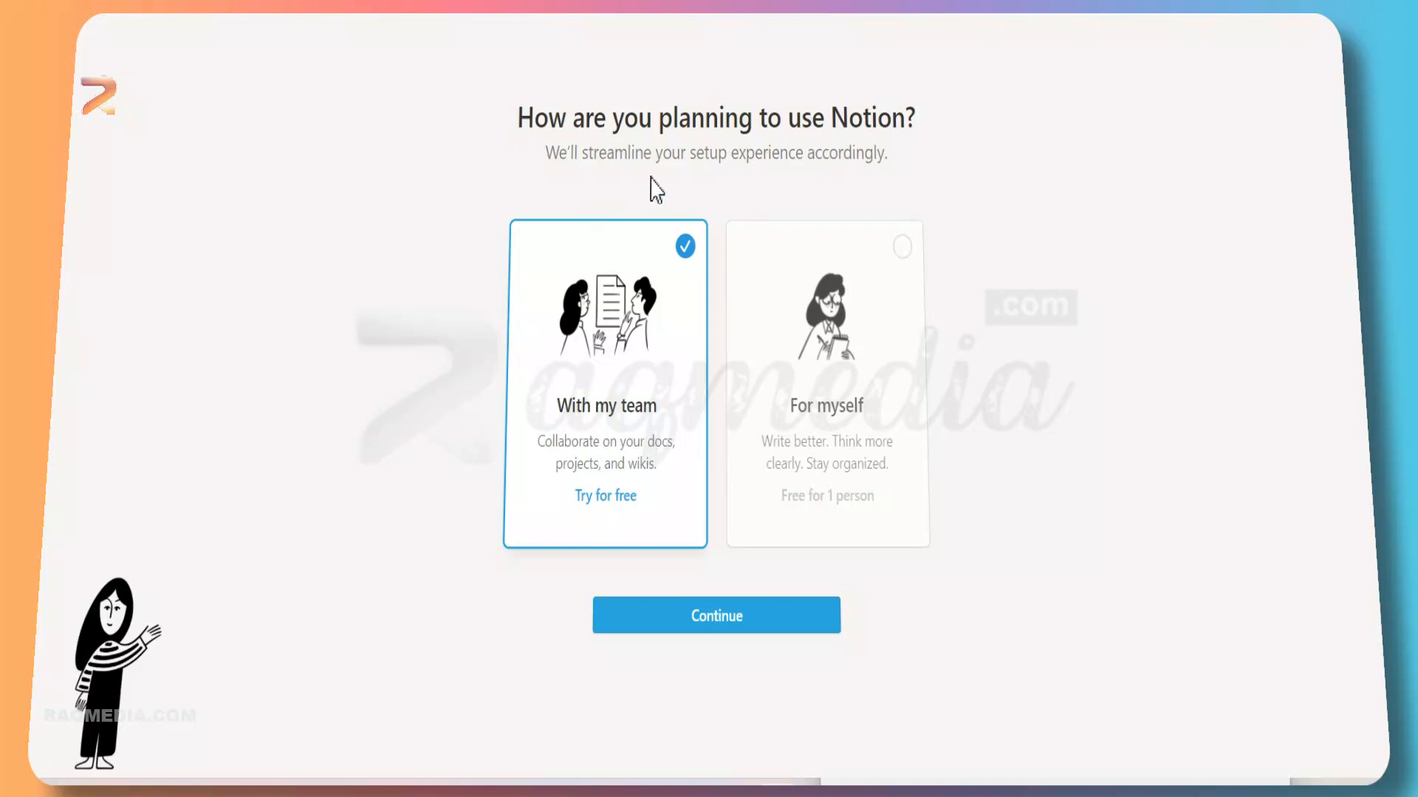
pyautogui.moveTo(757, 188)
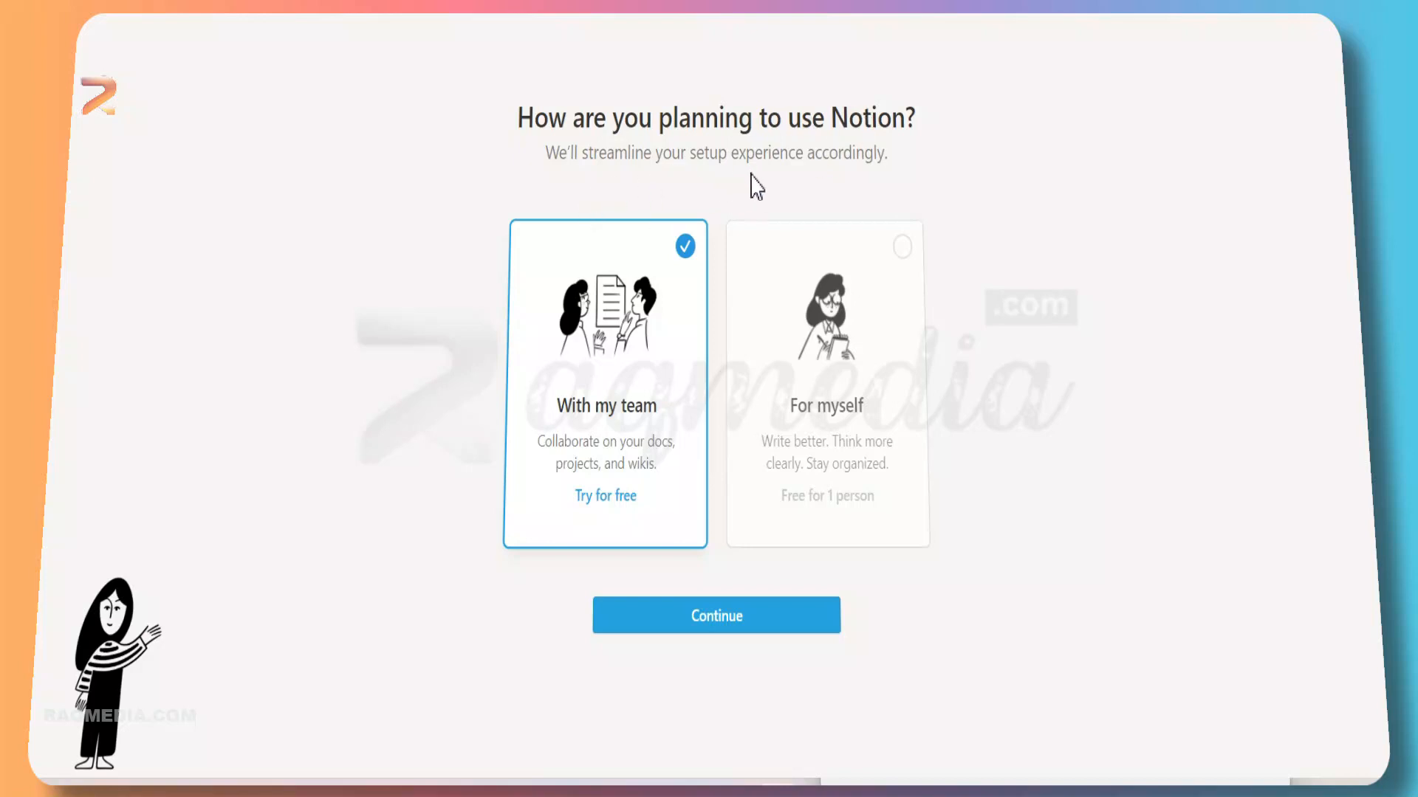
pyautogui.moveTo(984, 413)
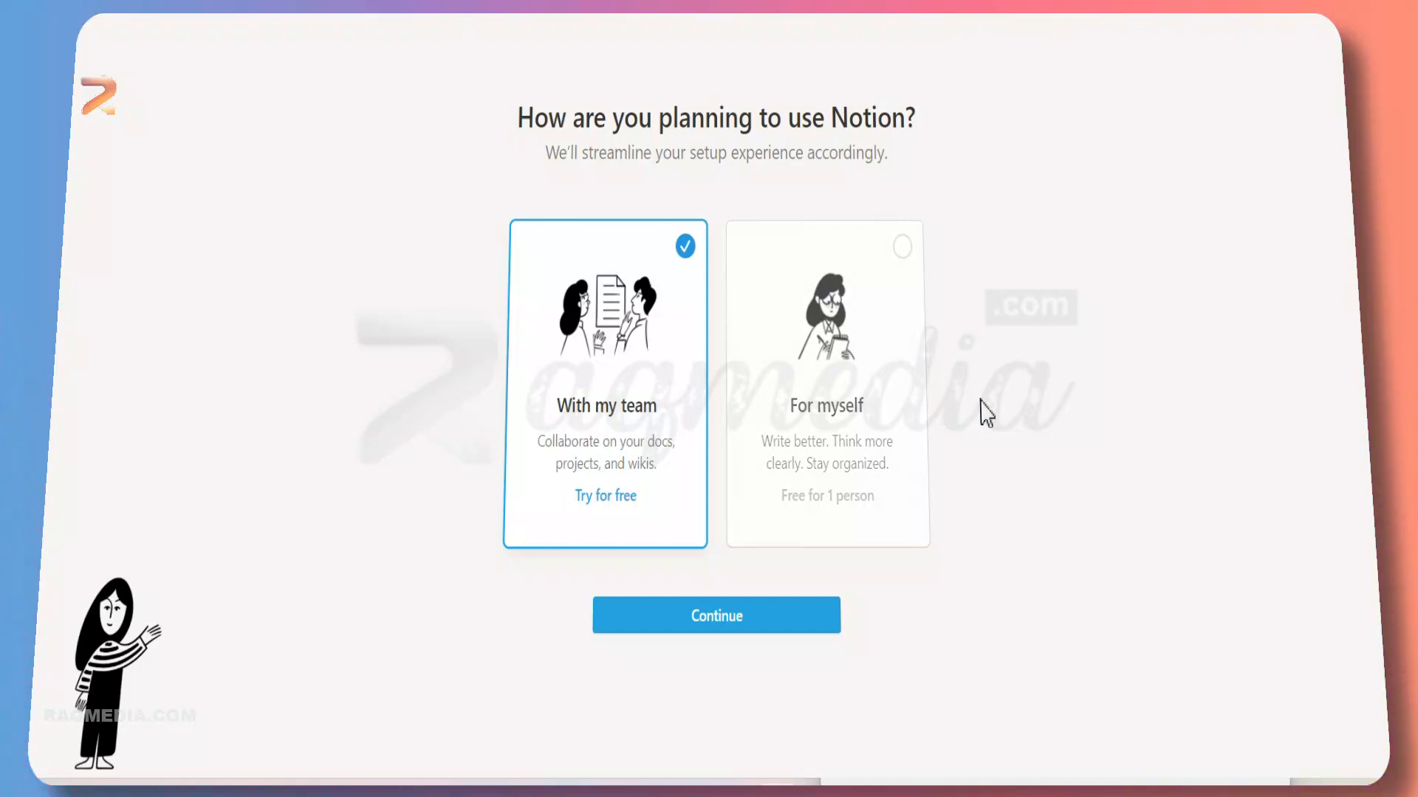
pyautogui.moveTo(867, 401)
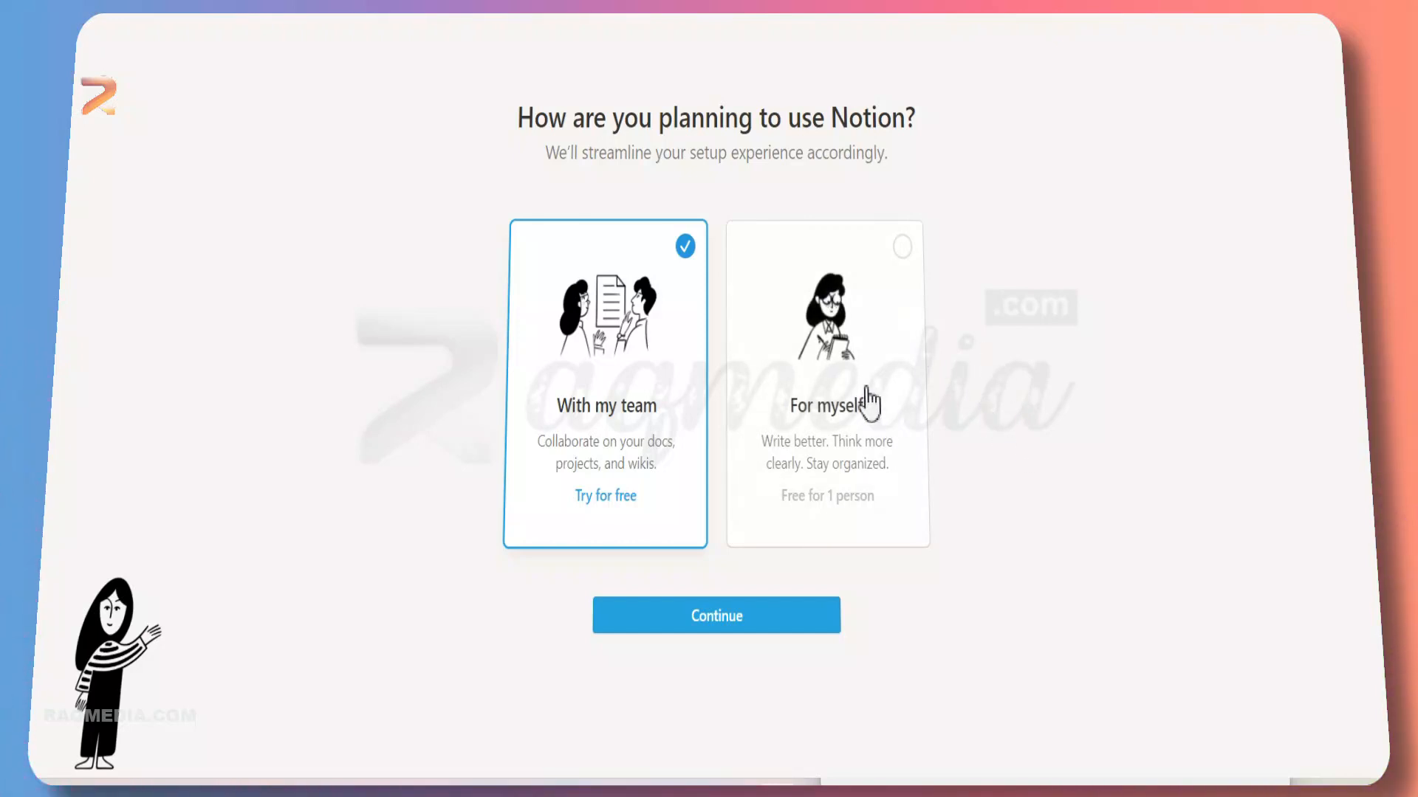
pyautogui.moveTo(867, 356)
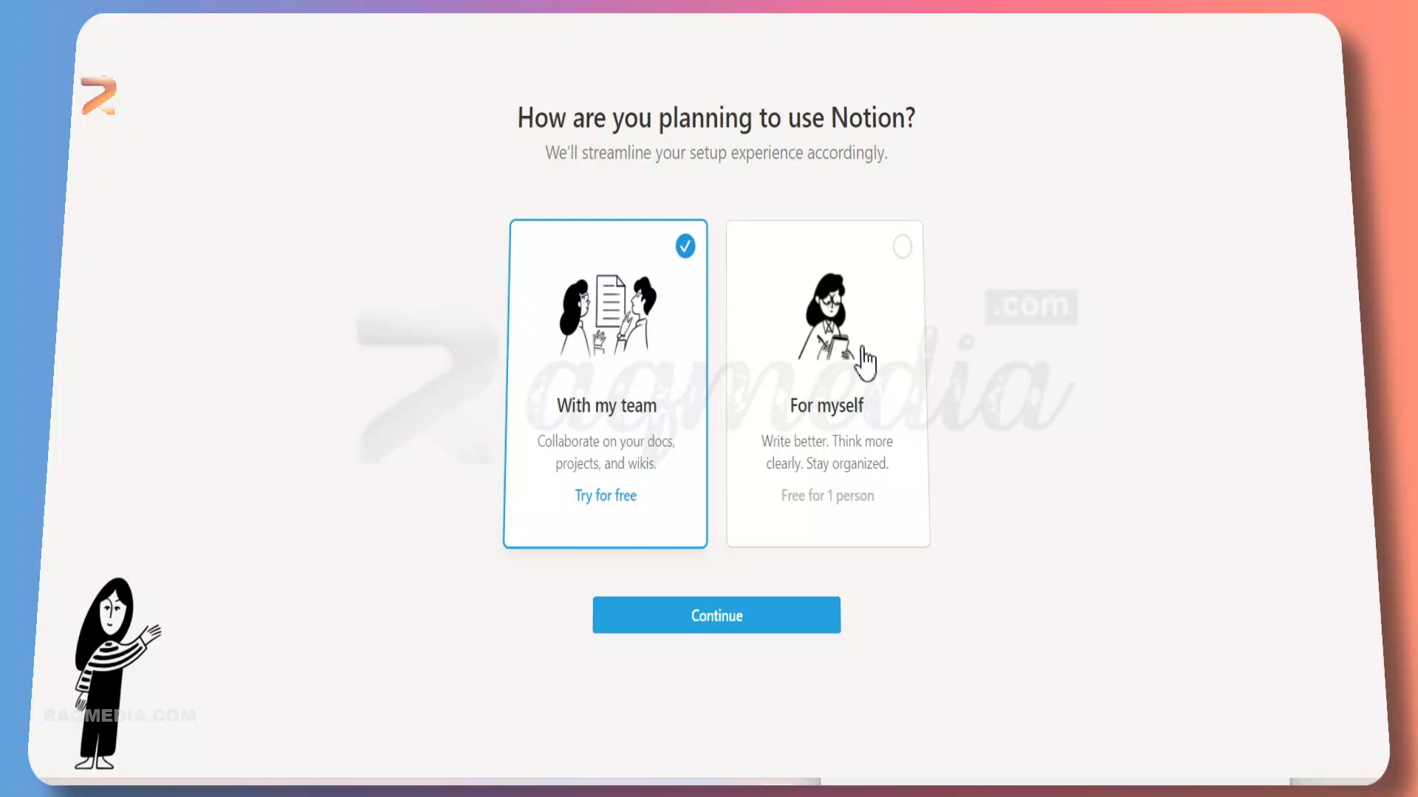
pyautogui.moveTo(889, 364)
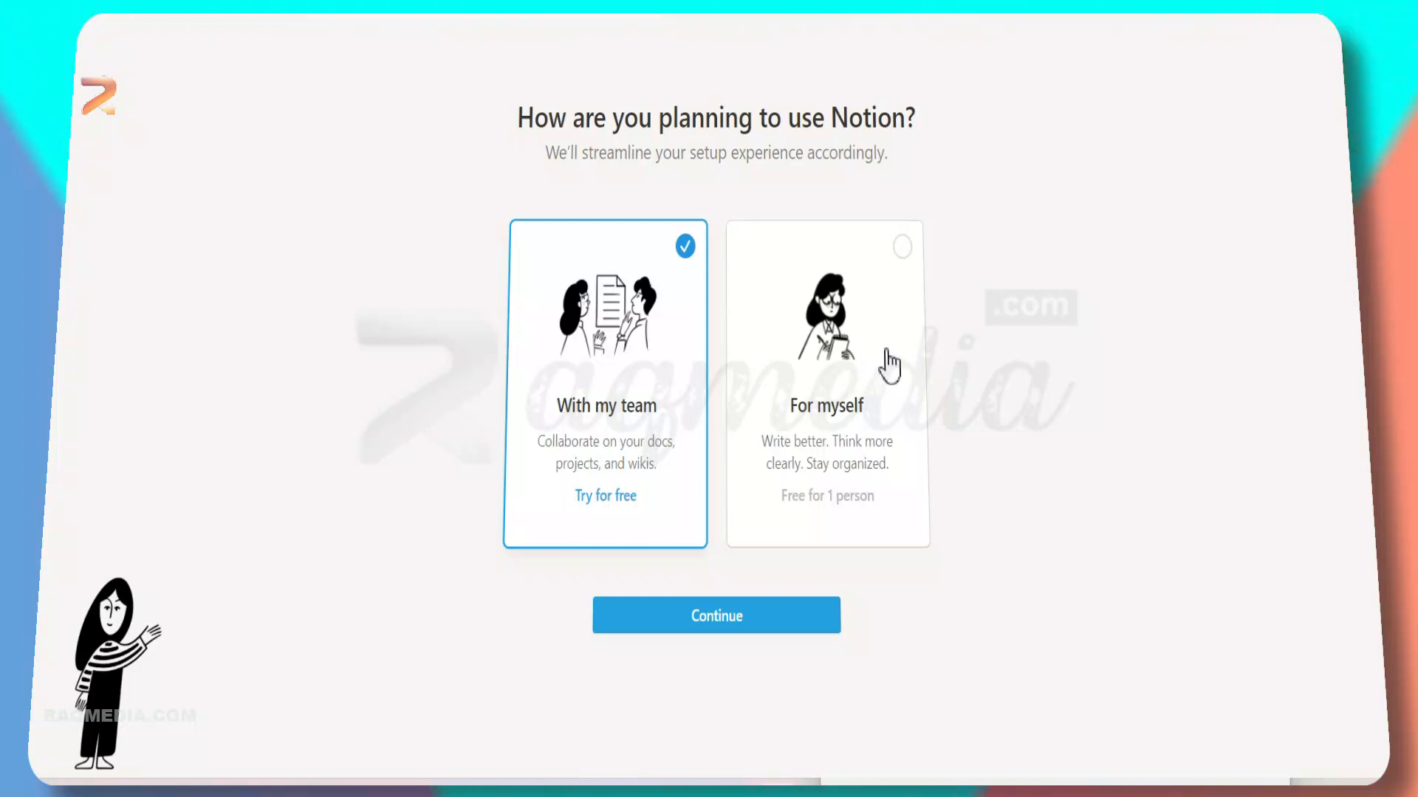
pyautogui.click(826, 380)
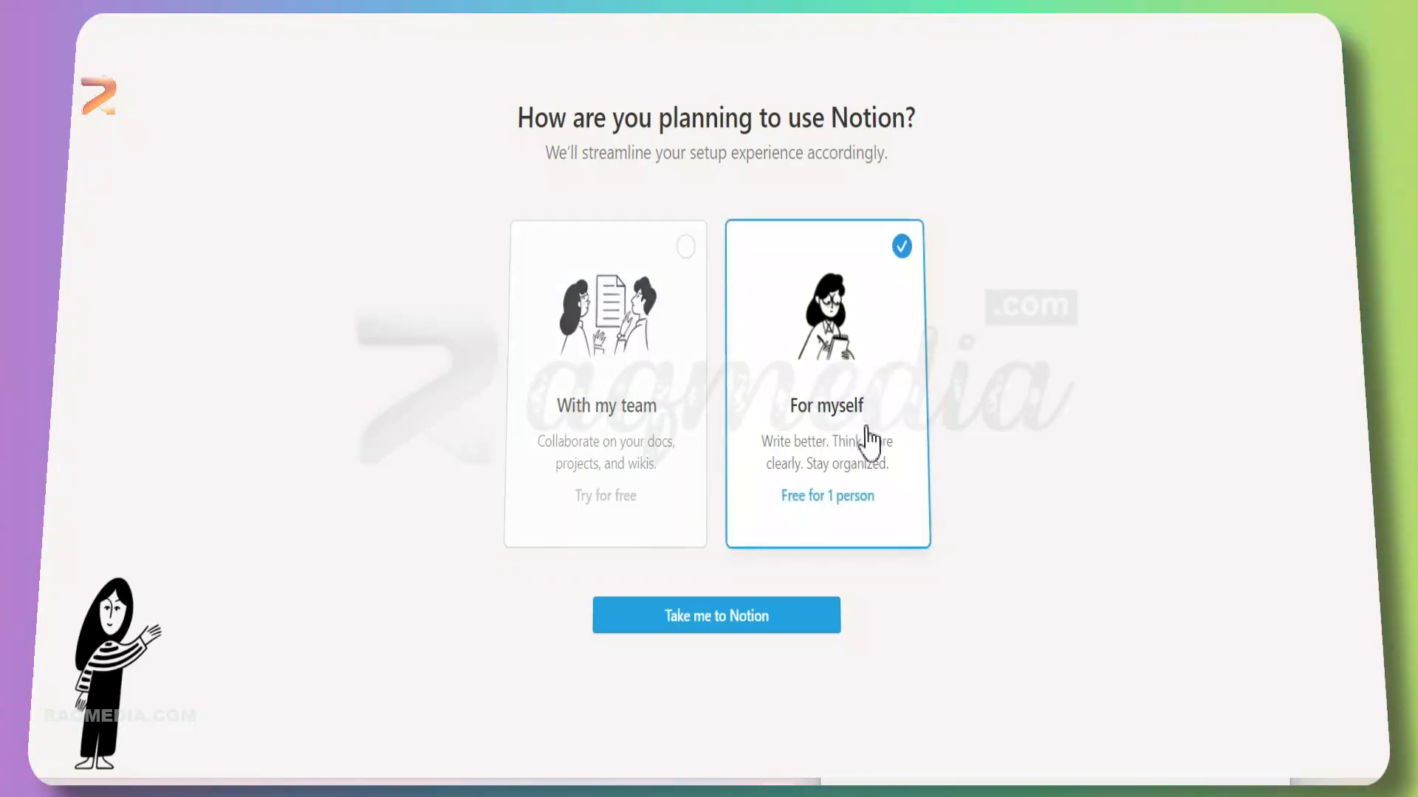
pyautogui.click(715, 616)
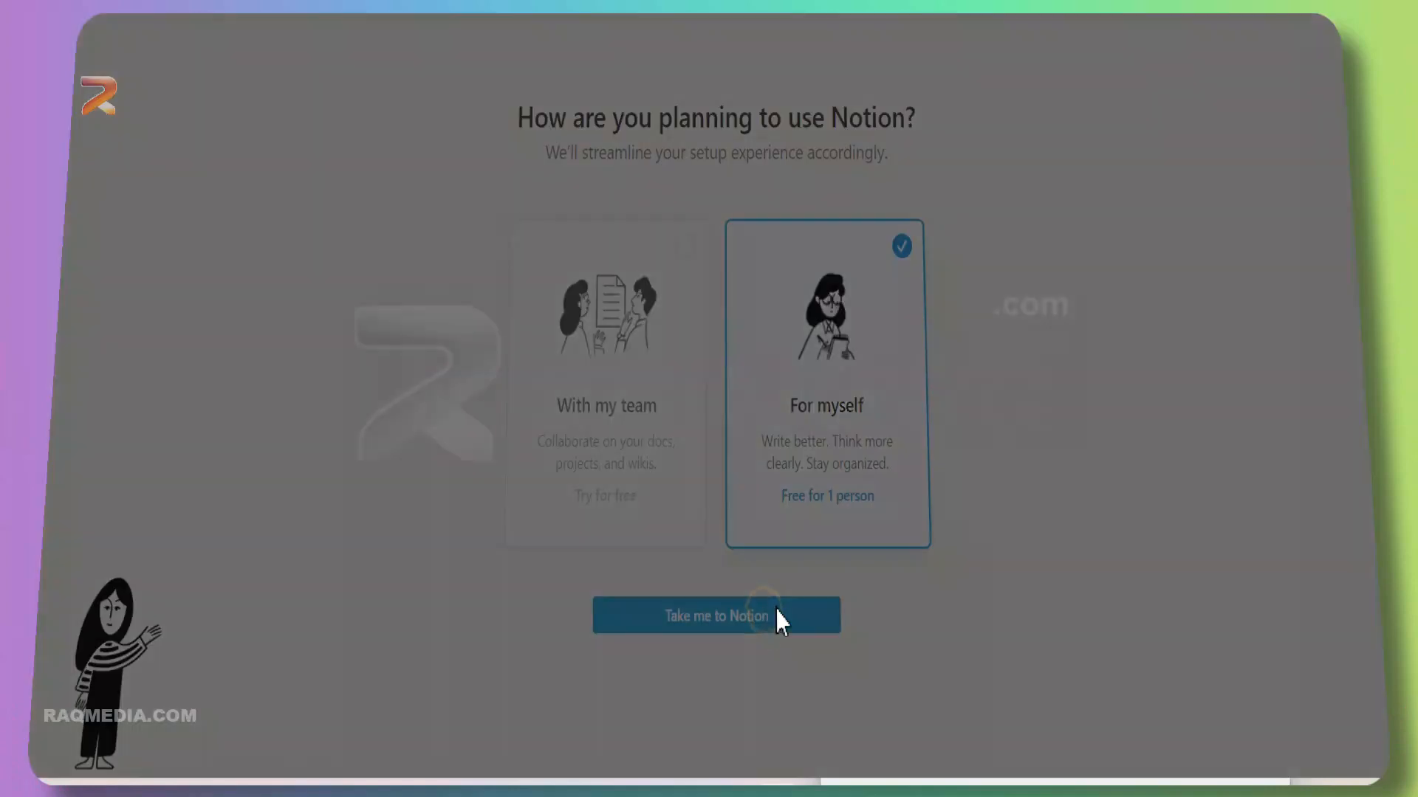
# Step: Enter the workspace, dismiss the templates tip and look over the Getting Started page
pyautogui.click(715, 615)
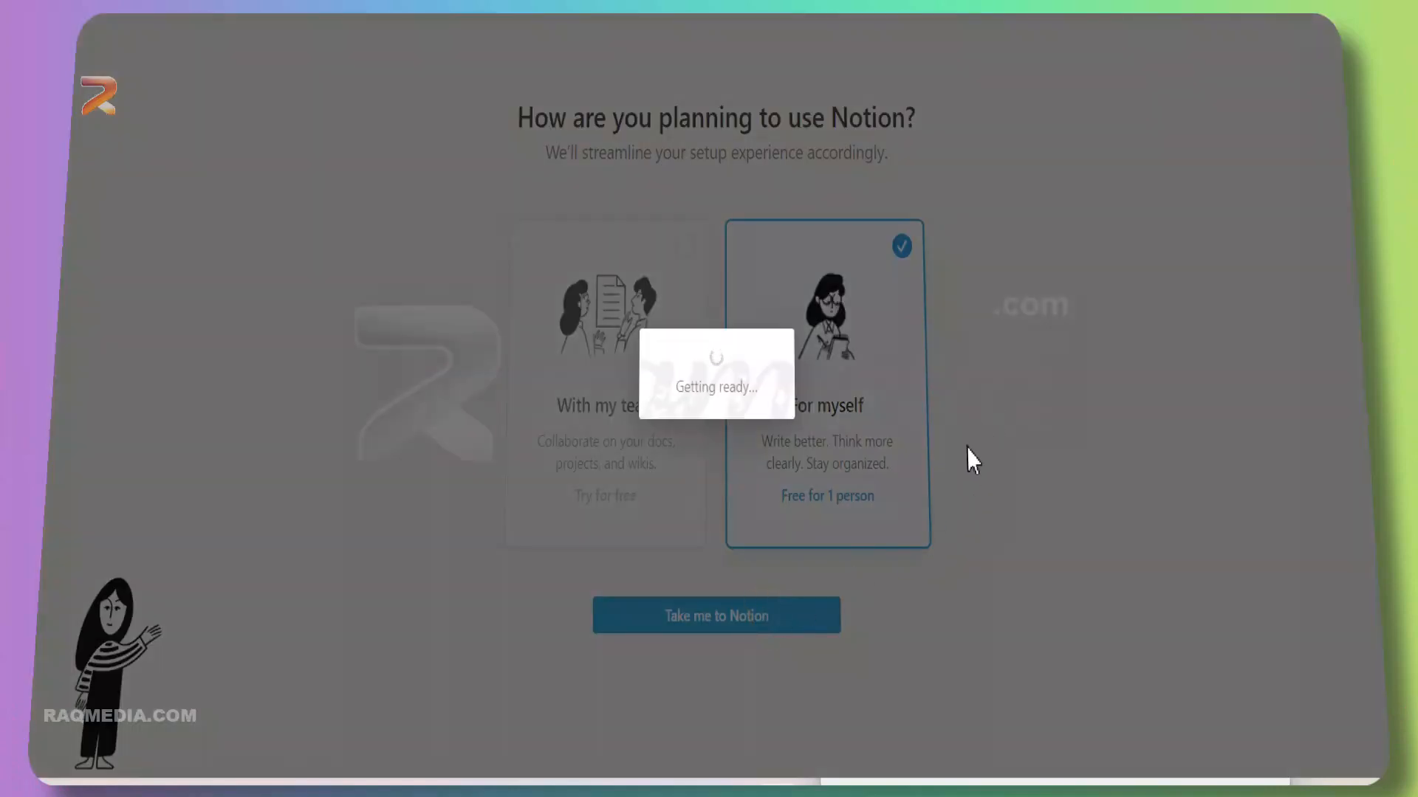
pyautogui.moveTo(984, 462)
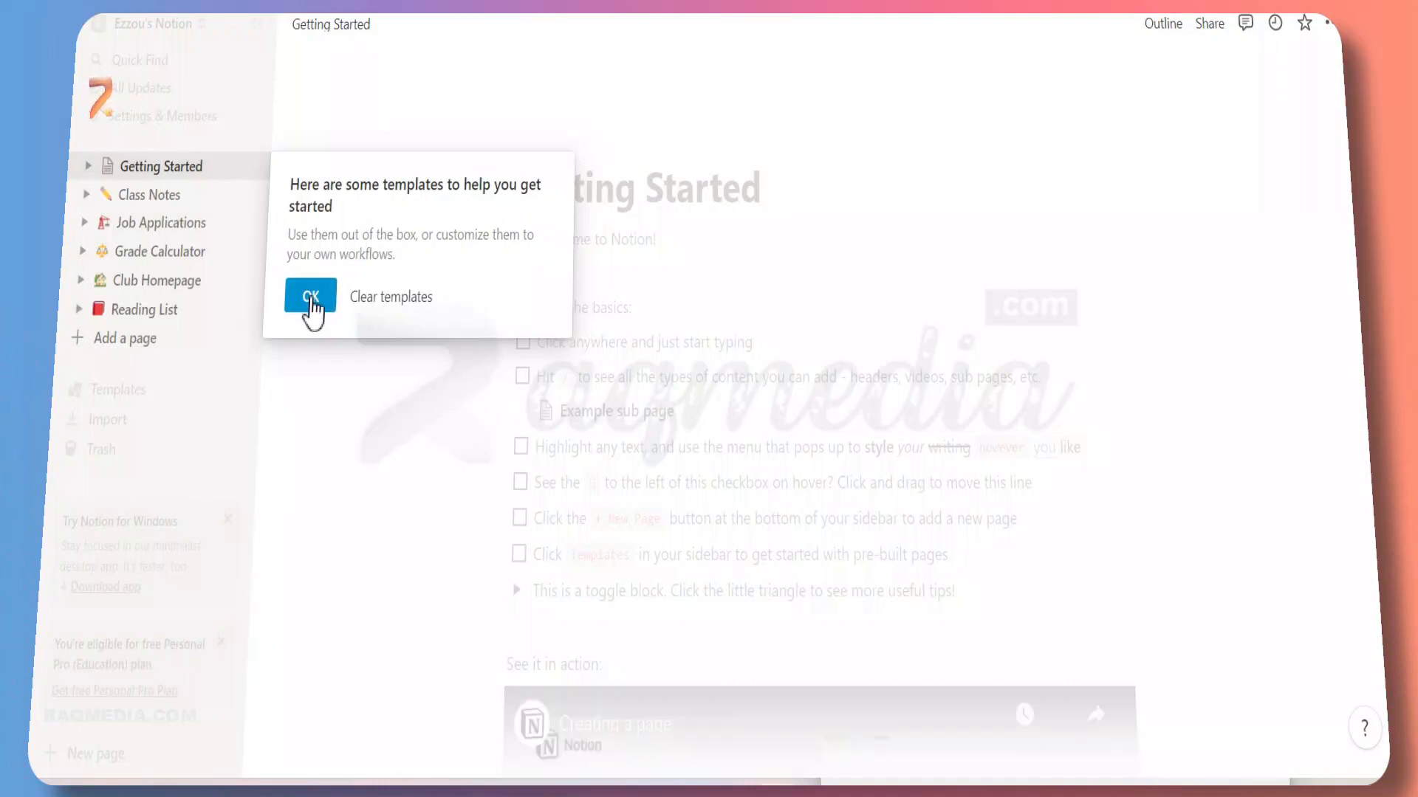
pyautogui.click(310, 295)
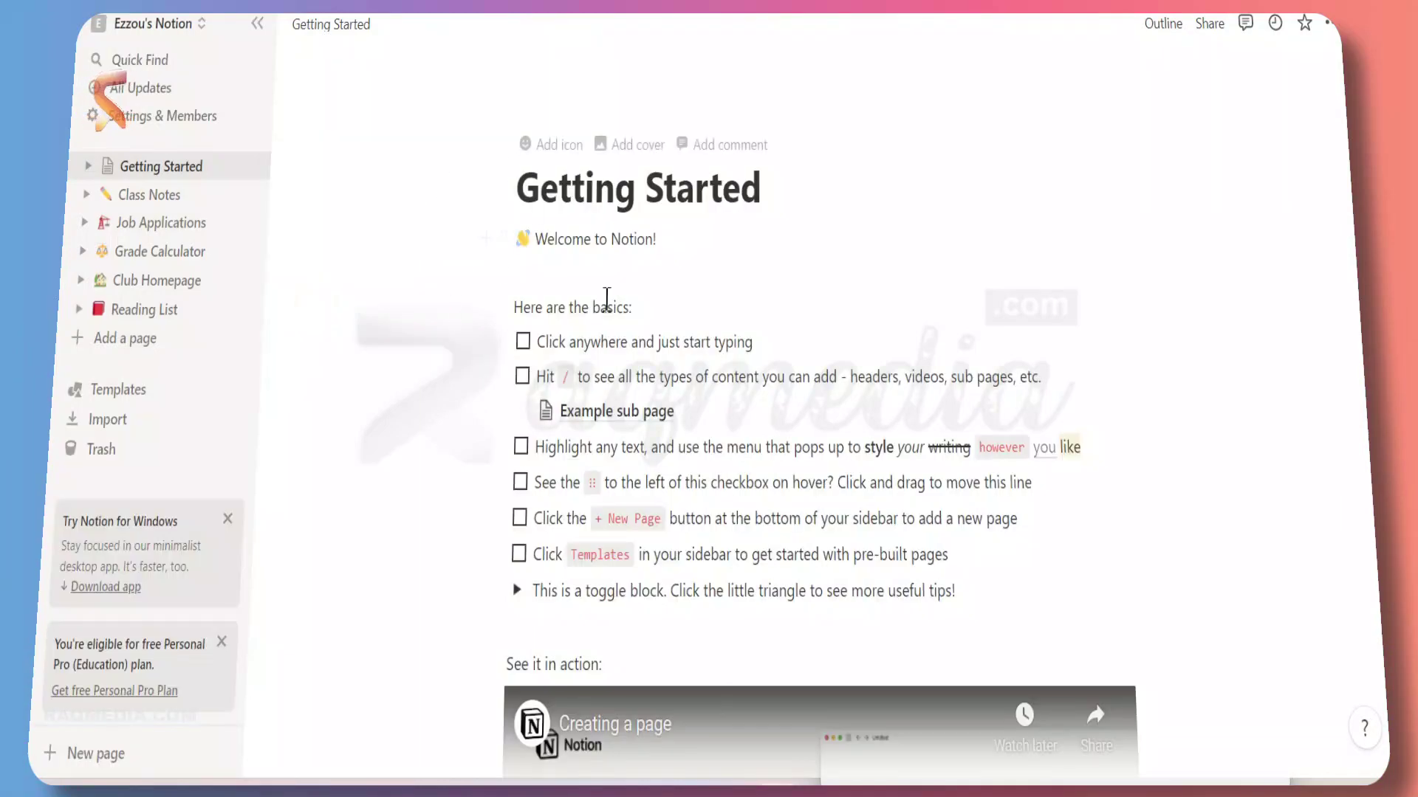
pyautogui.scroll(-3)
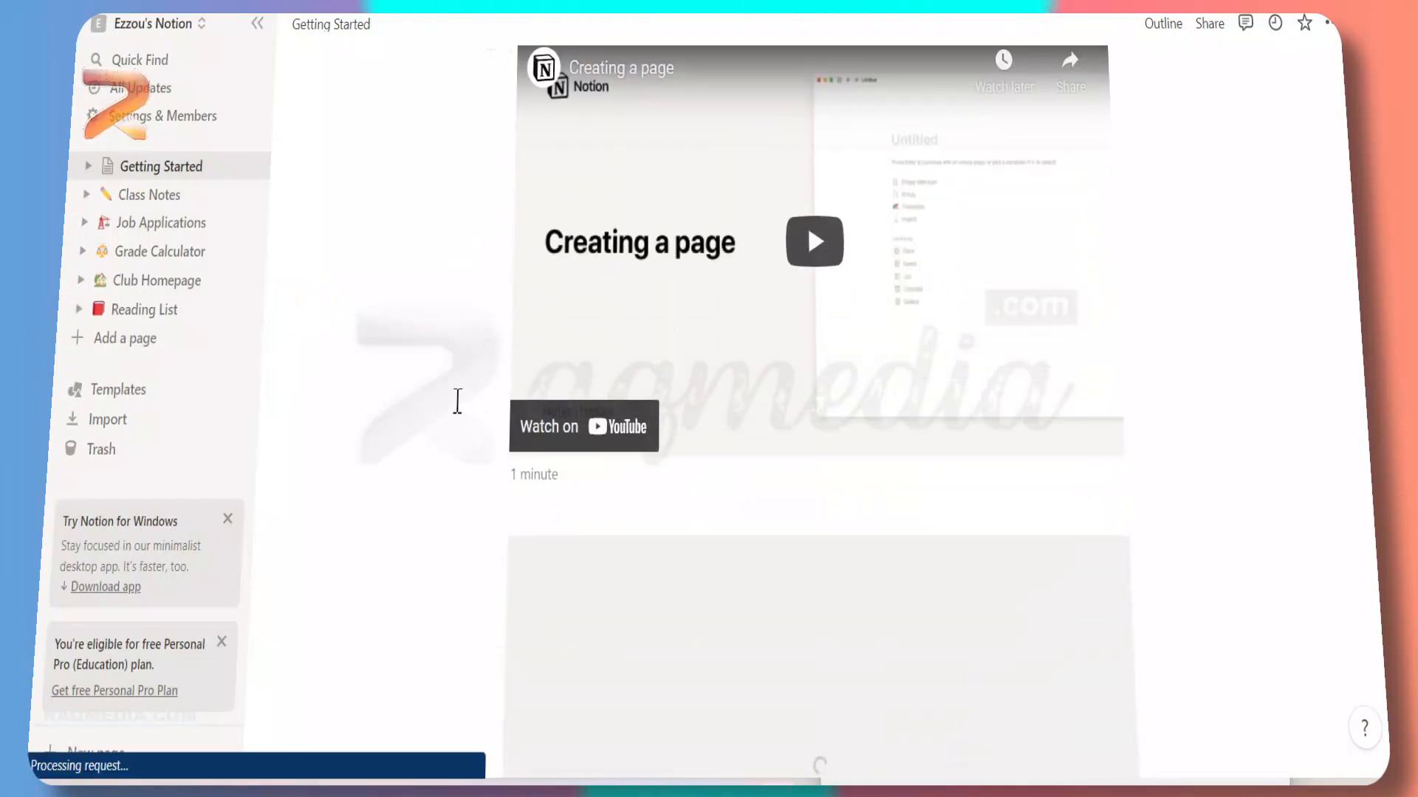
pyautogui.scroll(3)
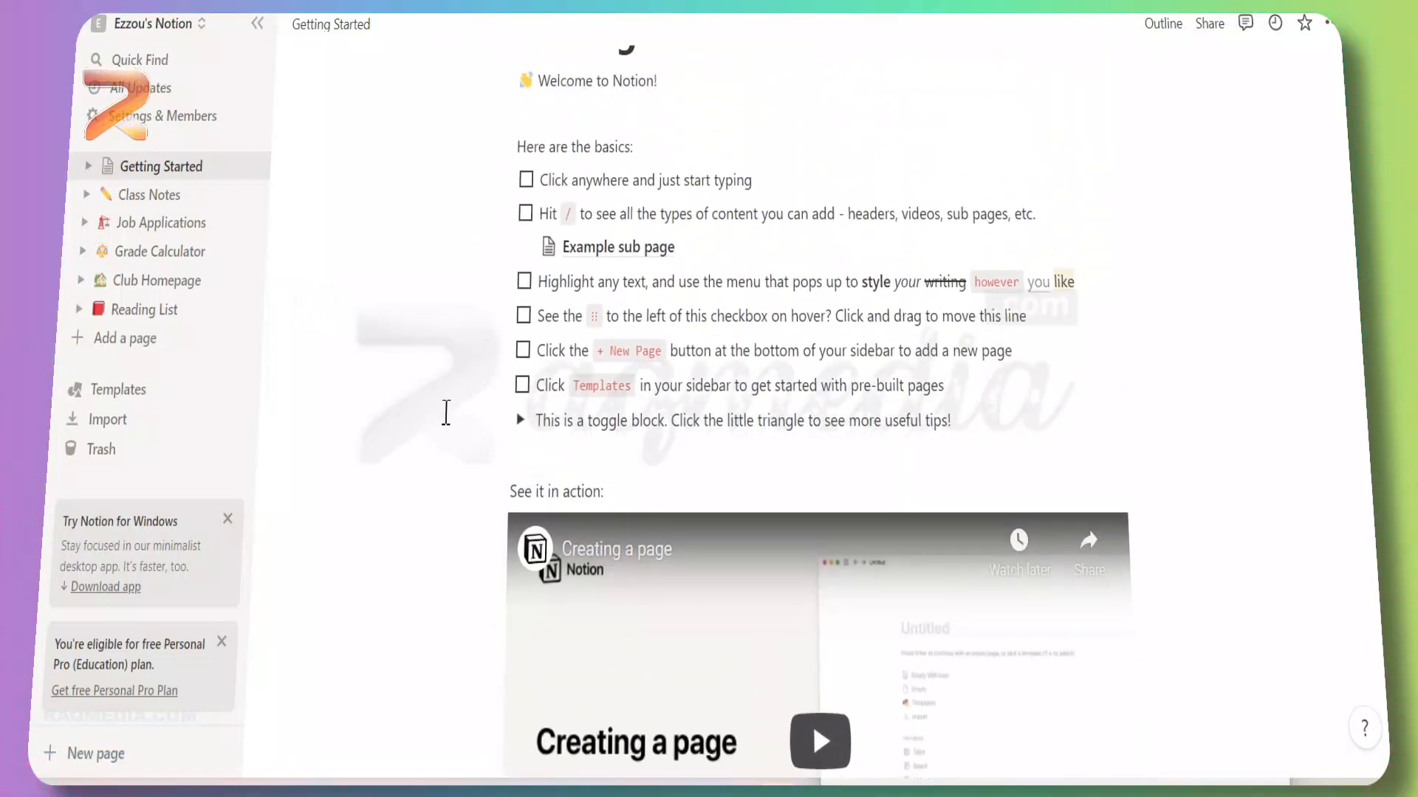
pyautogui.scroll(3)
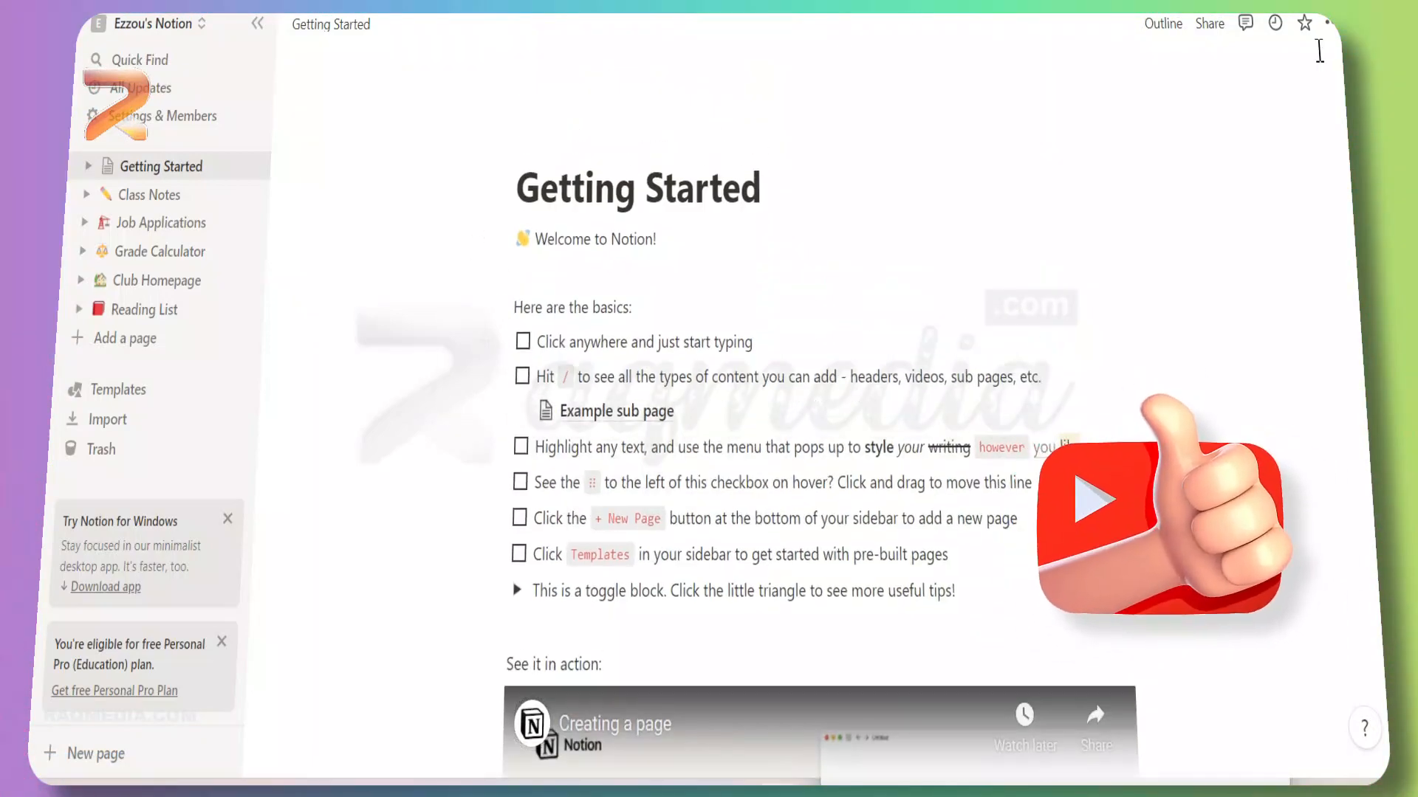
pyautogui.click(1326, 24)
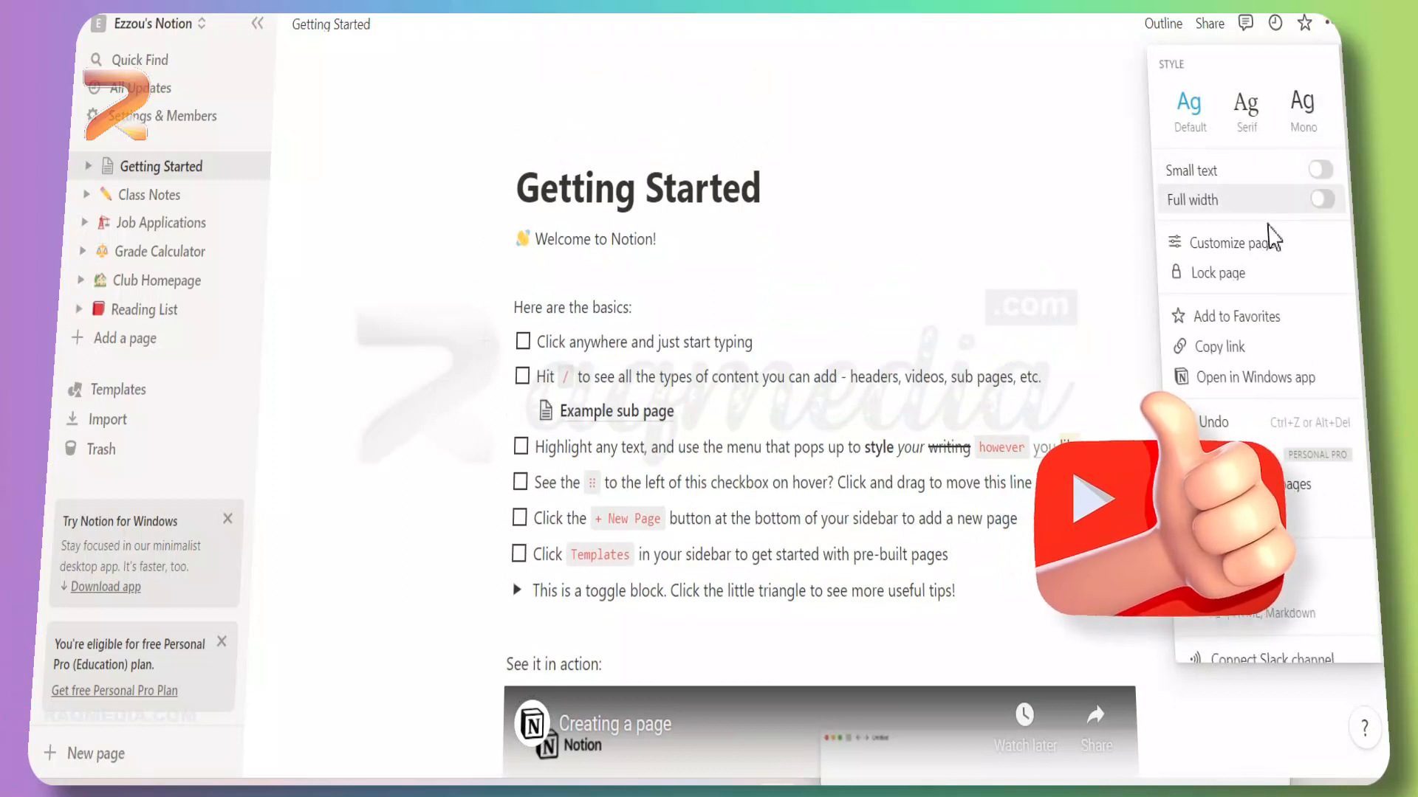
pyautogui.scroll(-3)
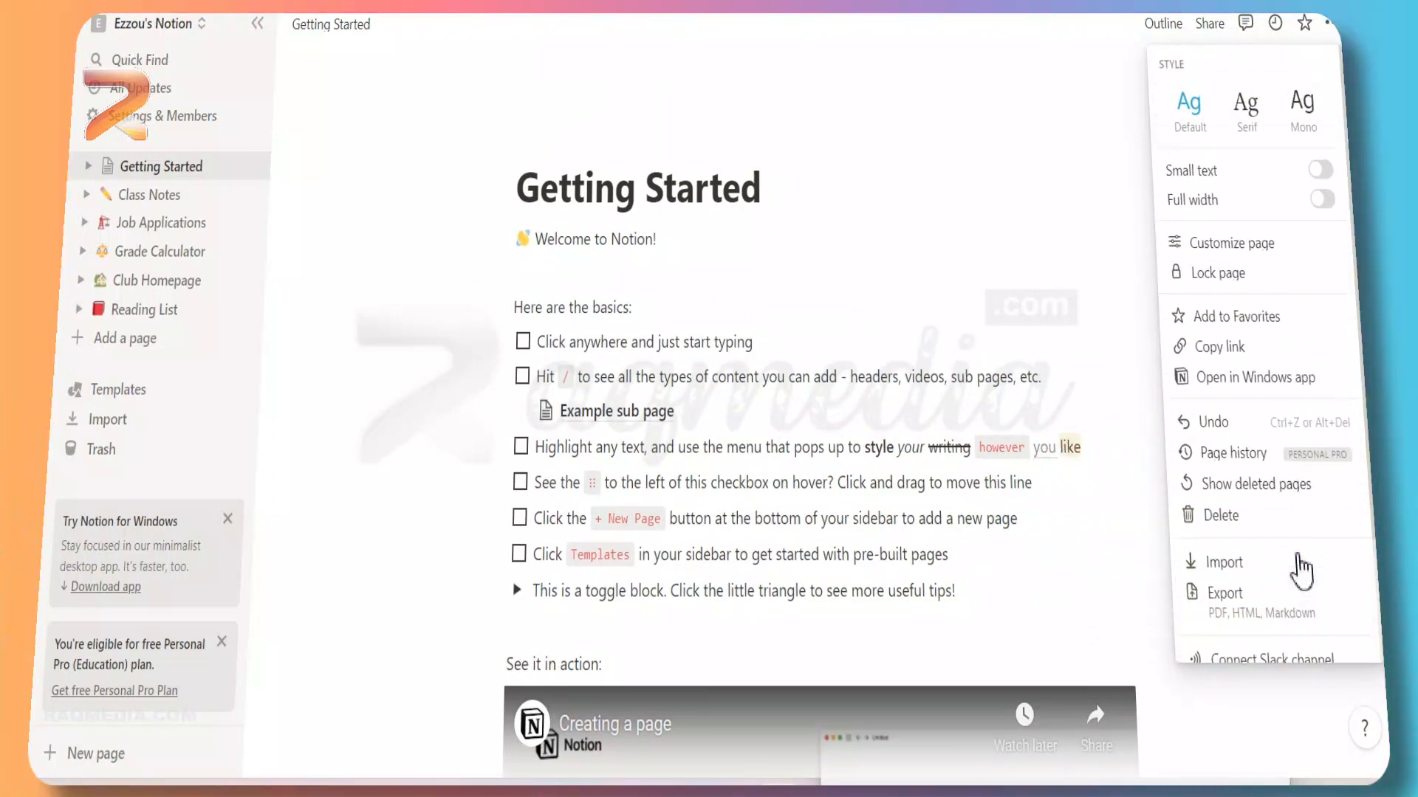
pyautogui.moveTo(1044, 235)
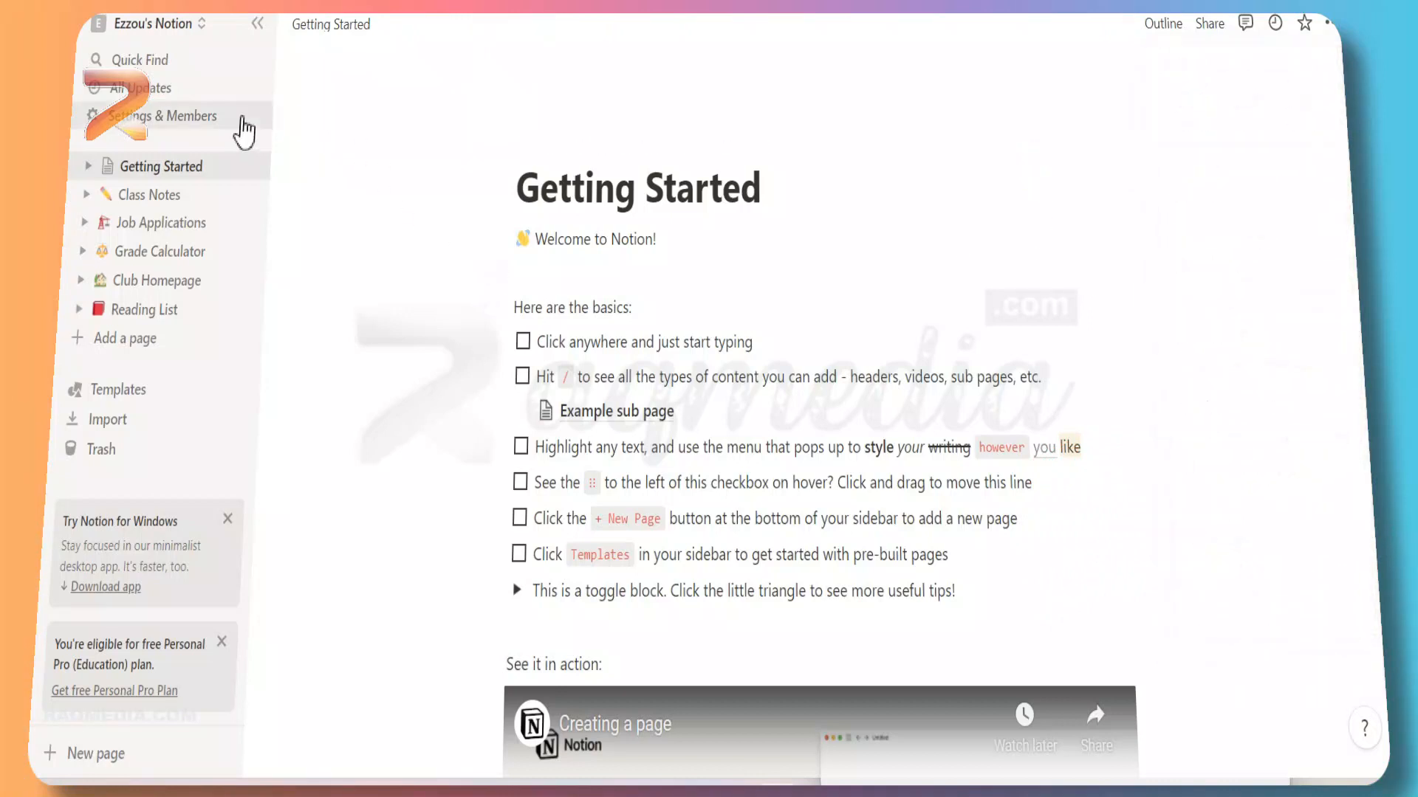
pyautogui.moveTo(186, 597)
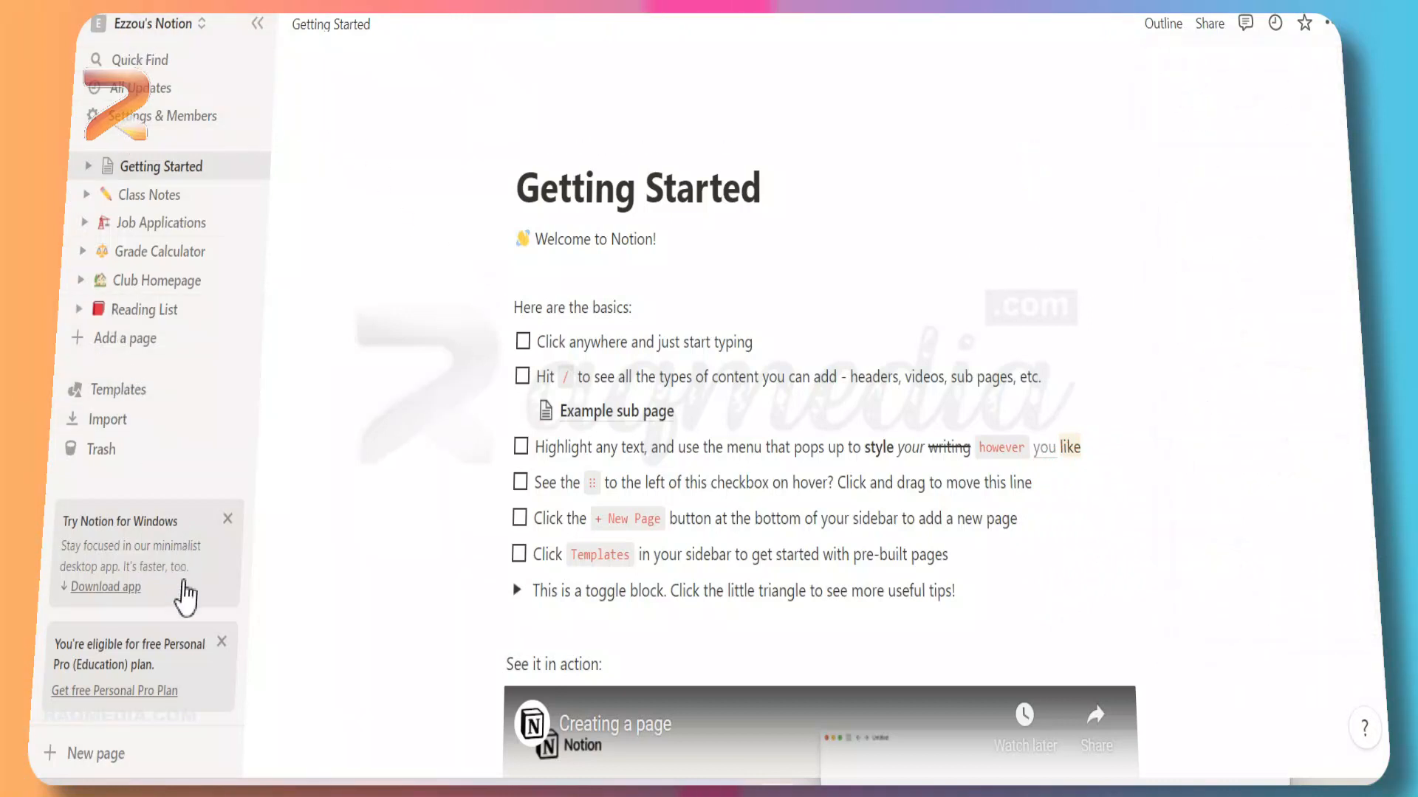
pyautogui.moveTo(172, 660)
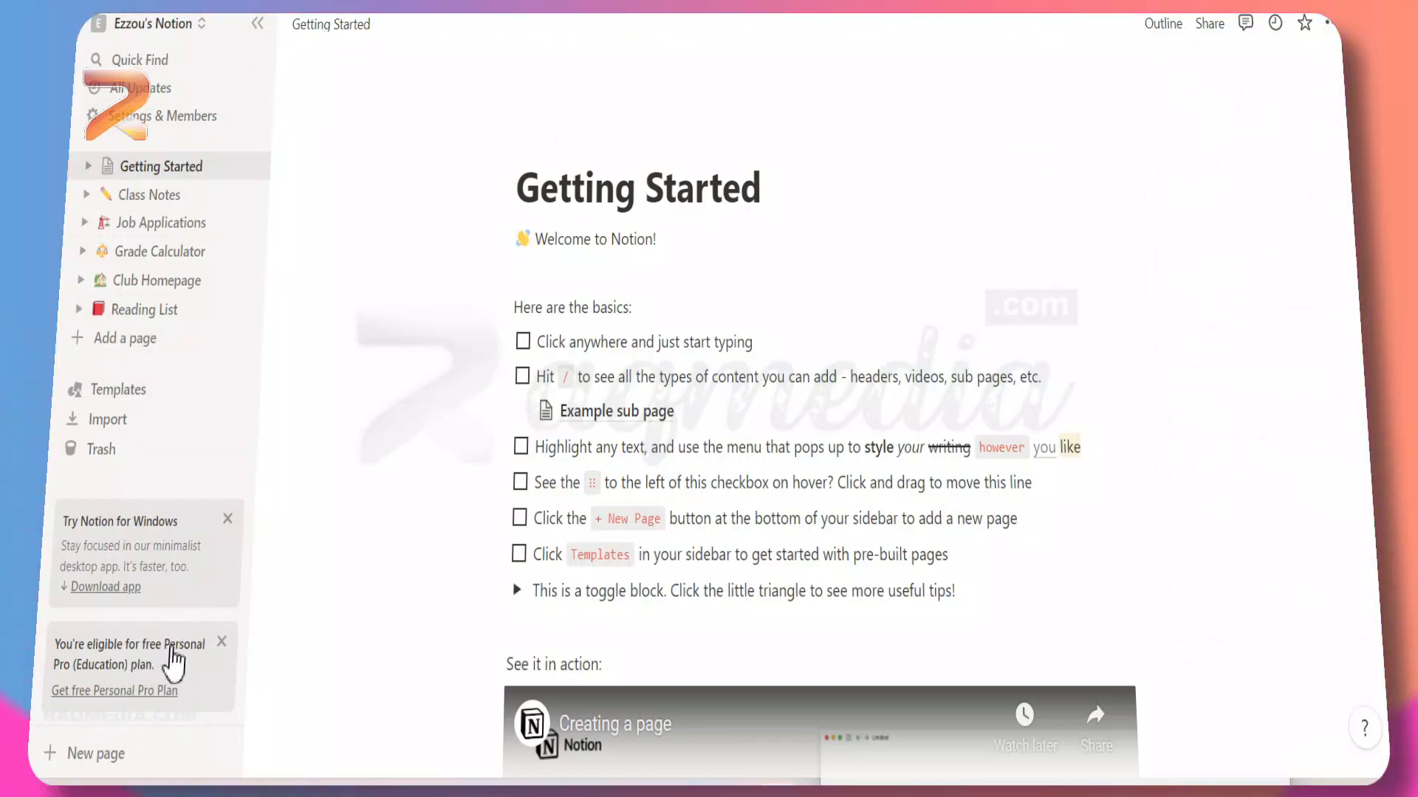
pyautogui.moveTo(158, 676)
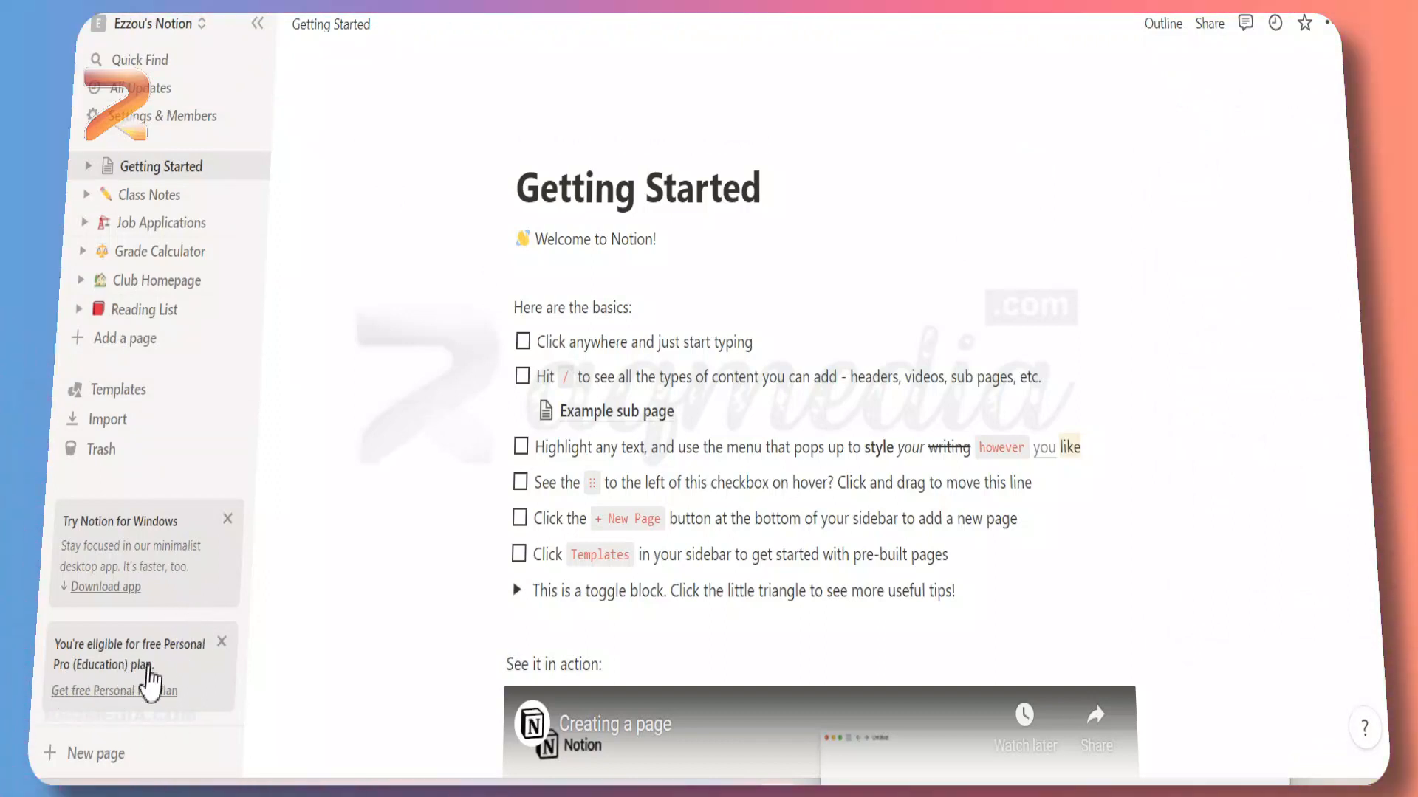
pyautogui.moveTo(94, 710)
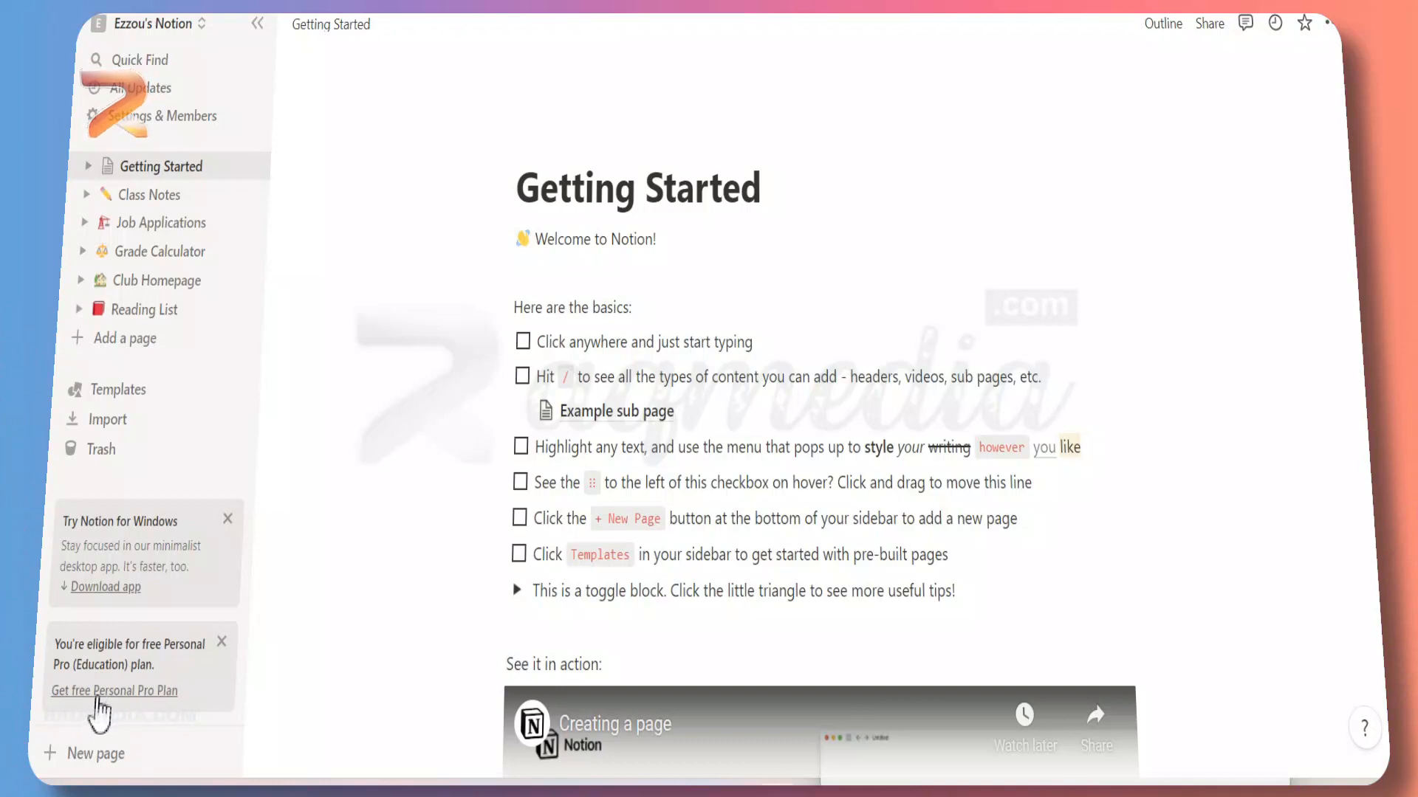
pyautogui.click(113, 691)
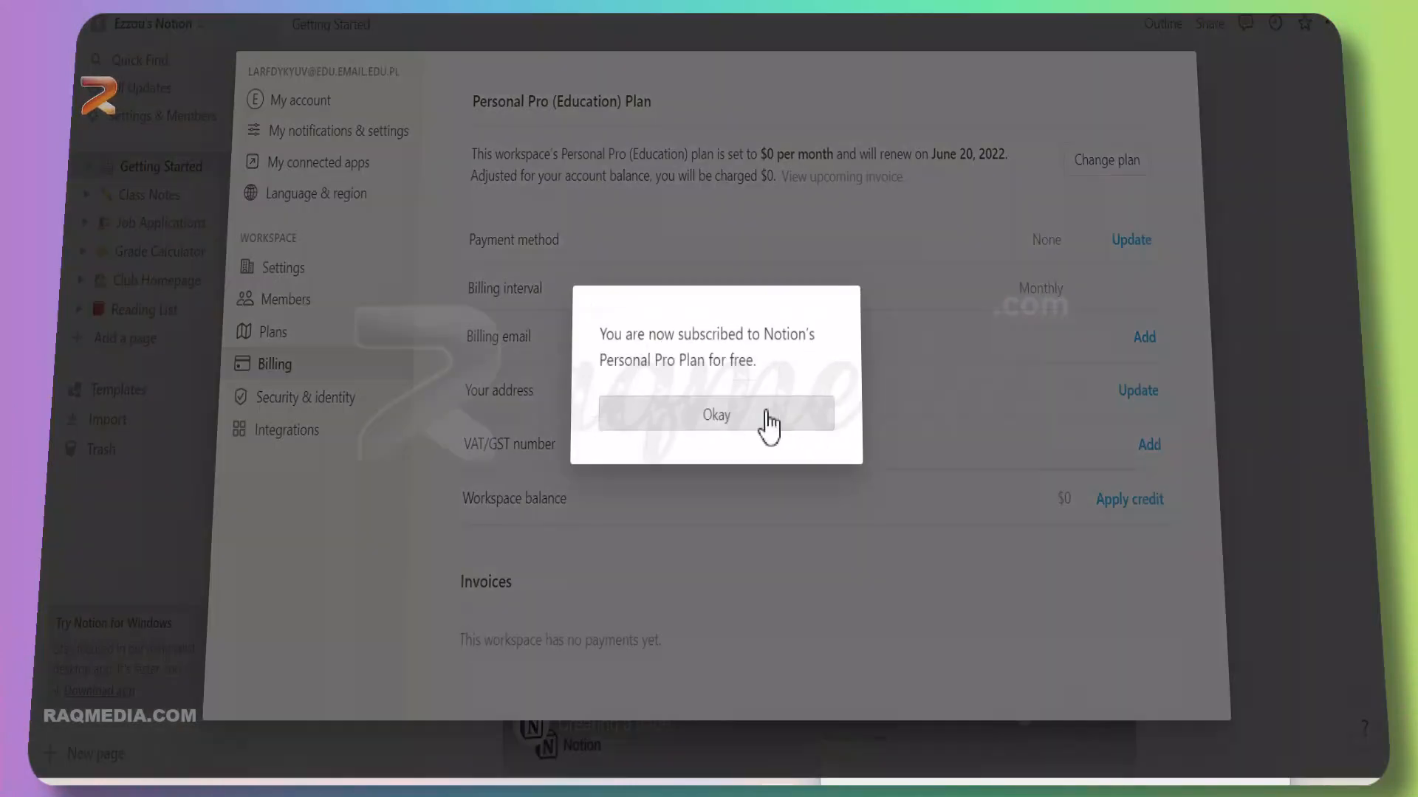
pyautogui.moveTo(668, 372)
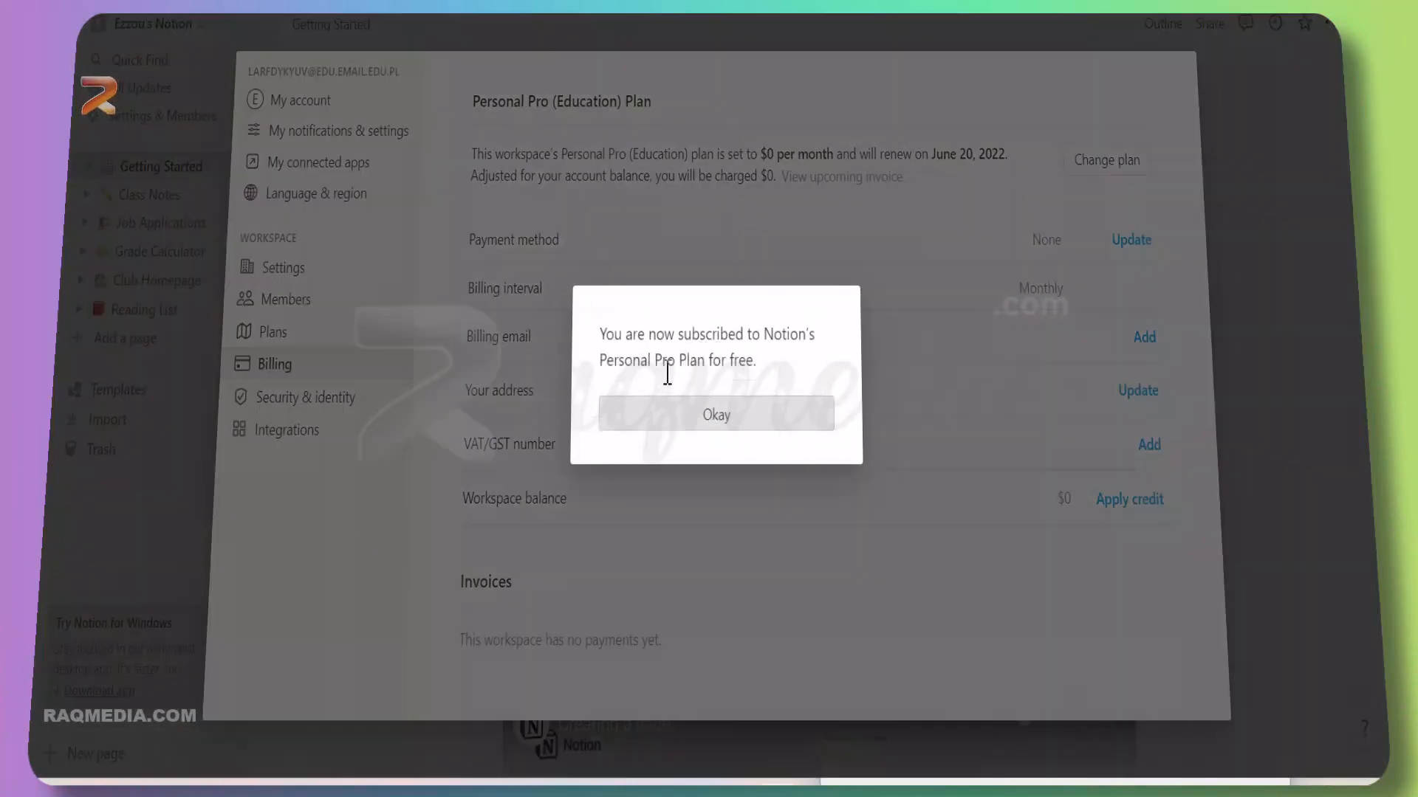
pyautogui.click(715, 413)
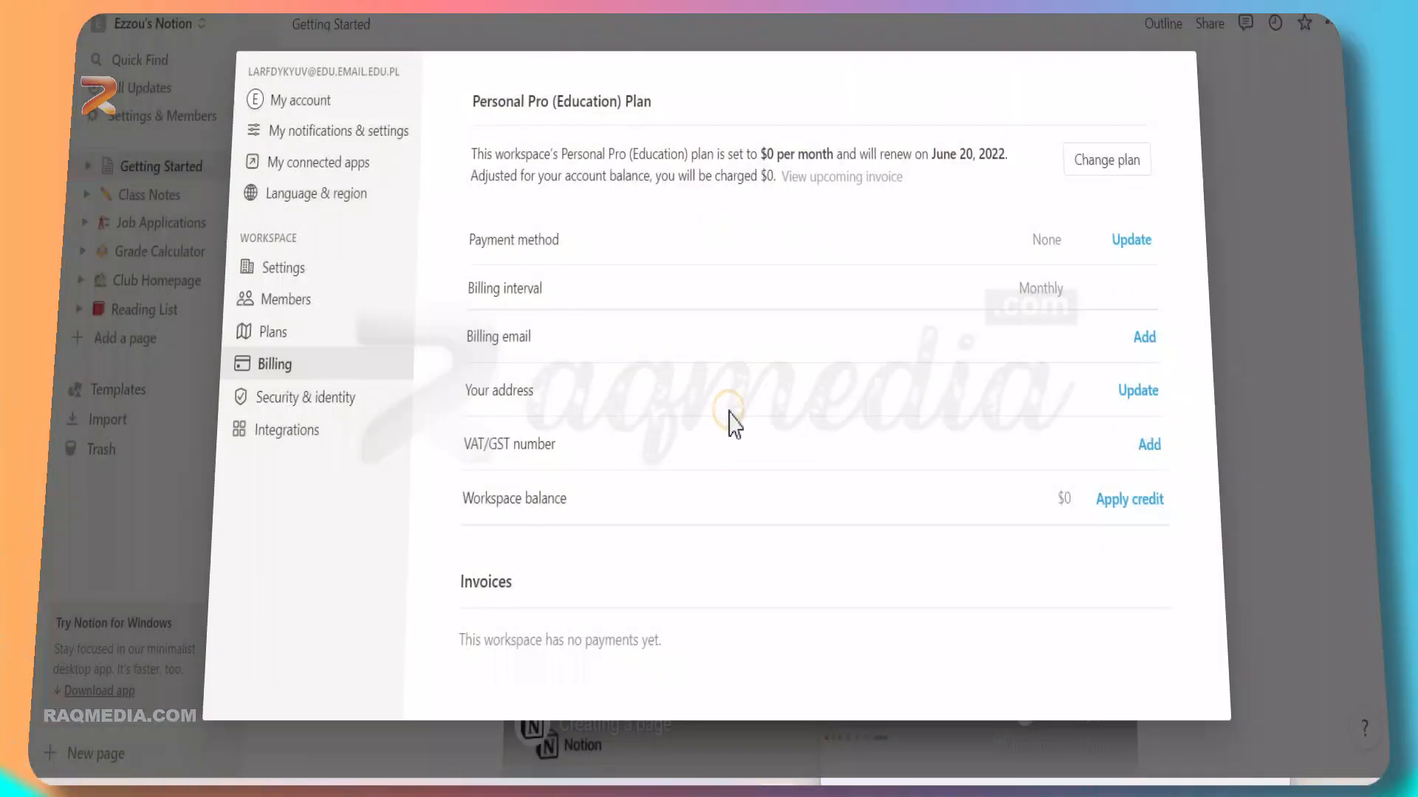
pyautogui.moveTo(890, 459)
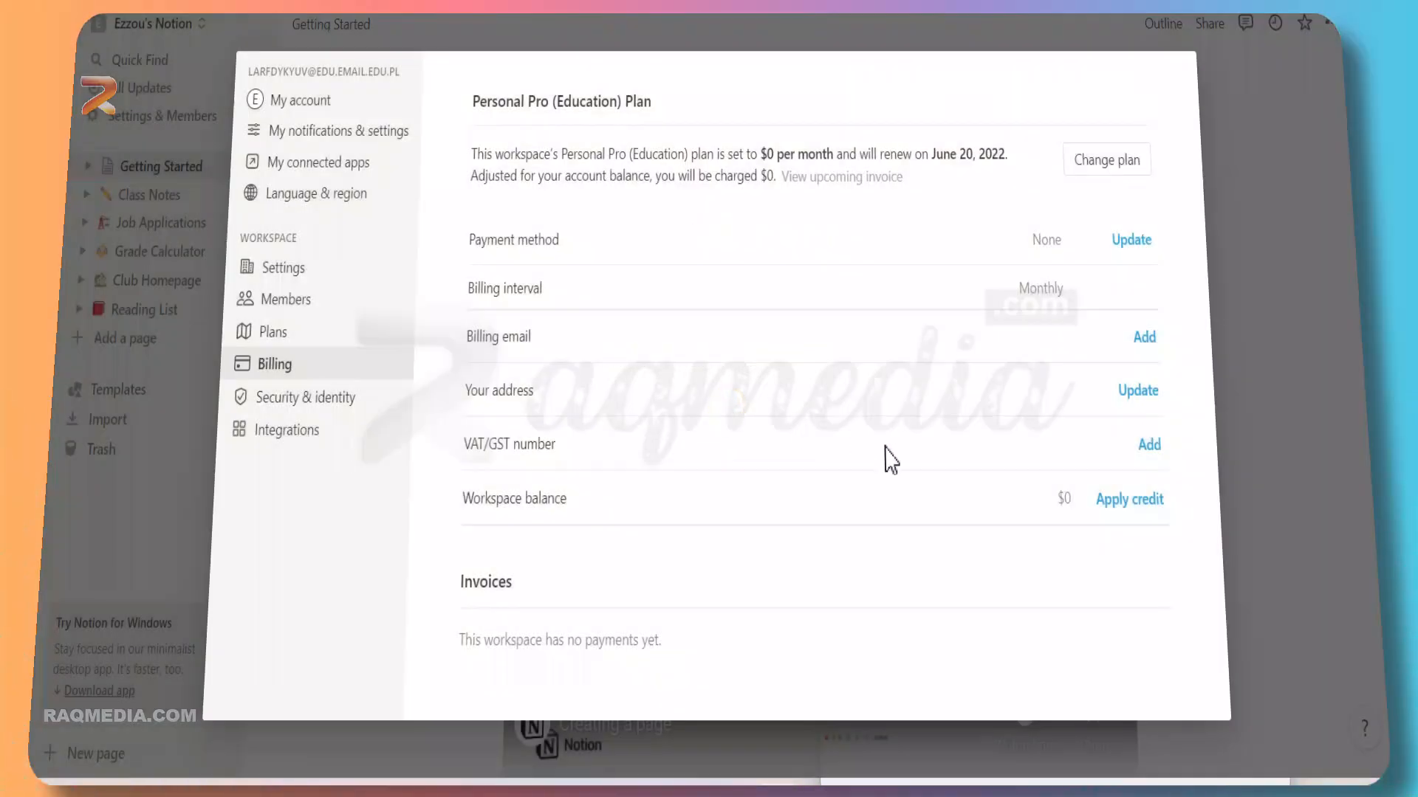
pyautogui.moveTo(1060, 369)
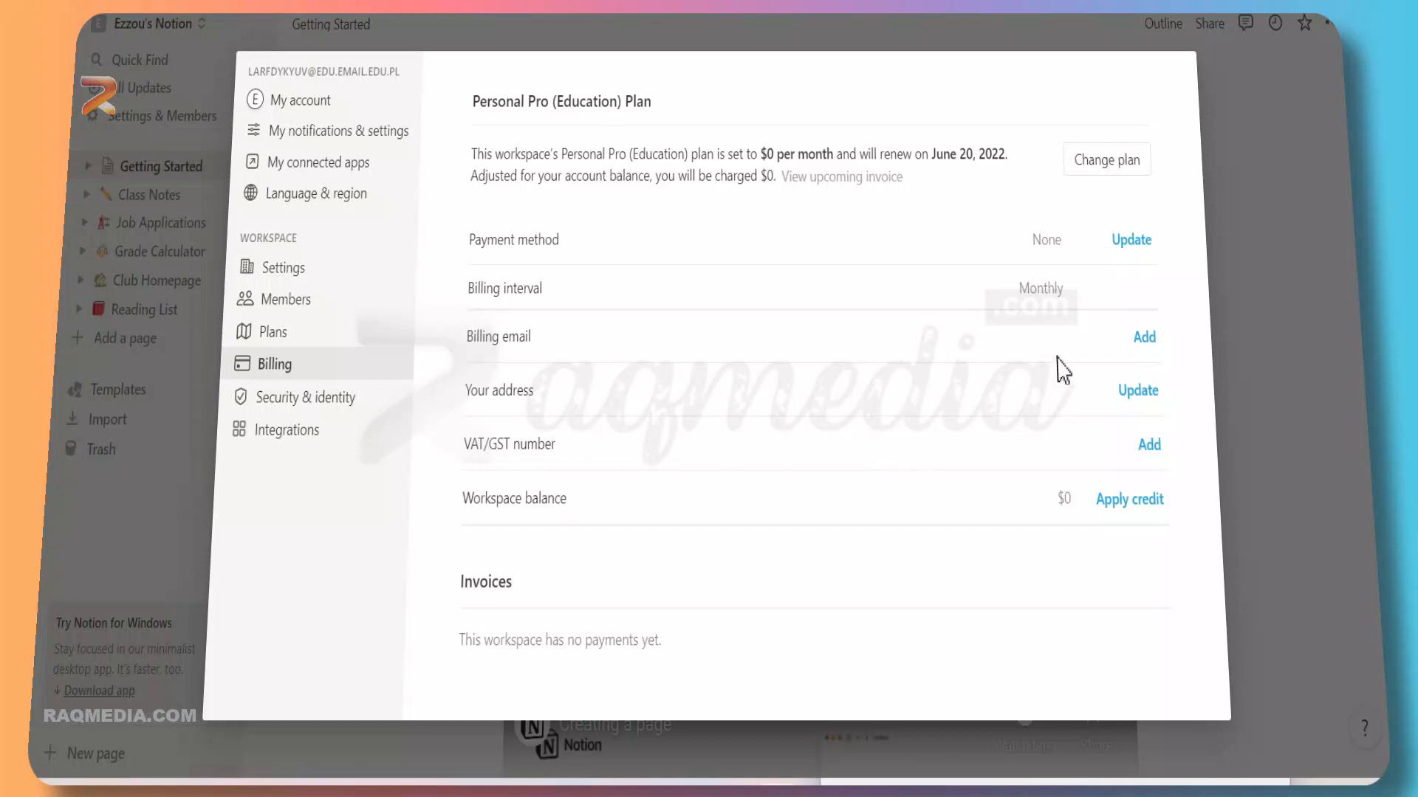
pyautogui.moveTo(1149, 384)
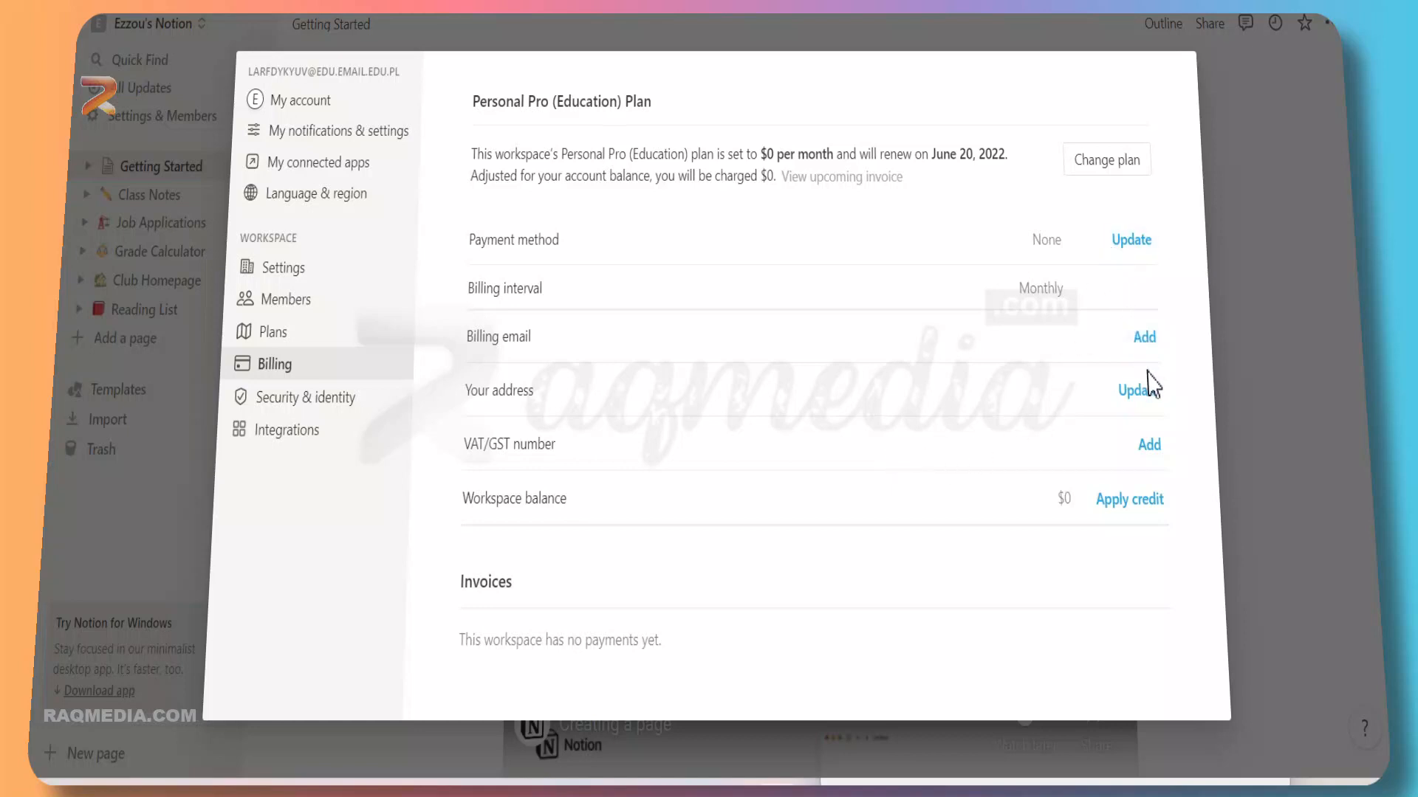
pyautogui.moveTo(951, 188)
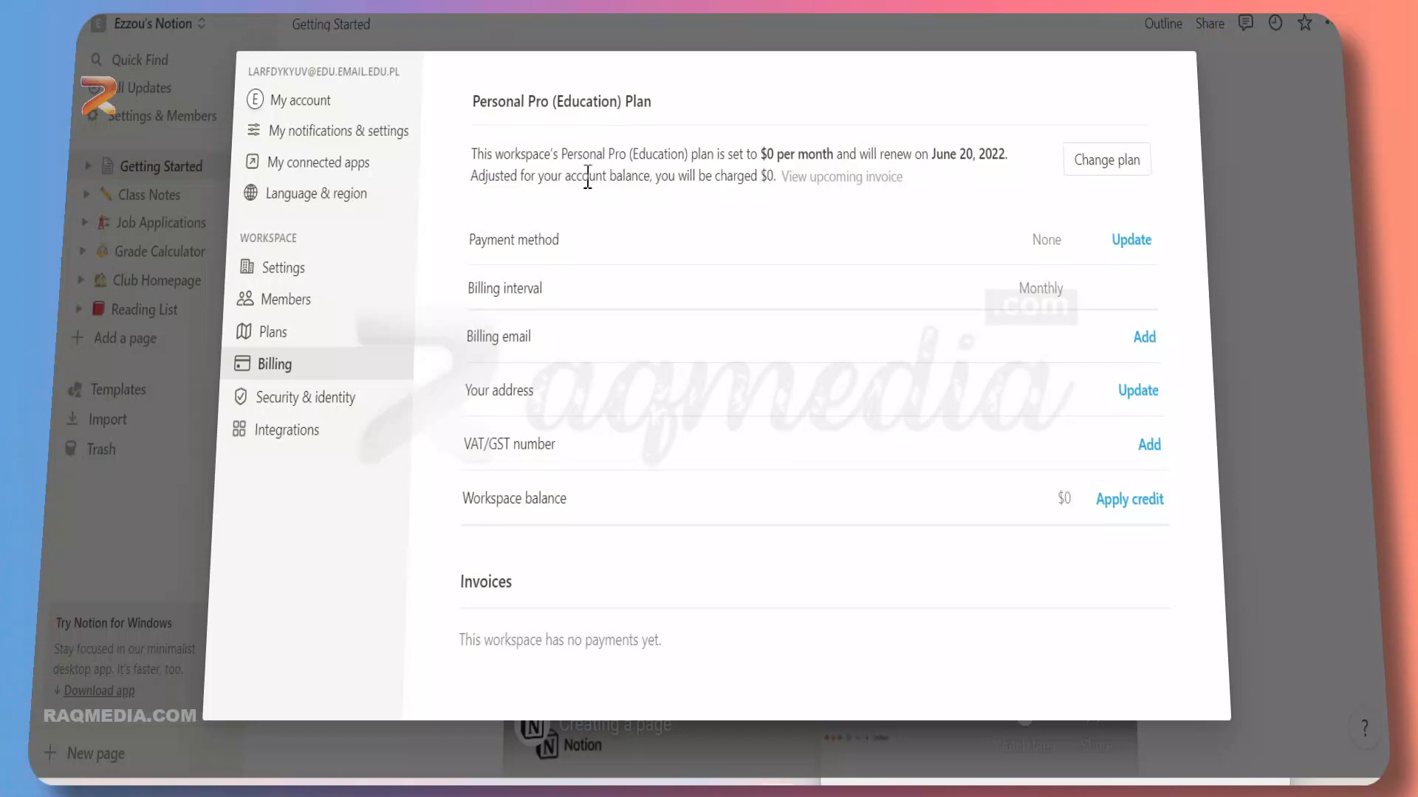
pyautogui.moveTo(642, 165)
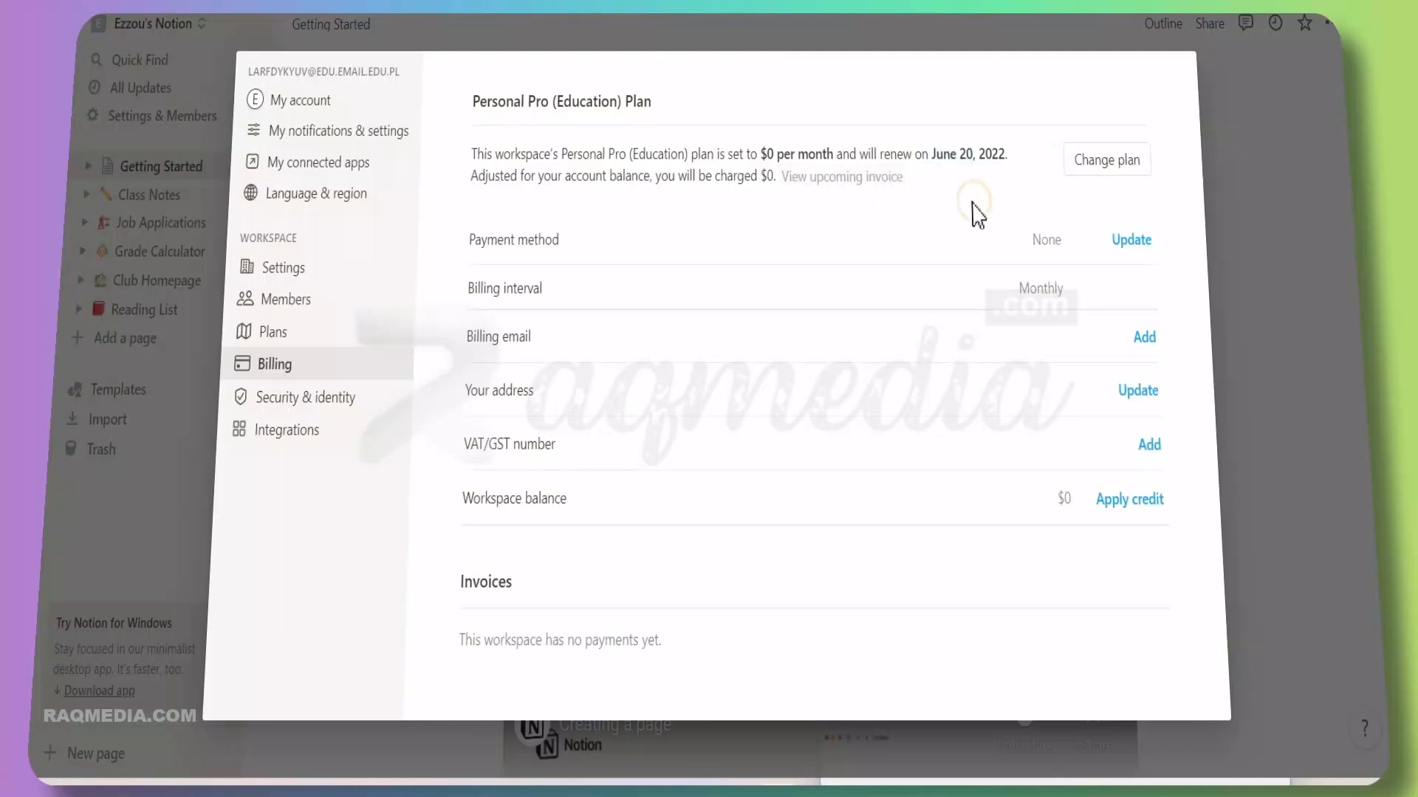
pyautogui.moveTo(617, 180)
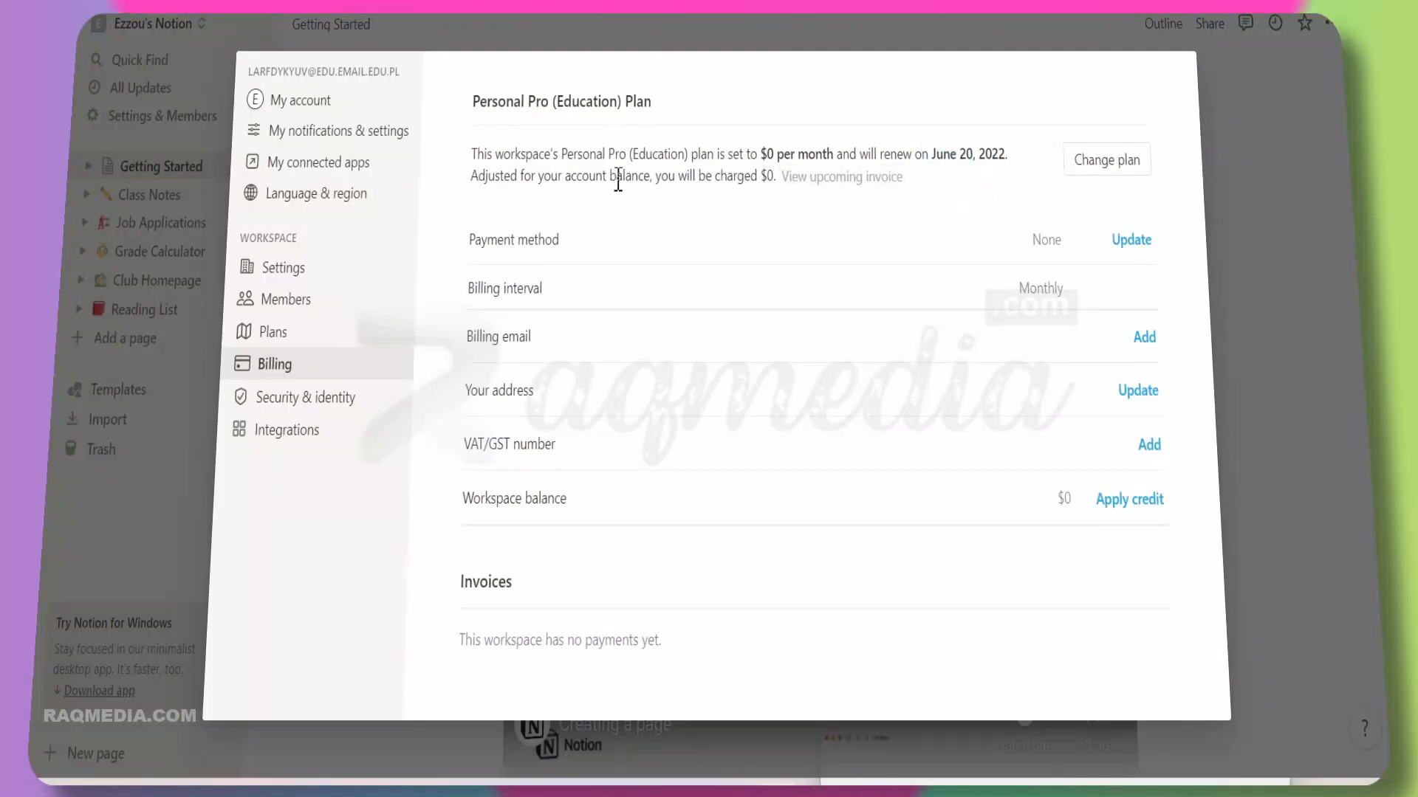
# Step: From Members go to Plans and scroll the comparison table and FAQ showing Personal Pro as current
pyautogui.click(287, 298)
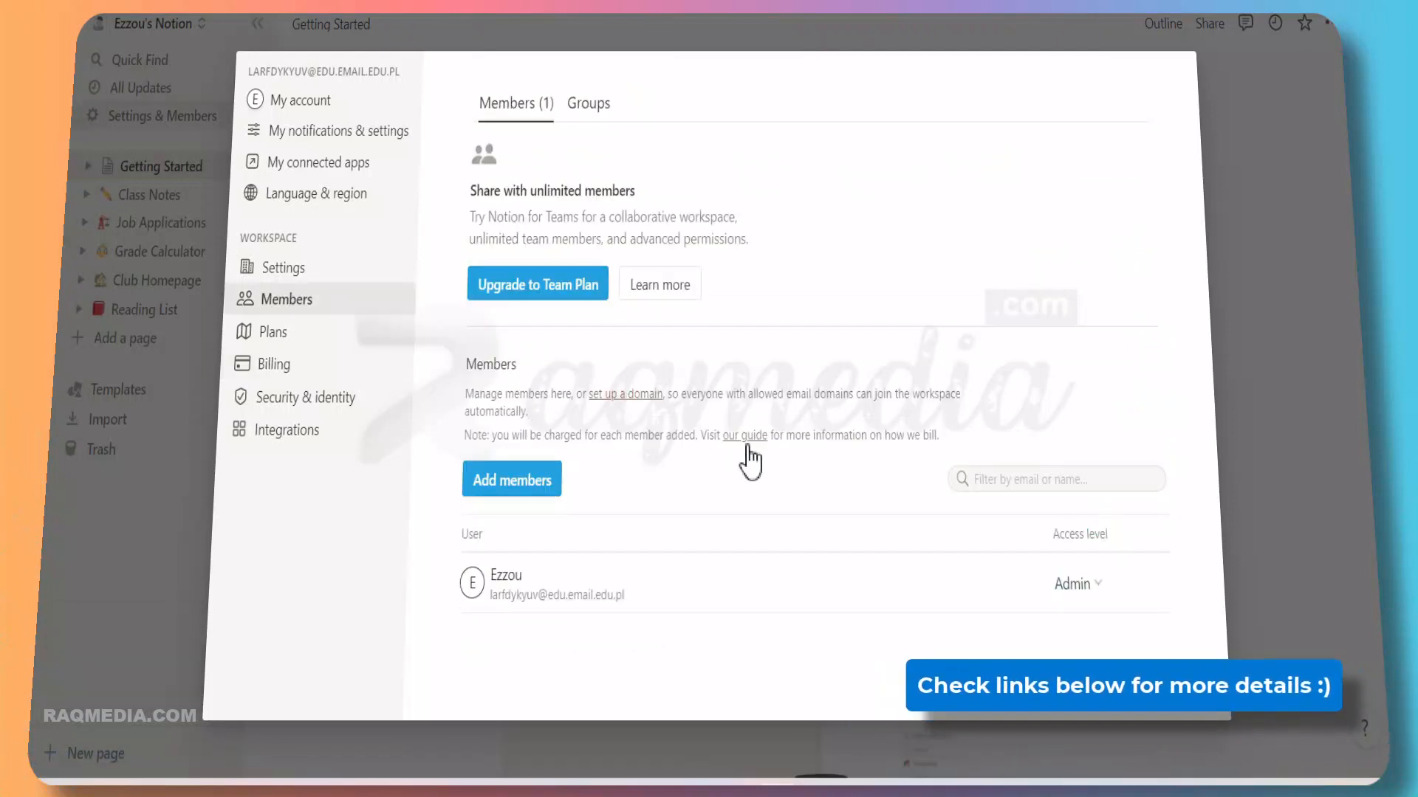
pyautogui.click(275, 333)
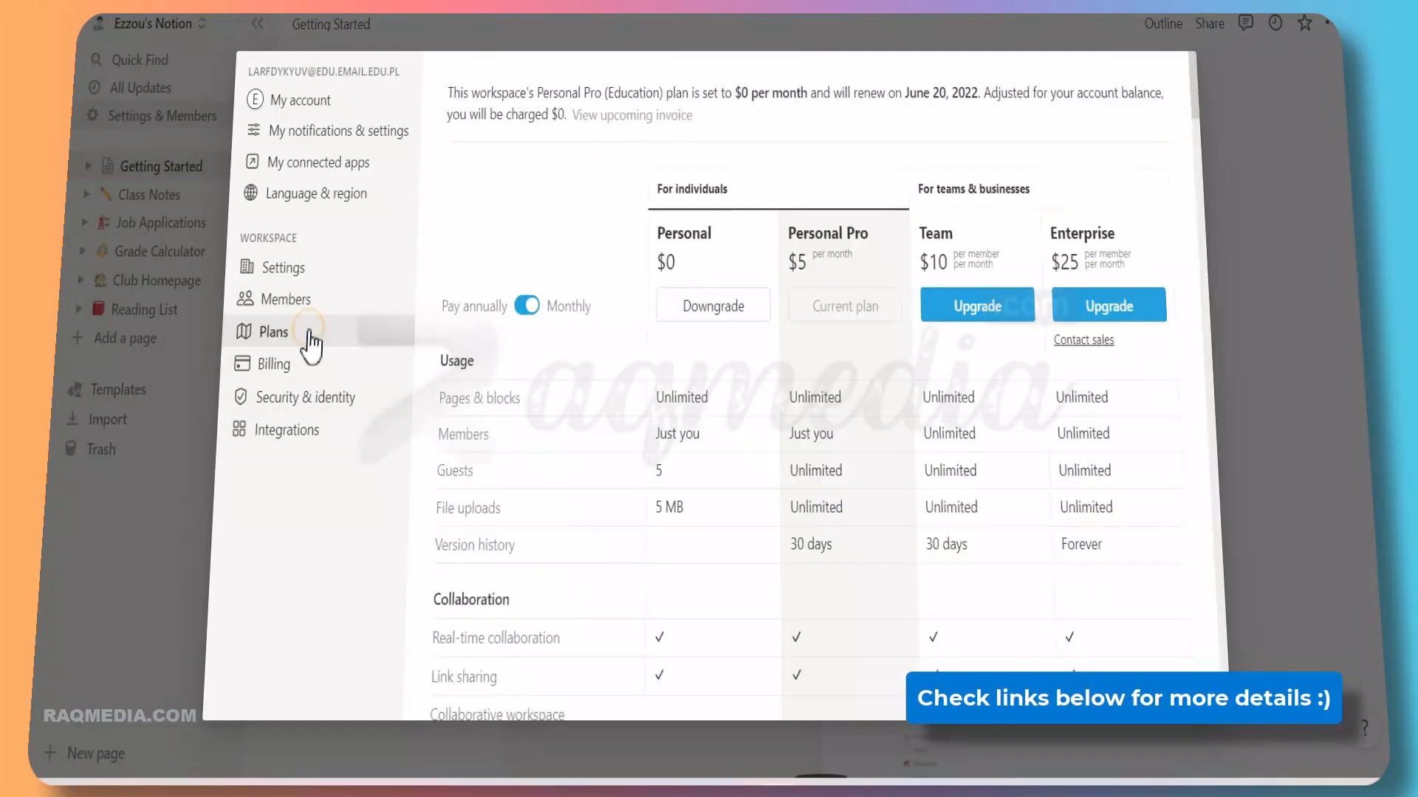
pyautogui.moveTo(274, 365)
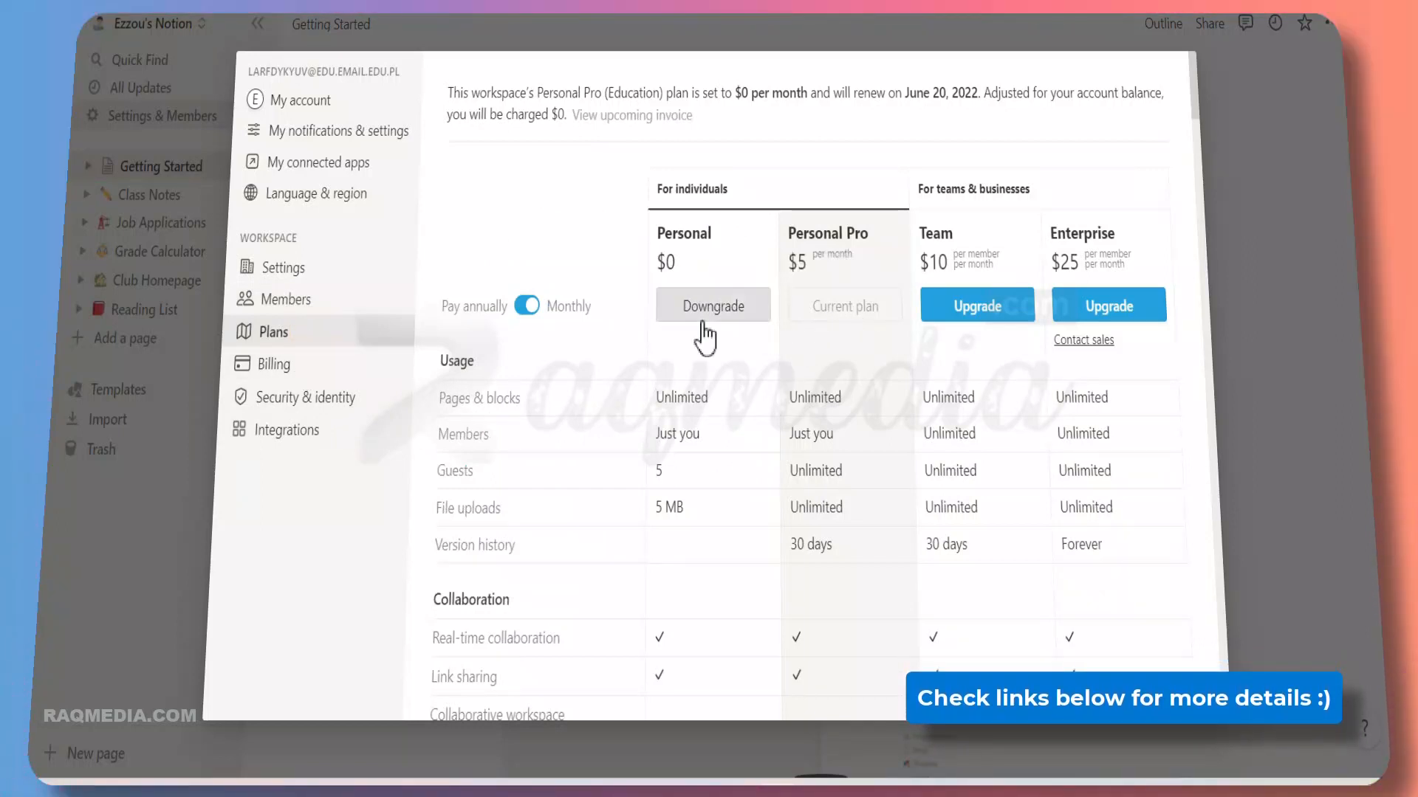
pyautogui.scroll(-3)
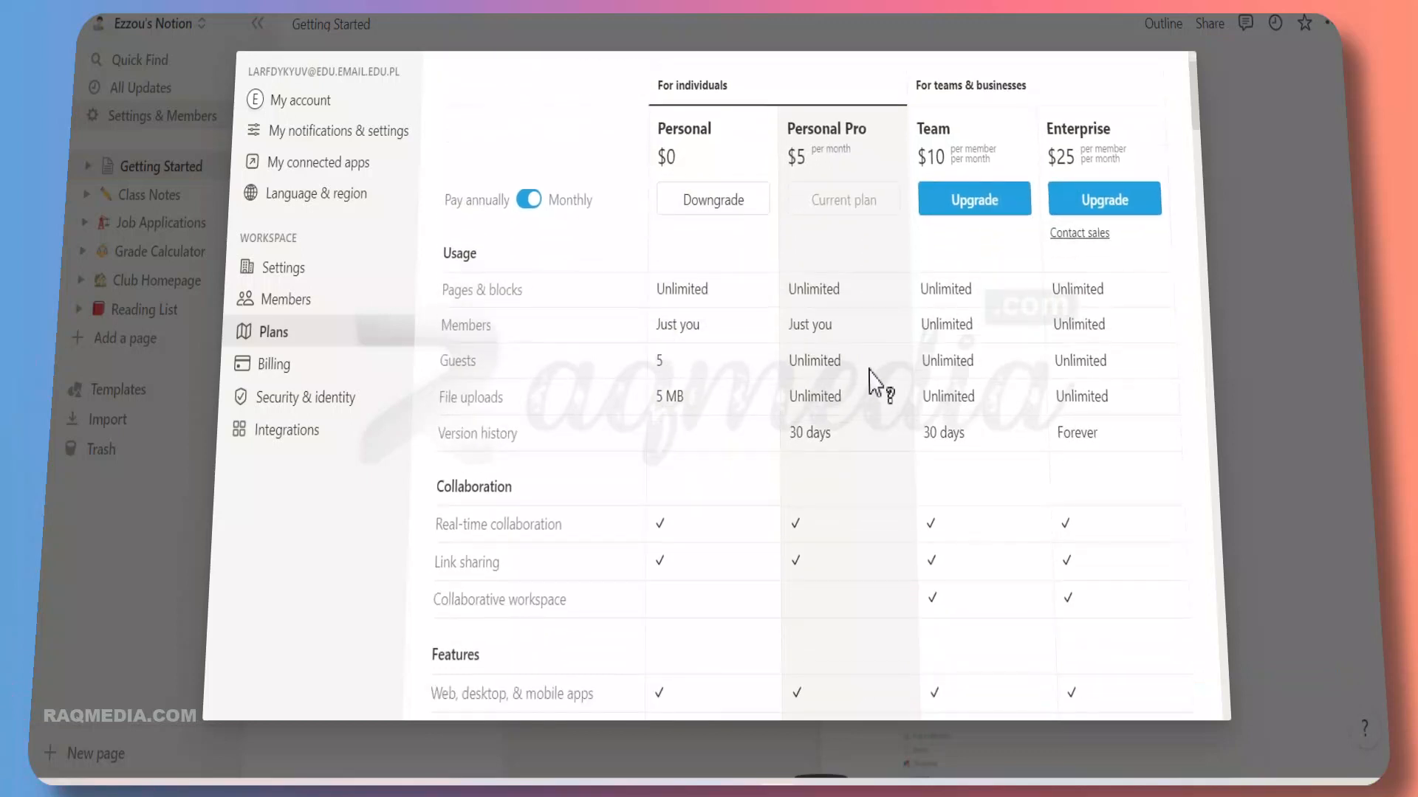
pyautogui.moveTo(880, 380)
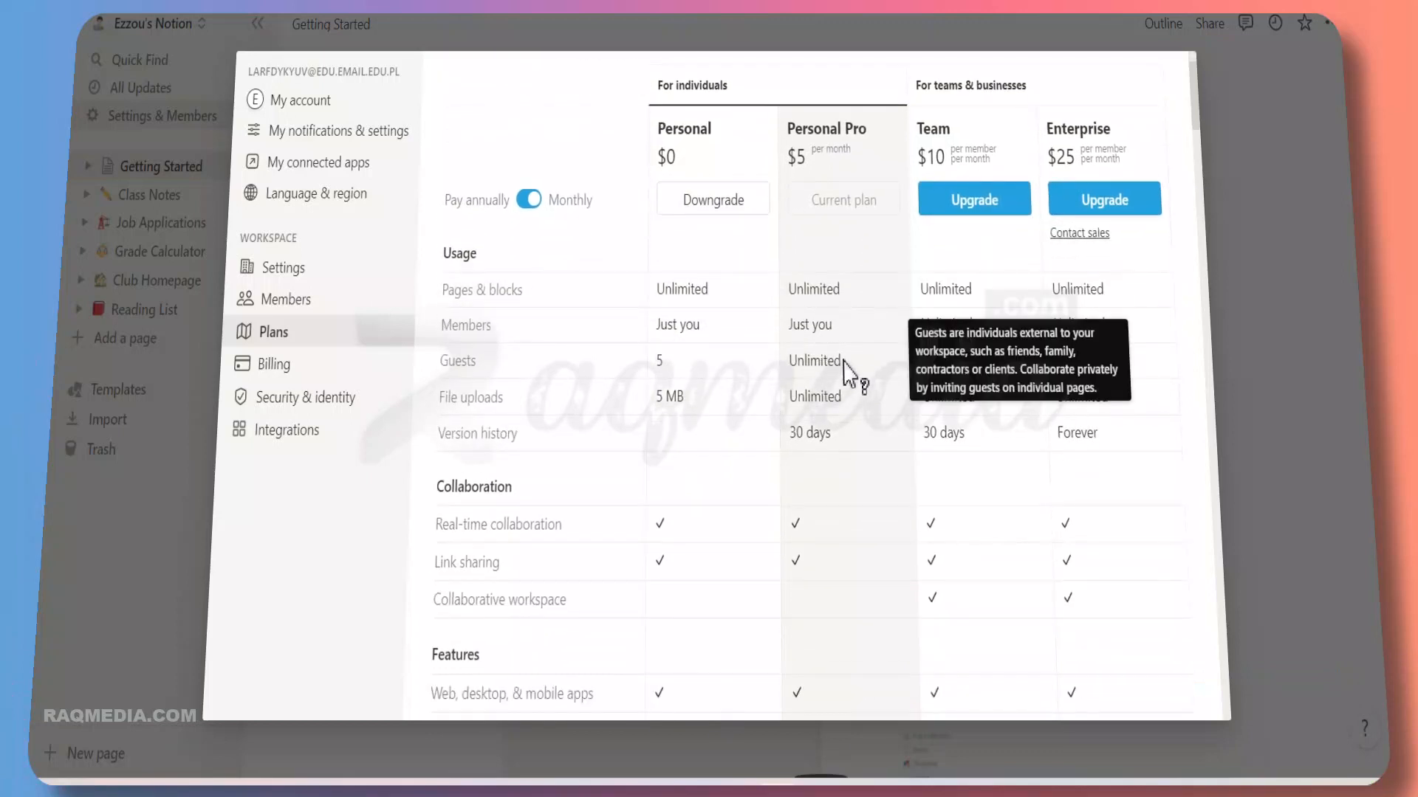
pyautogui.moveTo(869, 396)
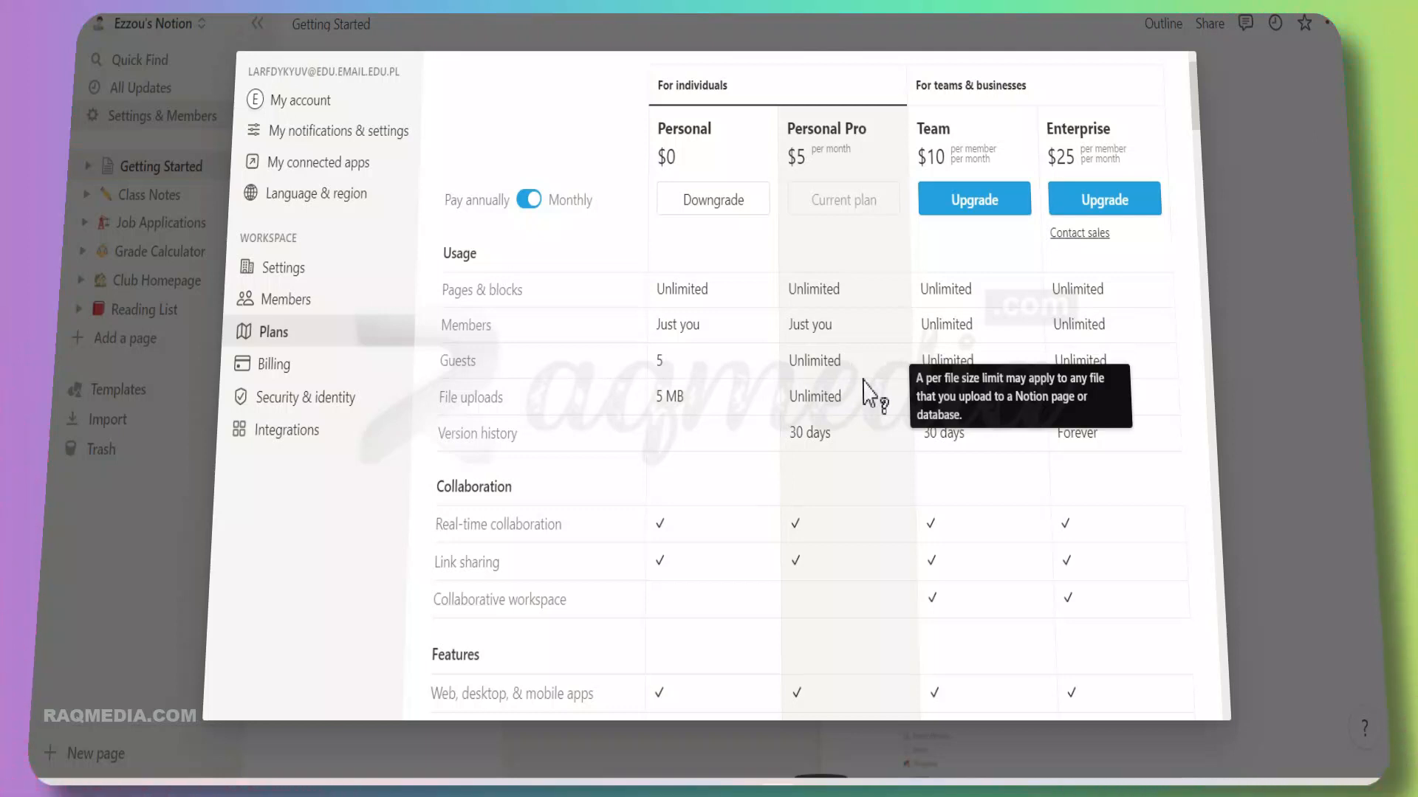
pyautogui.moveTo(855, 425)
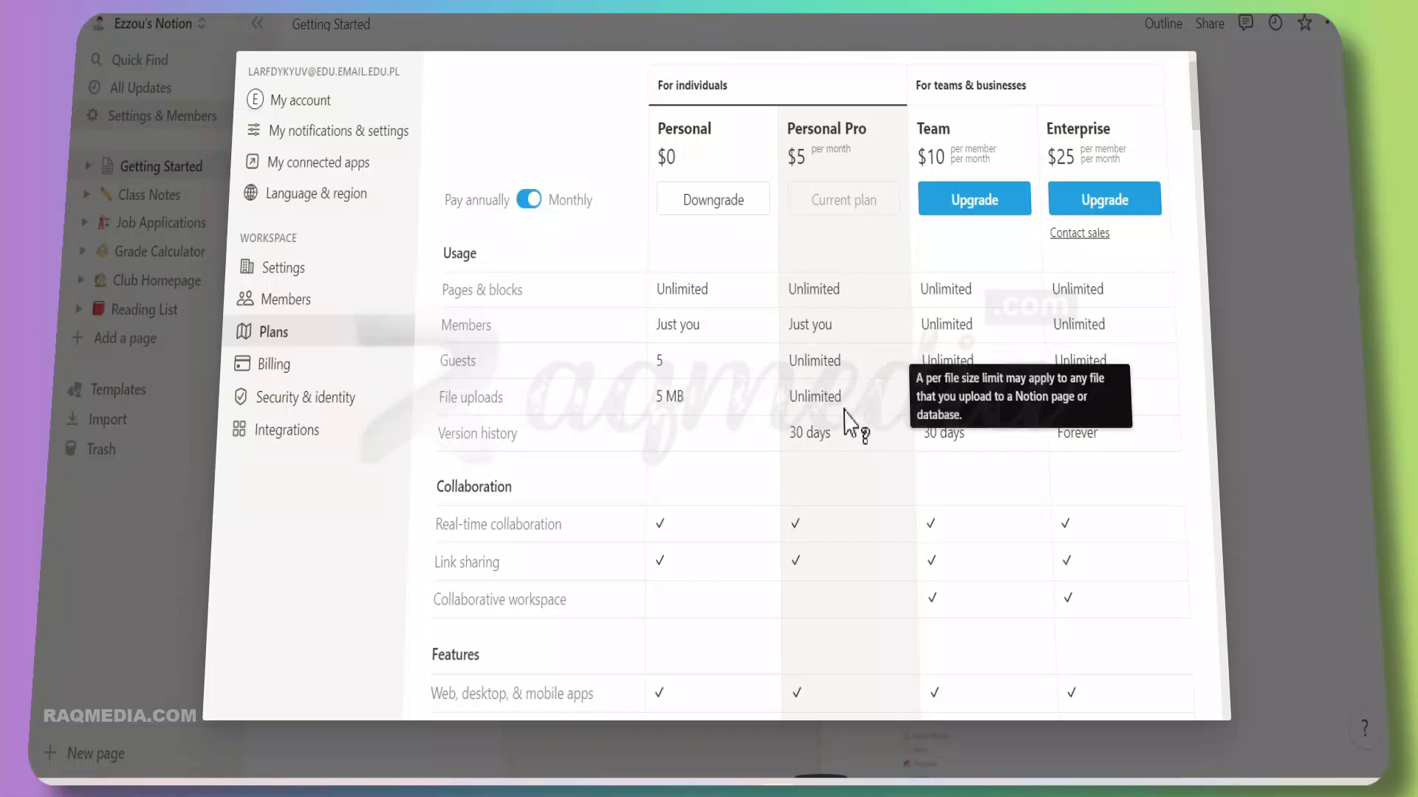
pyautogui.scroll(-3)
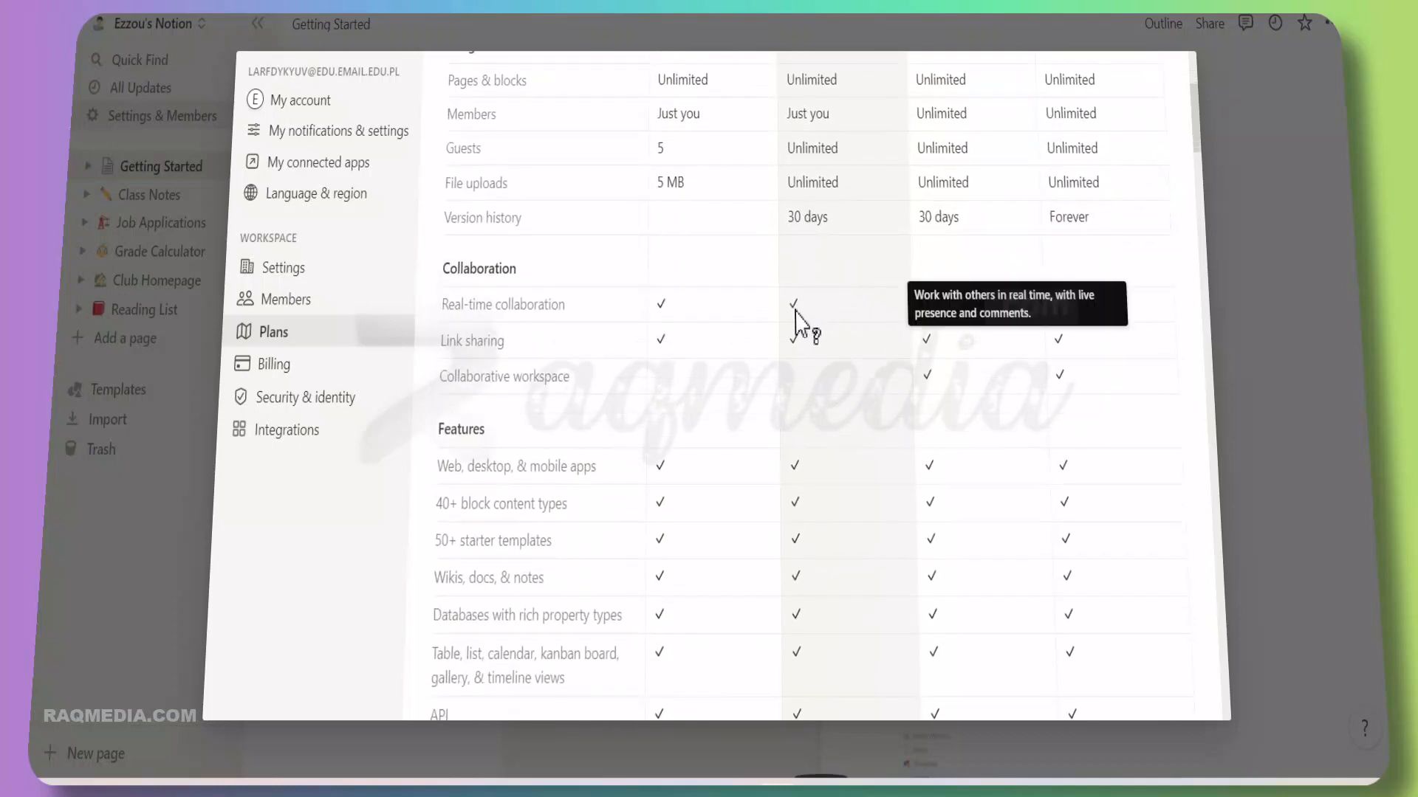
pyautogui.moveTo(843, 421)
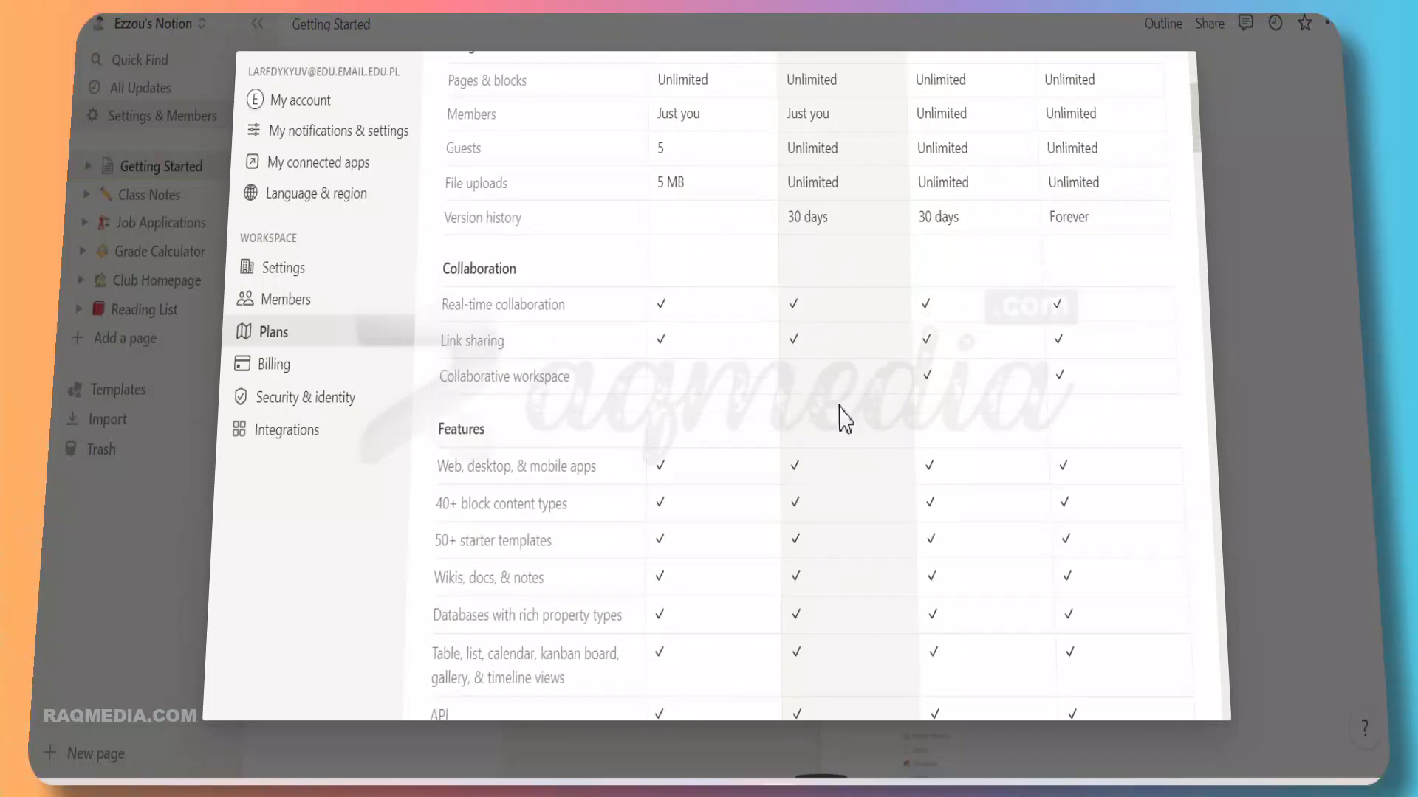
pyautogui.scroll(-3)
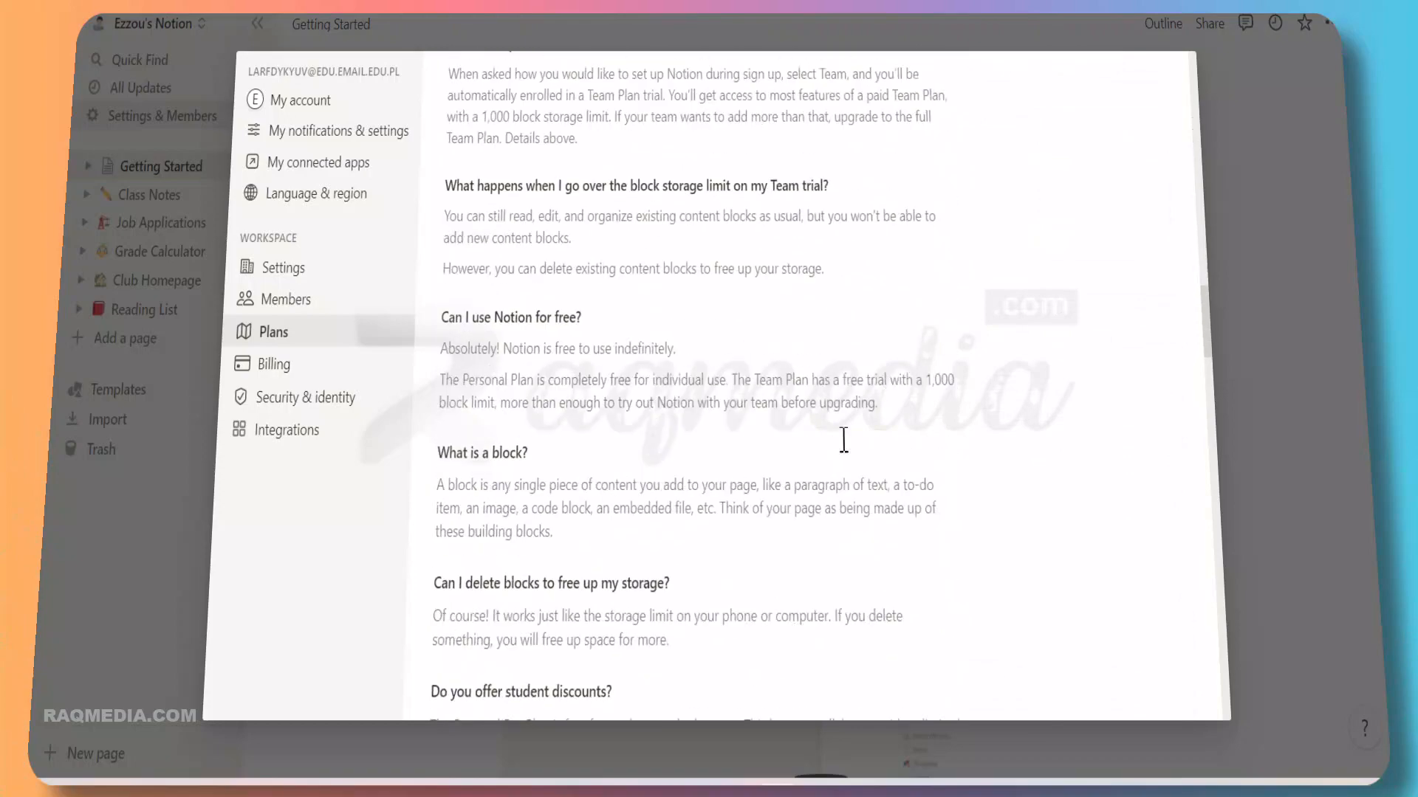
pyautogui.scroll(-3)
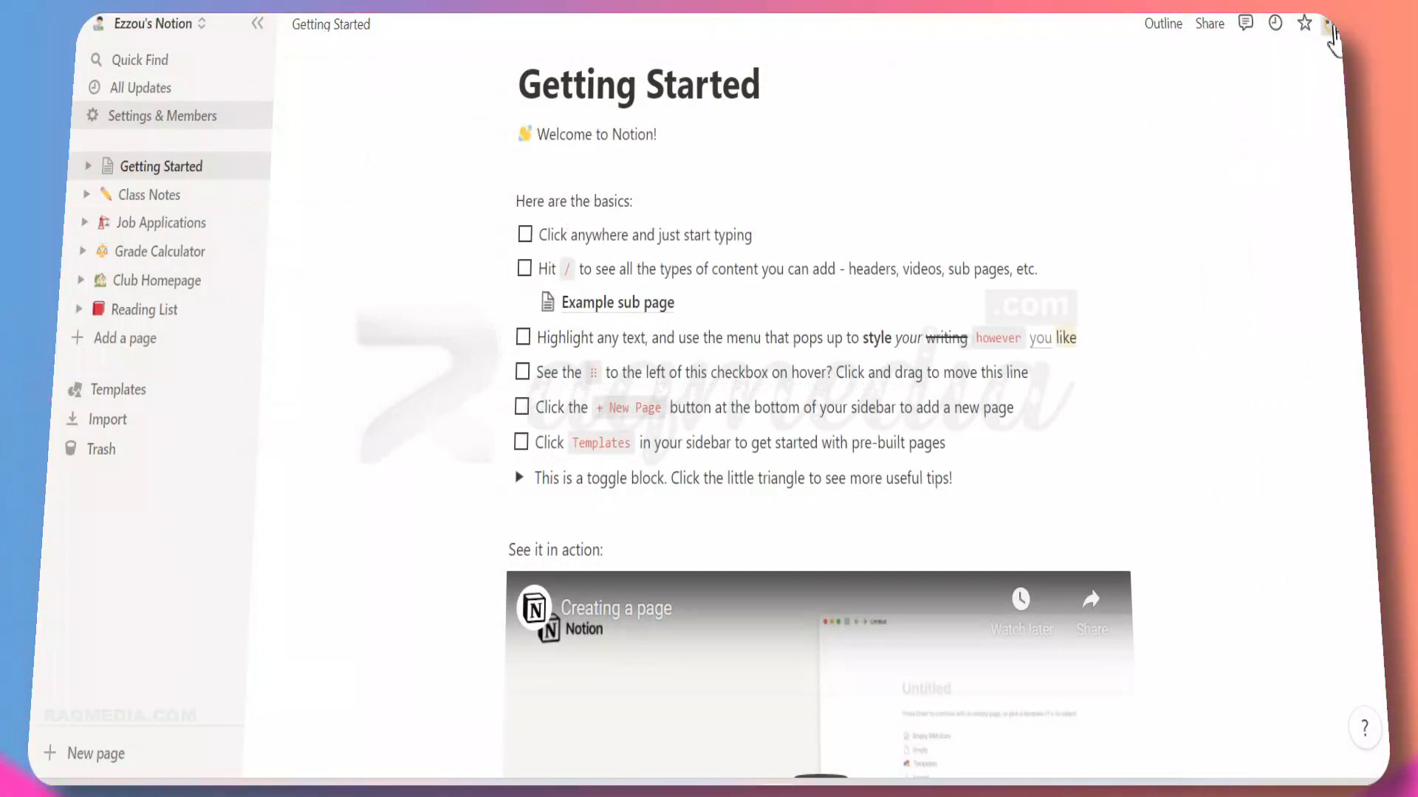
# Step: Dismiss the Settings & Members dialog to land back on the Getting Started page
pyautogui.click(1327, 24)
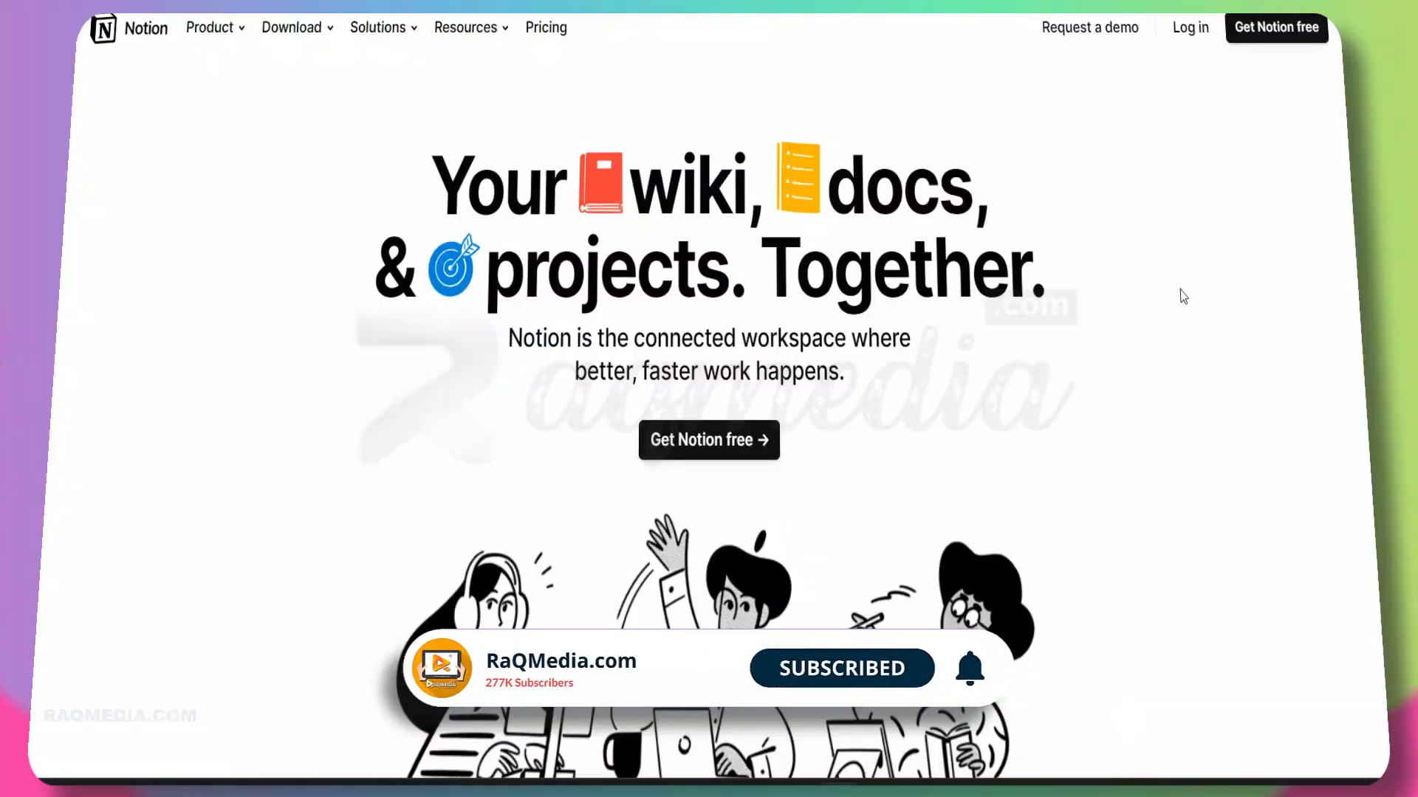
pyautogui.moveTo(1343, 111)
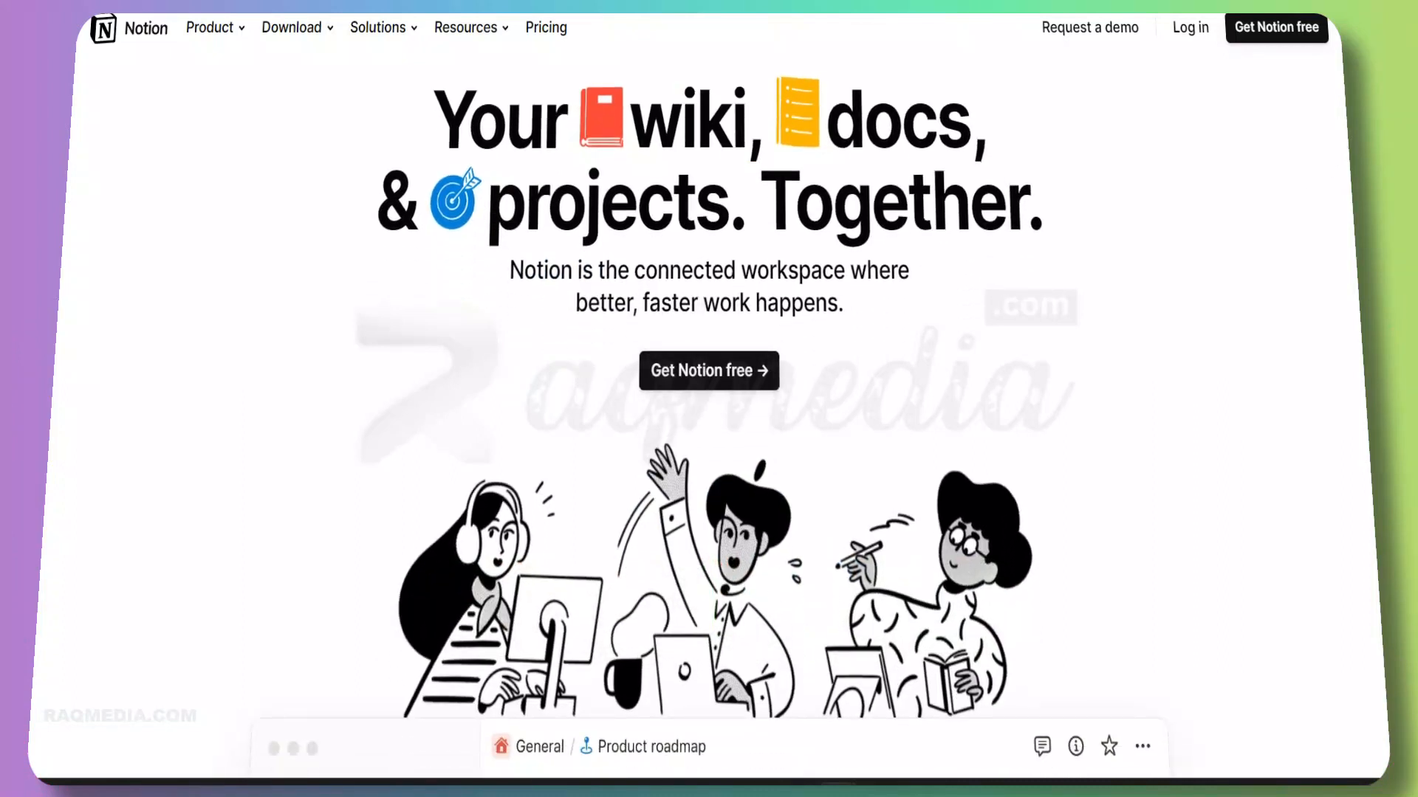
pyautogui.scroll(-3)
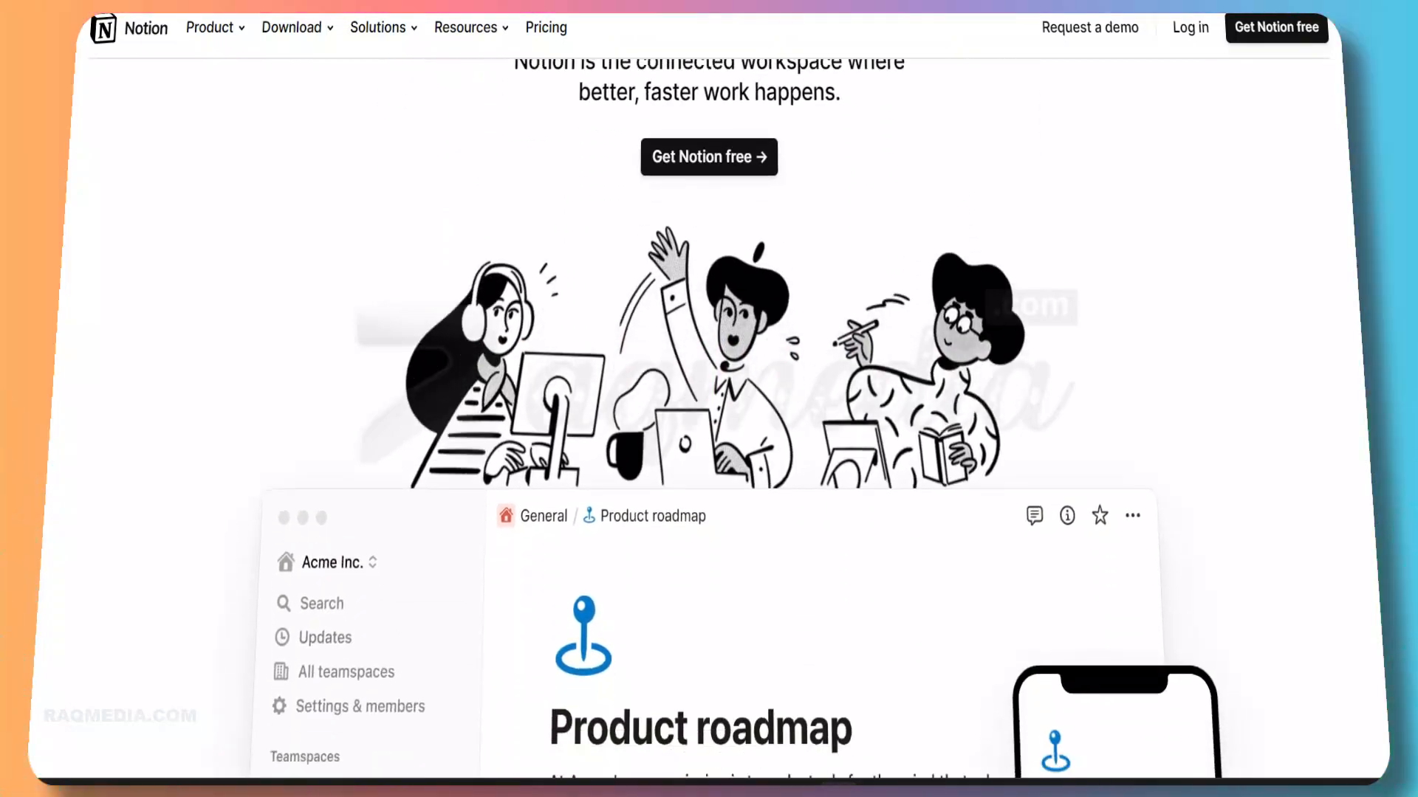
pyautogui.scroll(-3)
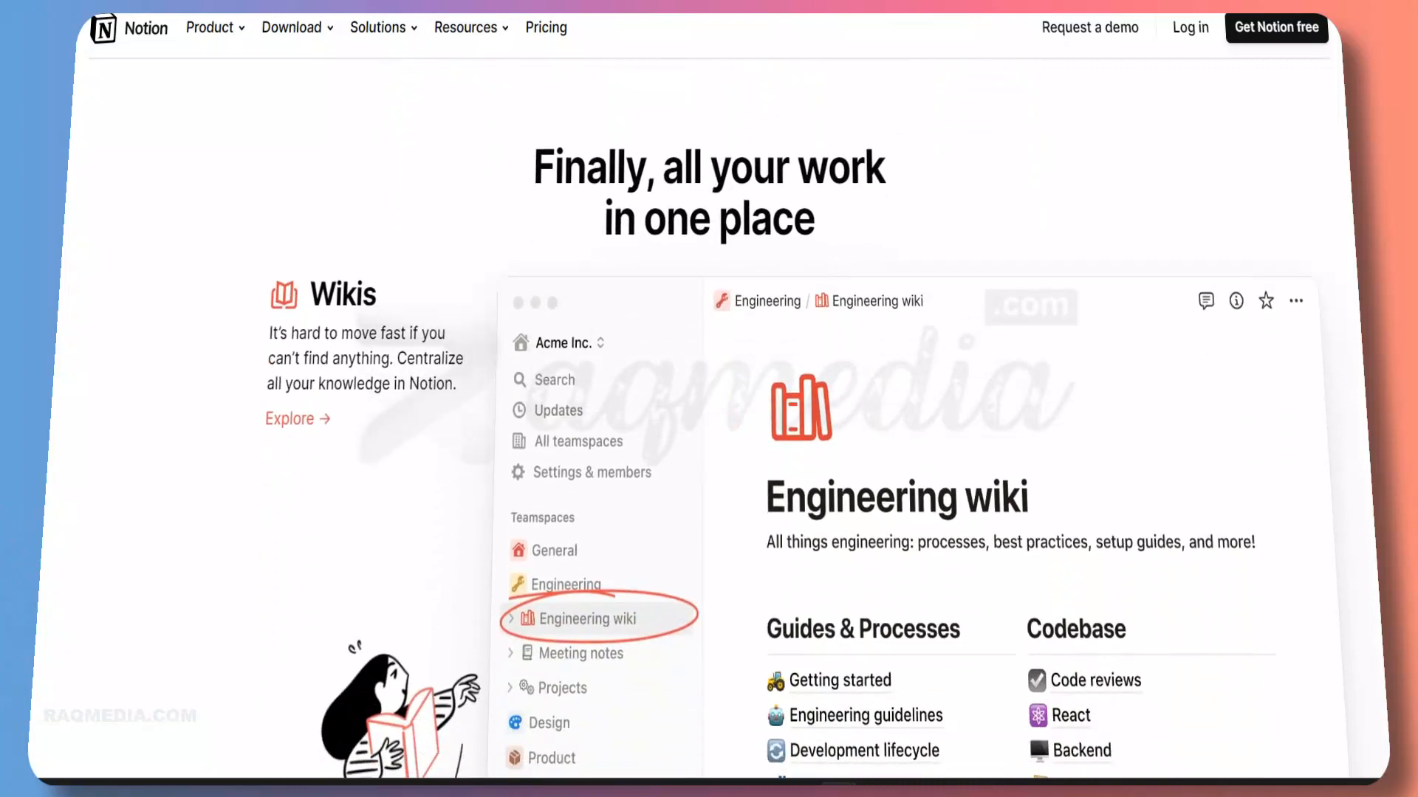
pyautogui.scroll(-3)
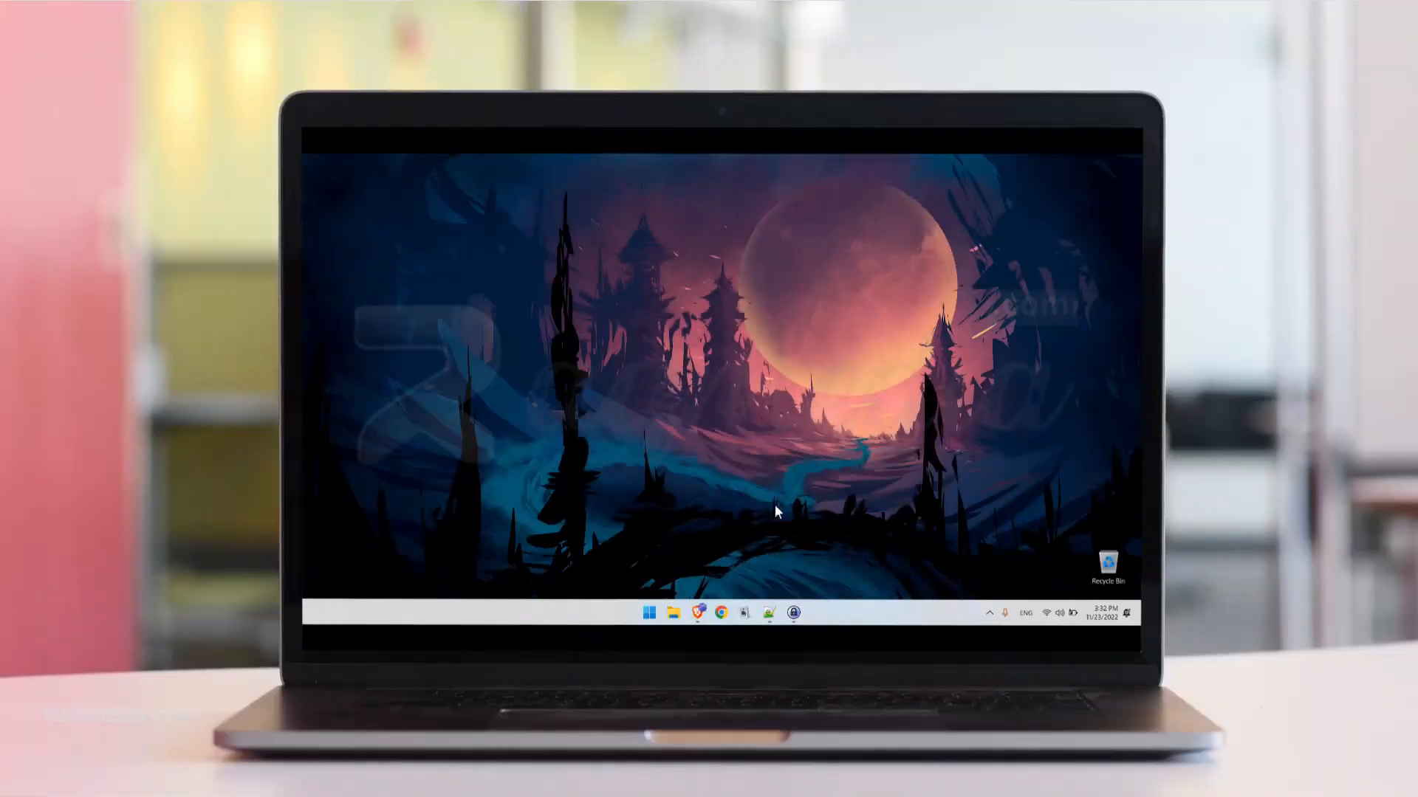
# Step: Launch Windows Settings from Start and go to the Privacy & security page
pyautogui.click(650, 615)
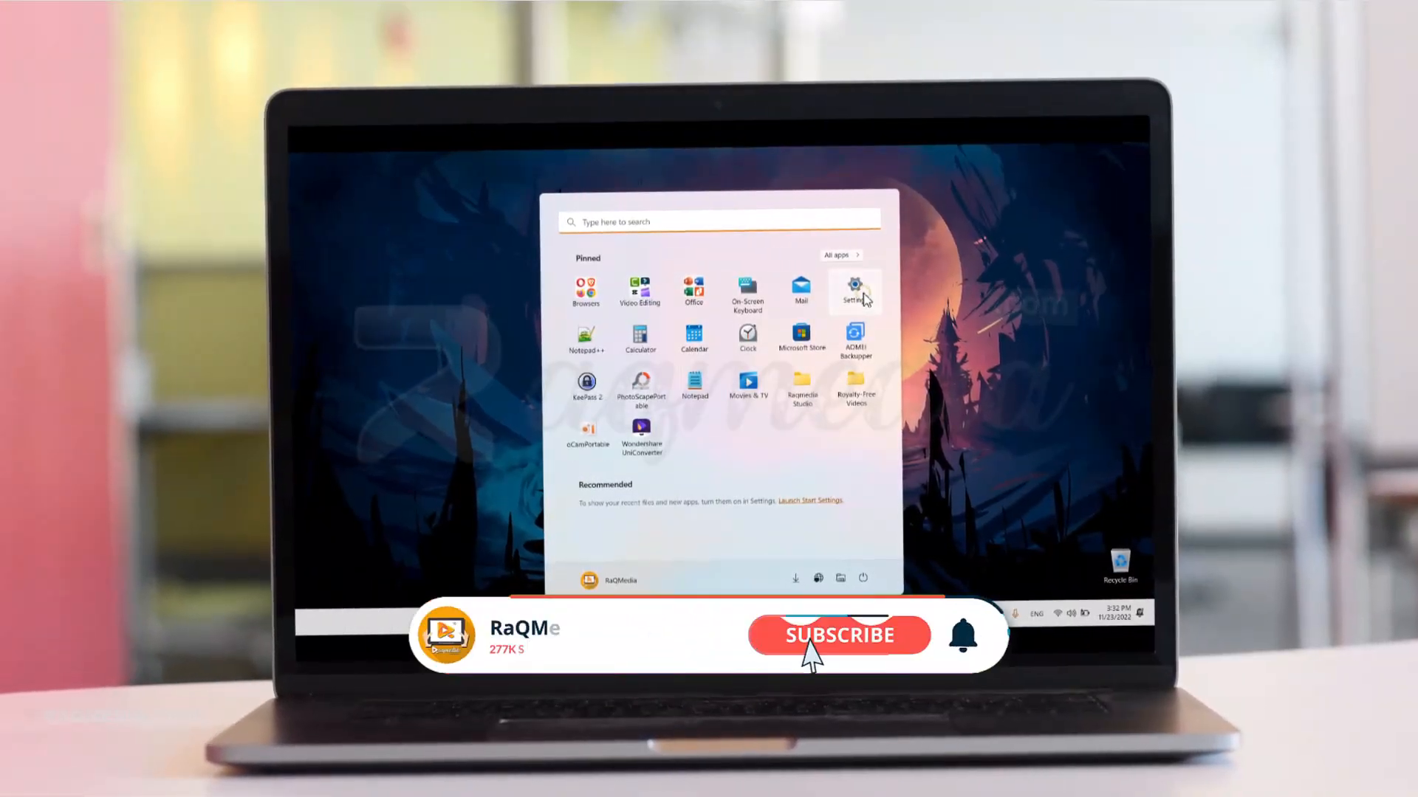
pyautogui.click(854, 290)
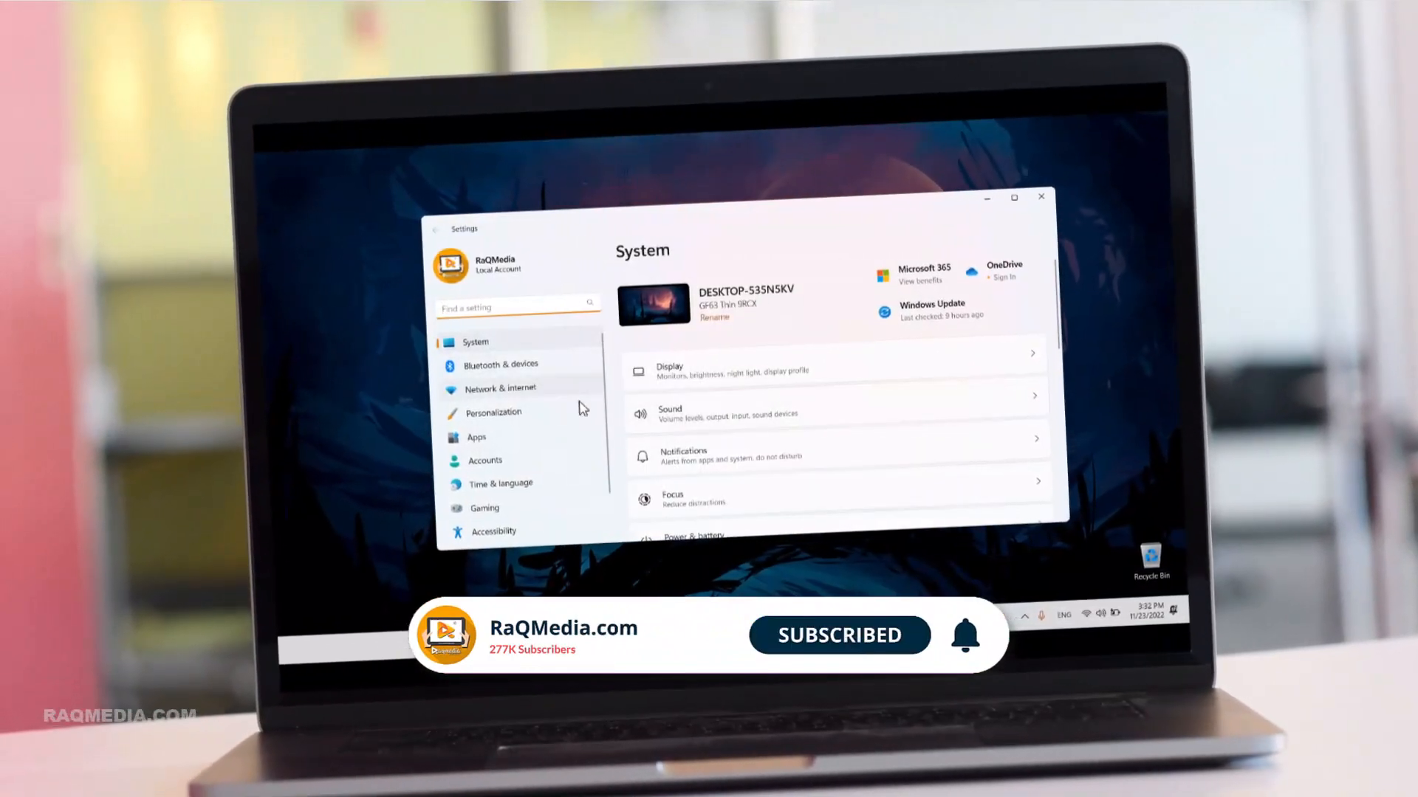
pyautogui.scroll(-3)
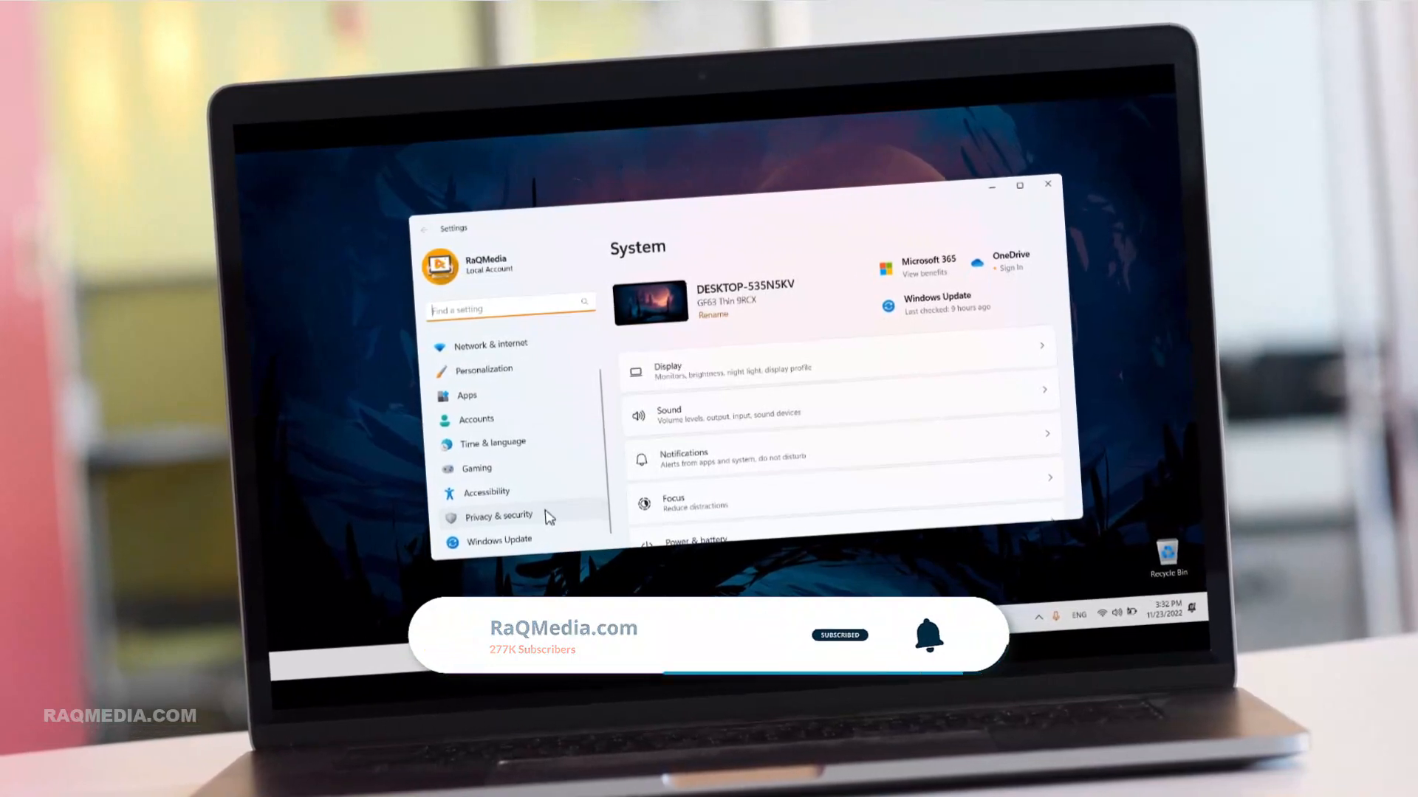
pyautogui.click(493, 516)
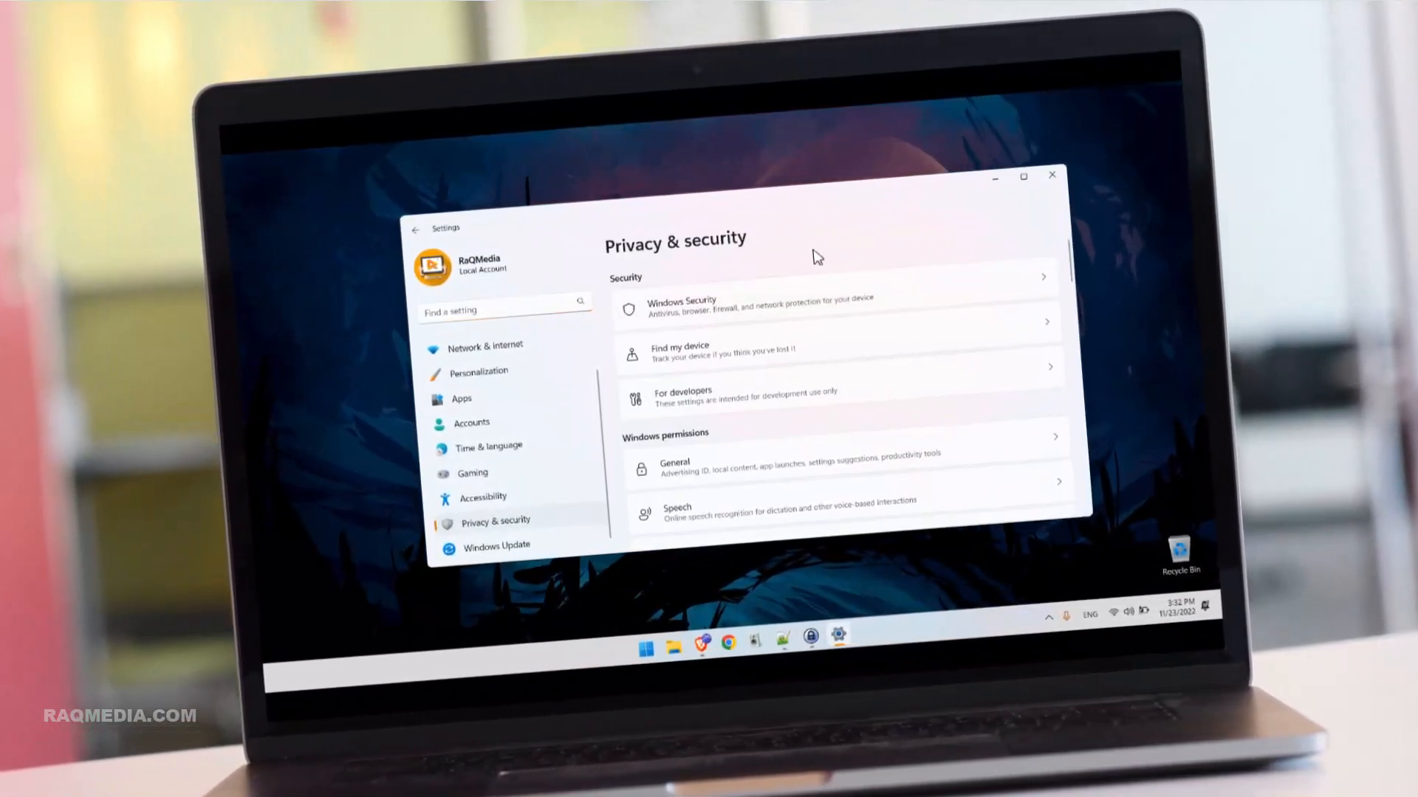